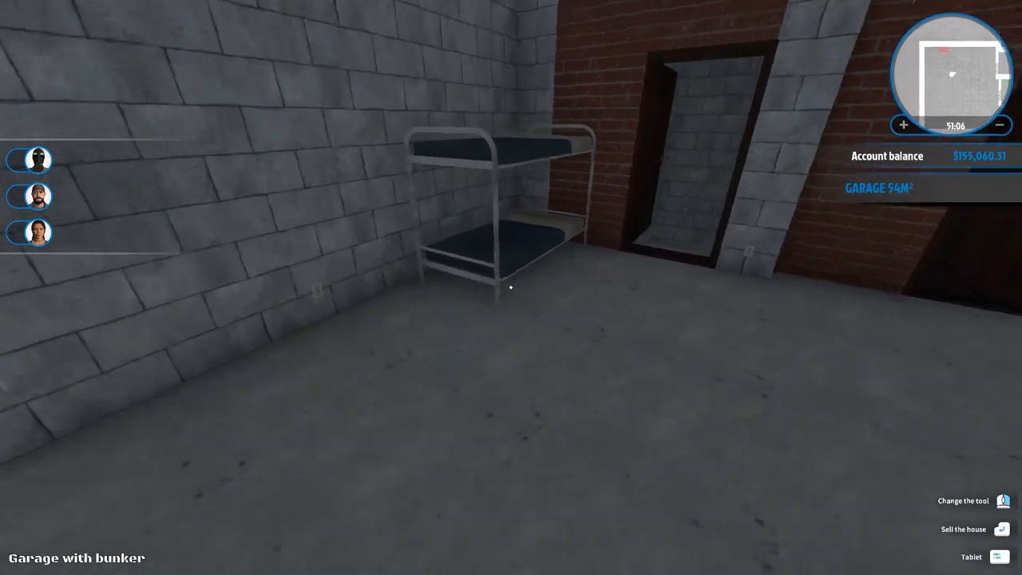
# Step: Leave the radiator listing and bring up the Valentines Bed Italian Lover details
pyautogui.click(971, 555)
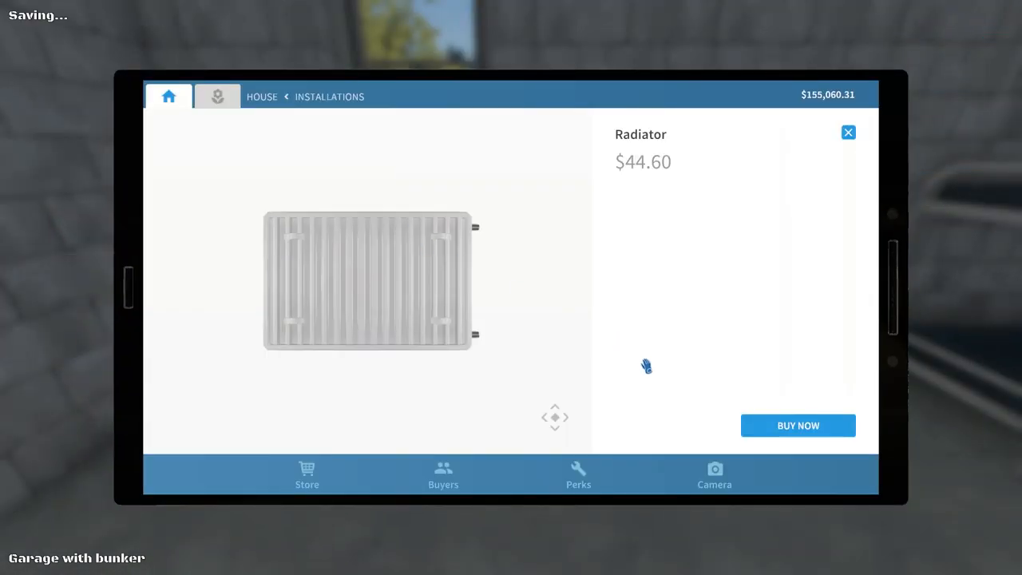
pyautogui.click(797, 425)
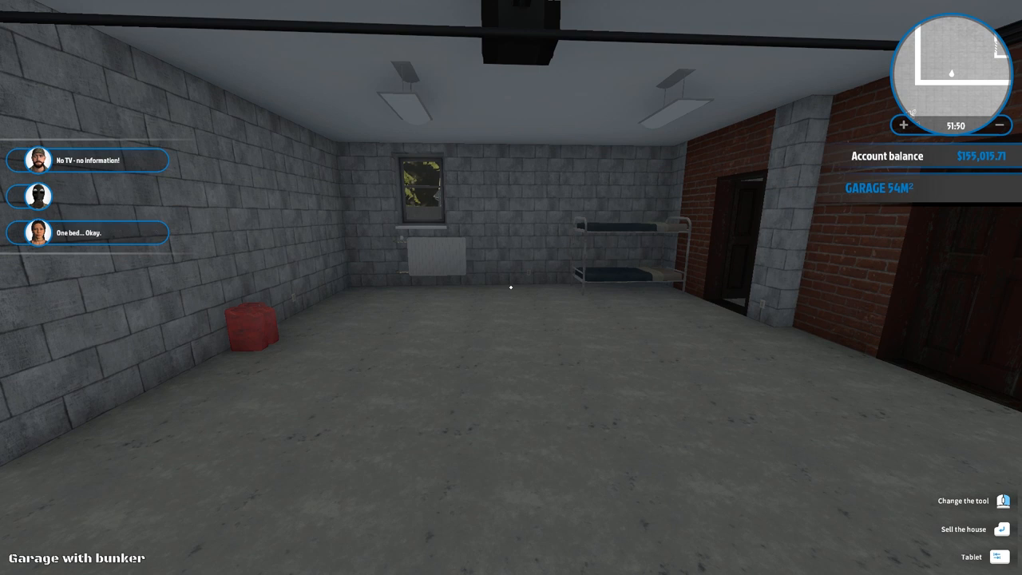
pyautogui.click(993, 555)
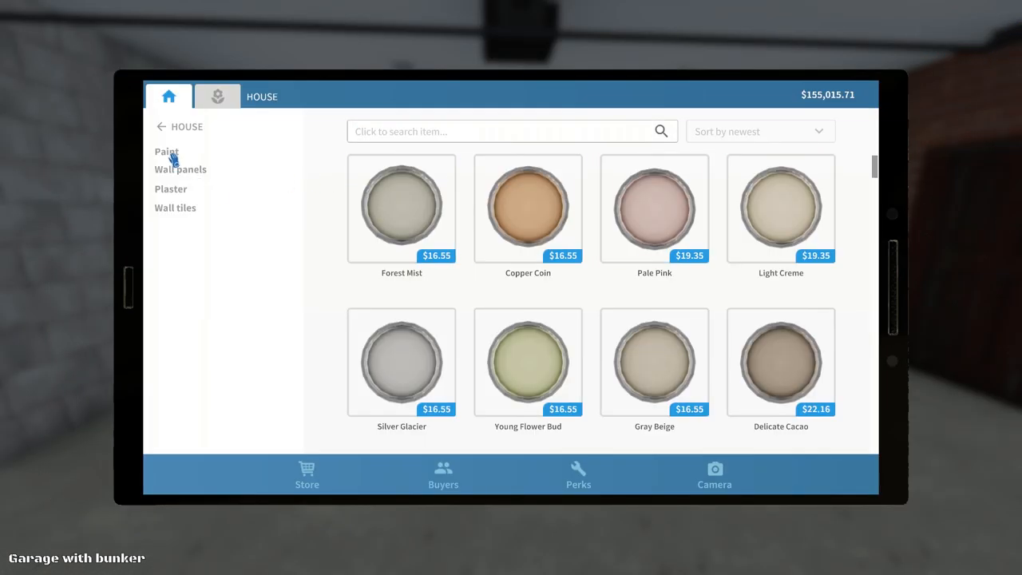
pyautogui.moveTo(160, 96)
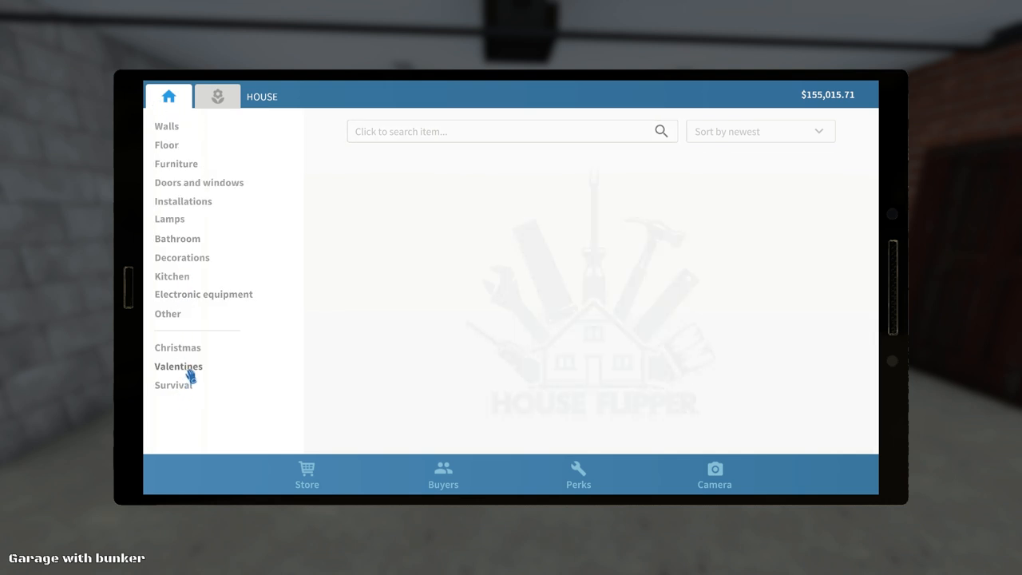
pyautogui.click(179, 366)
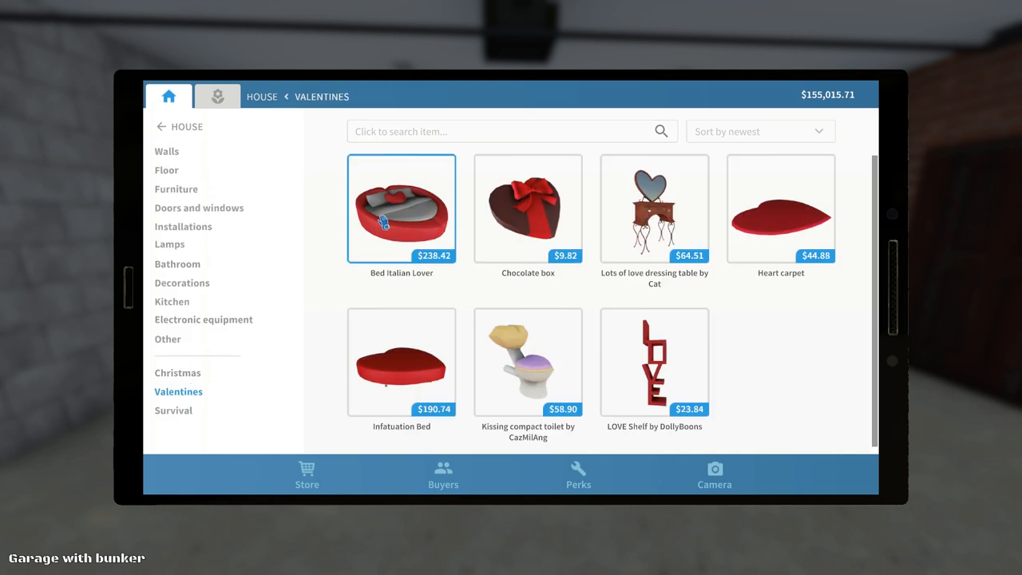
pyautogui.click(402, 207)
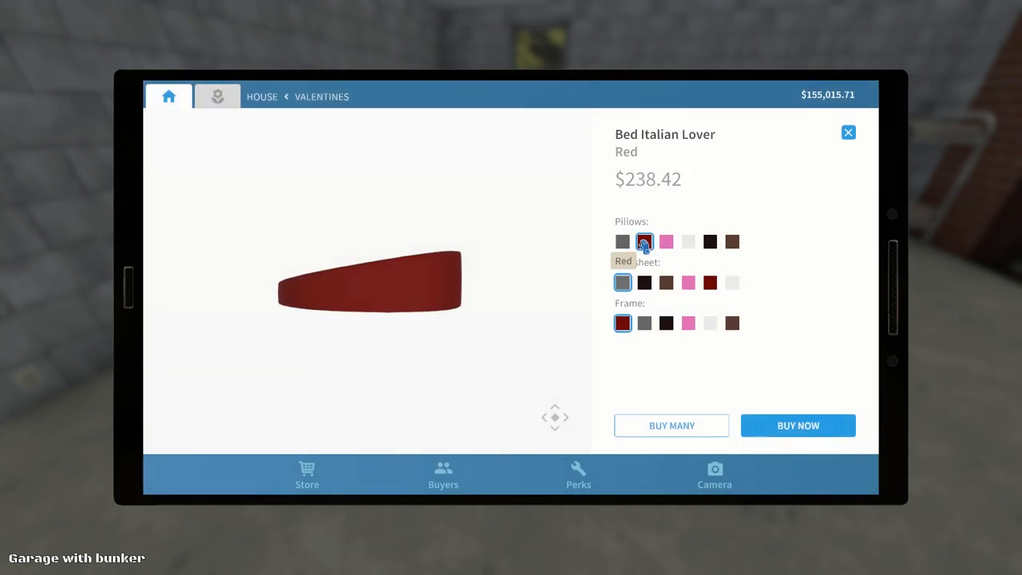
# Step: Buy the heart bed with red pillows and a black sheet
pyautogui.click(643, 241)
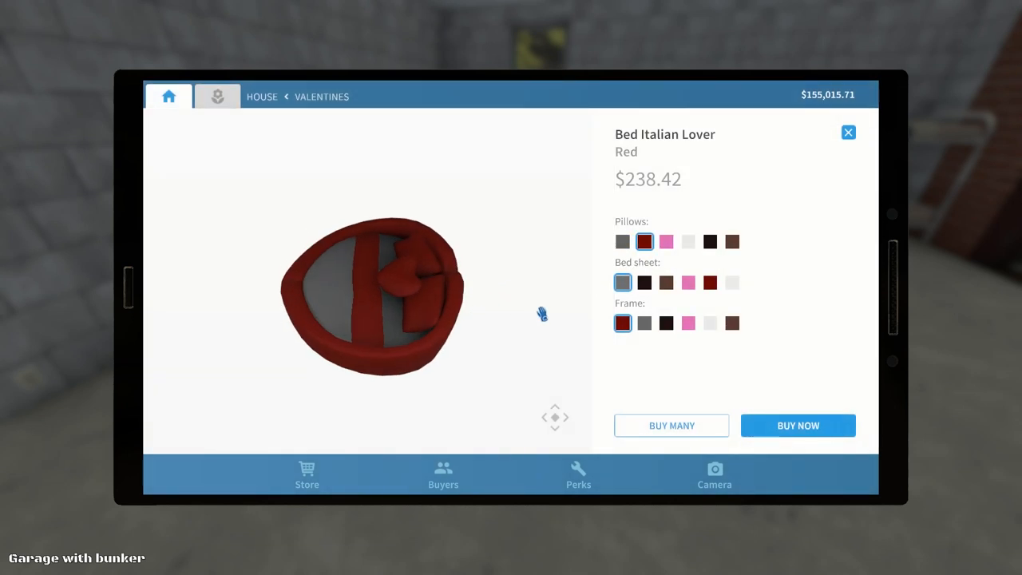
pyautogui.click(666, 283)
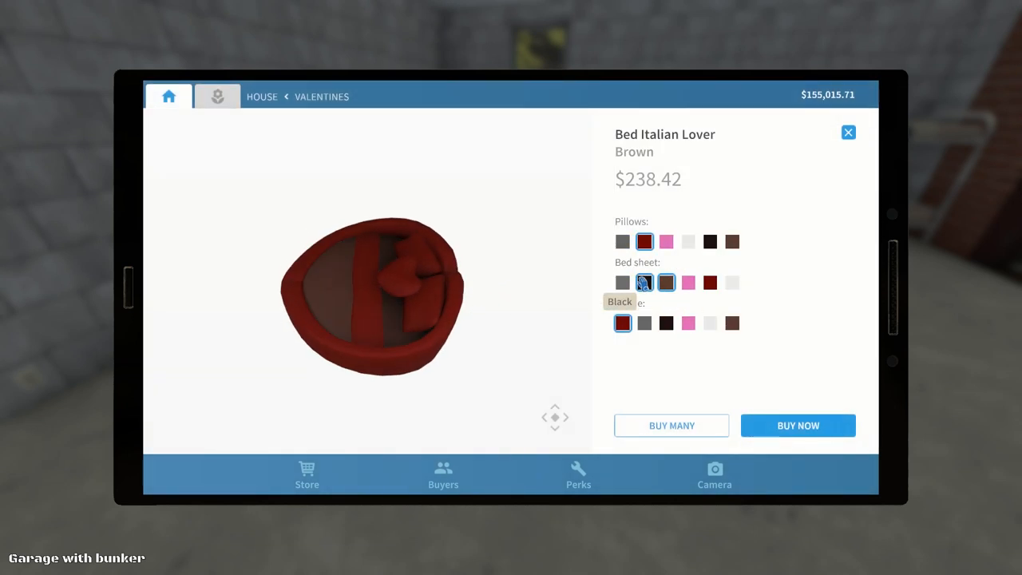
pyautogui.click(643, 281)
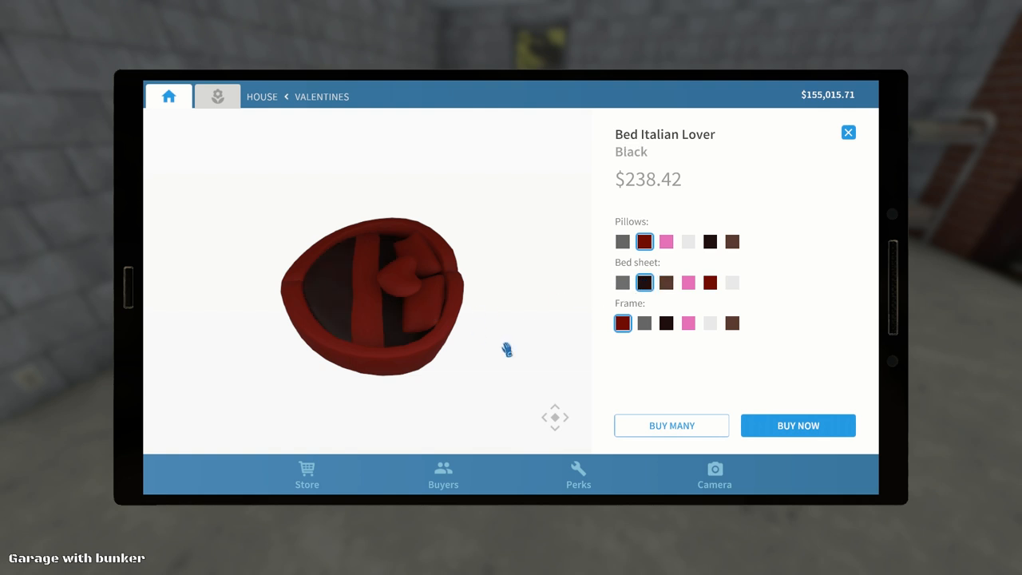
pyautogui.click(796, 425)
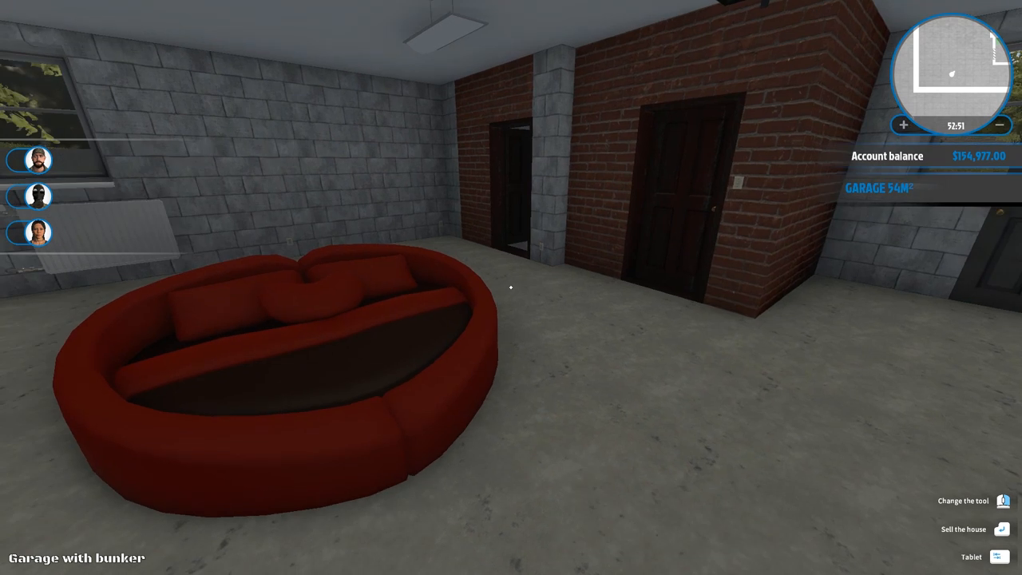
# Step: Find Black at the bottom of the wall paint list and choose it
pyautogui.click(971, 556)
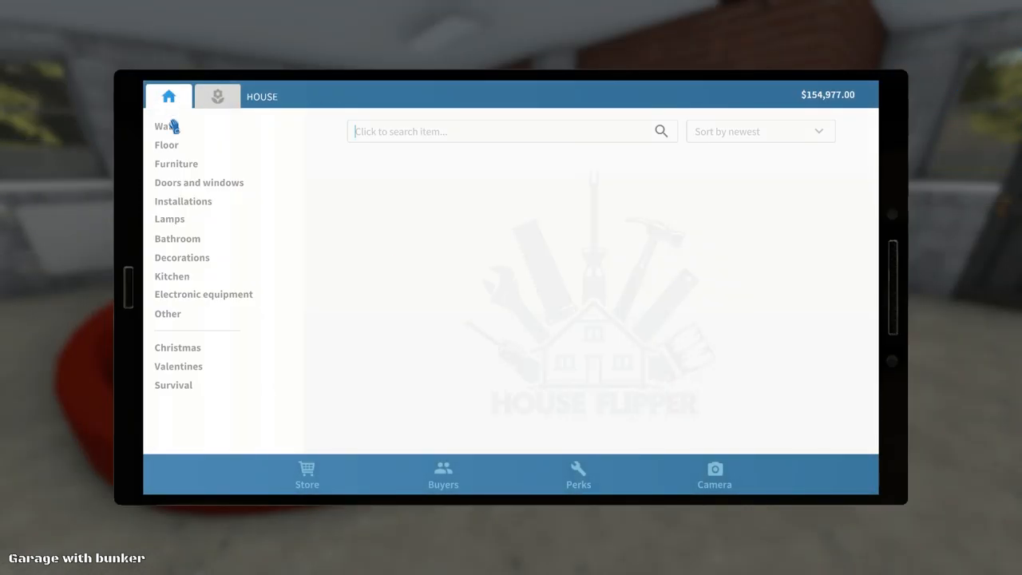
pyautogui.click(165, 126)
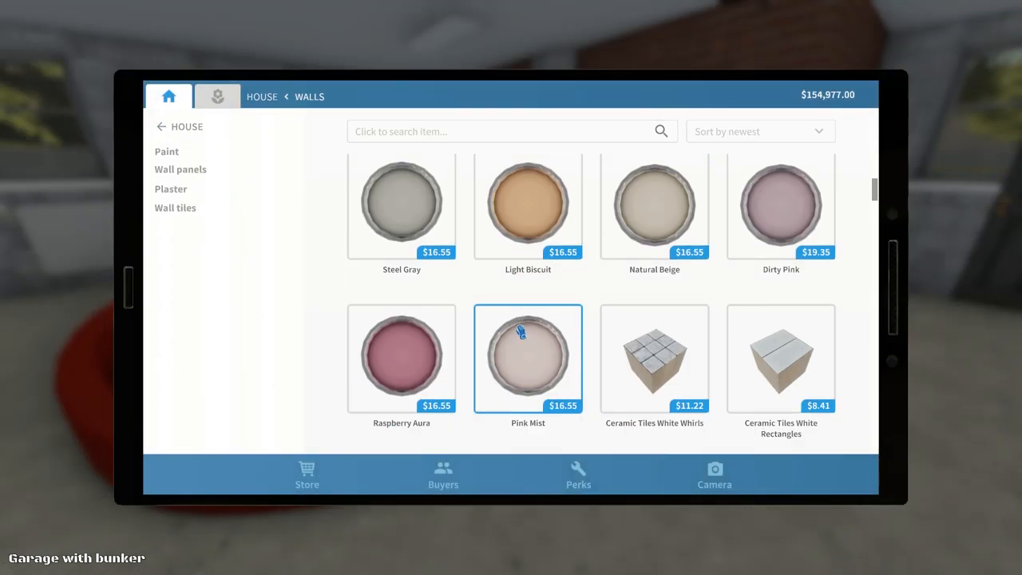
pyautogui.scroll(-3)
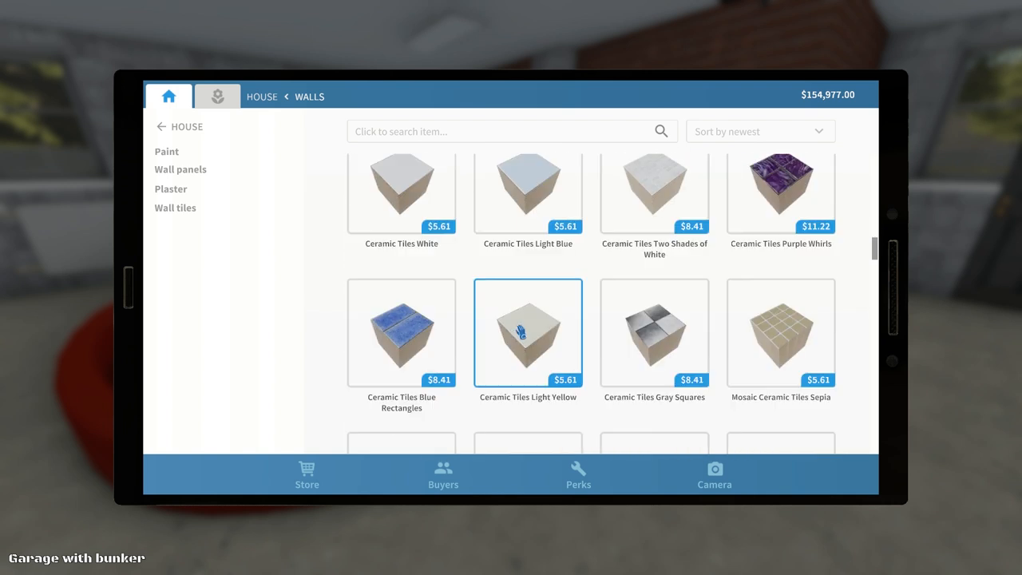
pyautogui.scroll(-3)
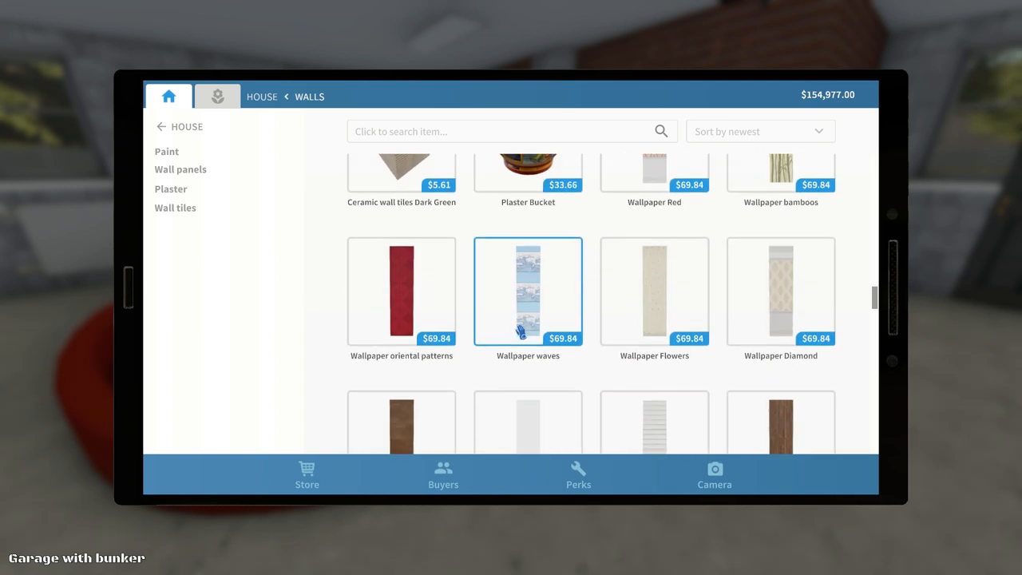
pyautogui.scroll(-3)
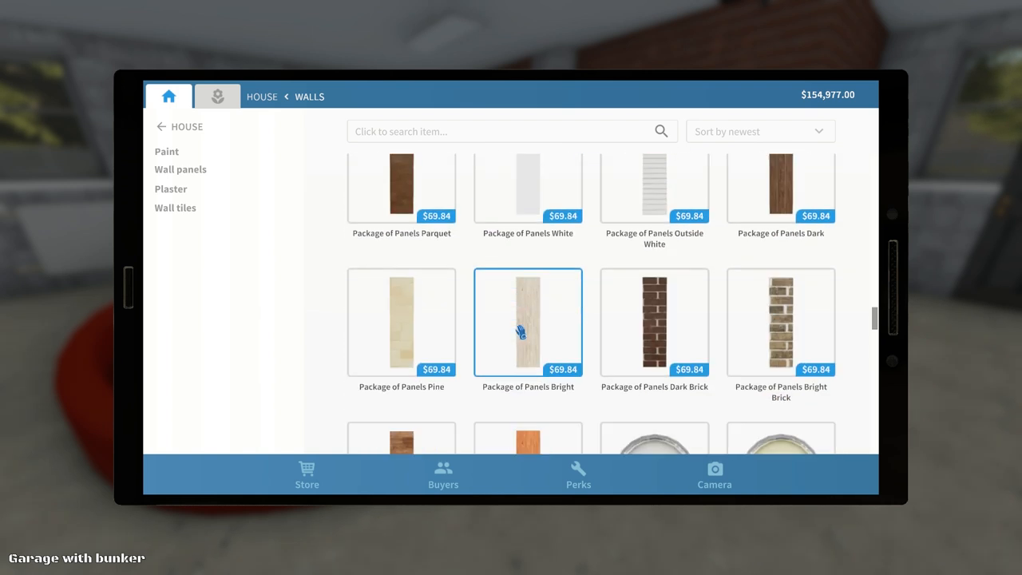
pyautogui.click(167, 150)
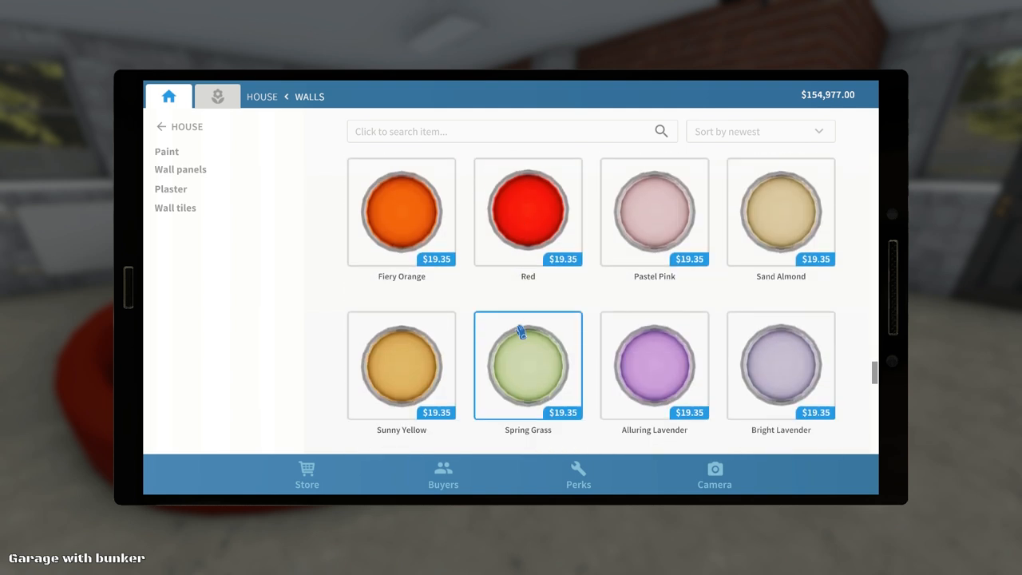
pyautogui.scroll(-3)
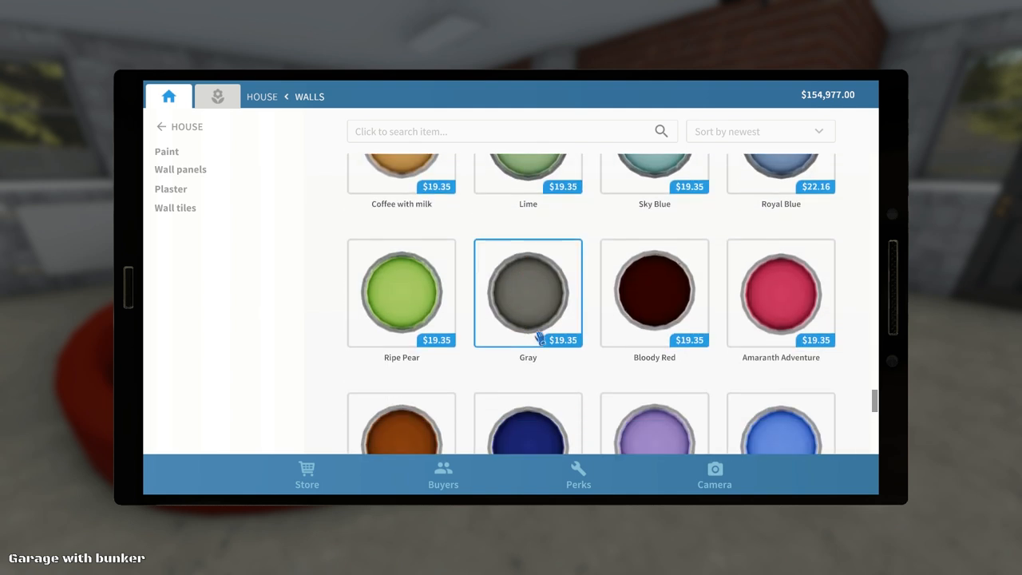
pyautogui.scroll(-3)
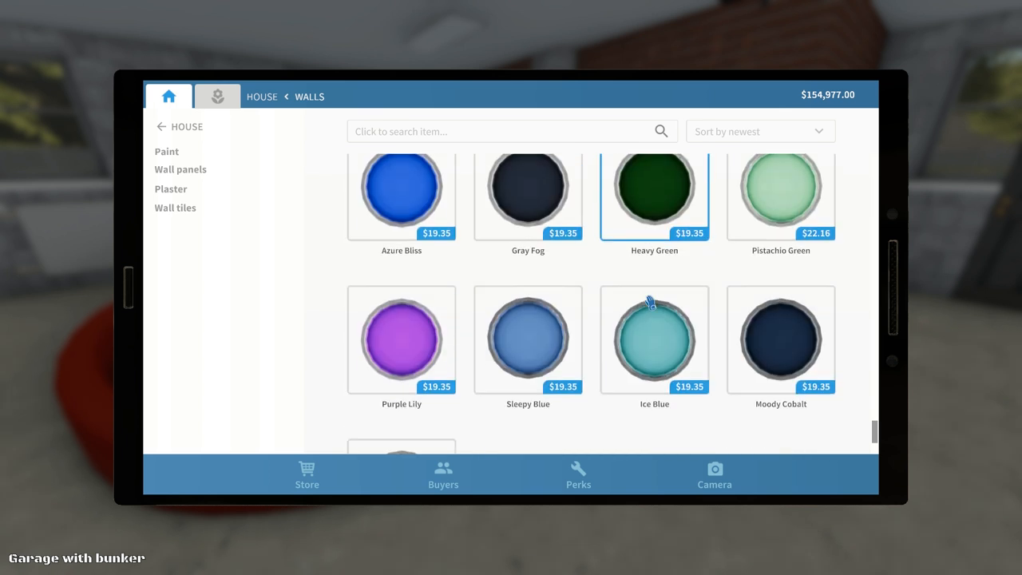
pyautogui.scroll(-3)
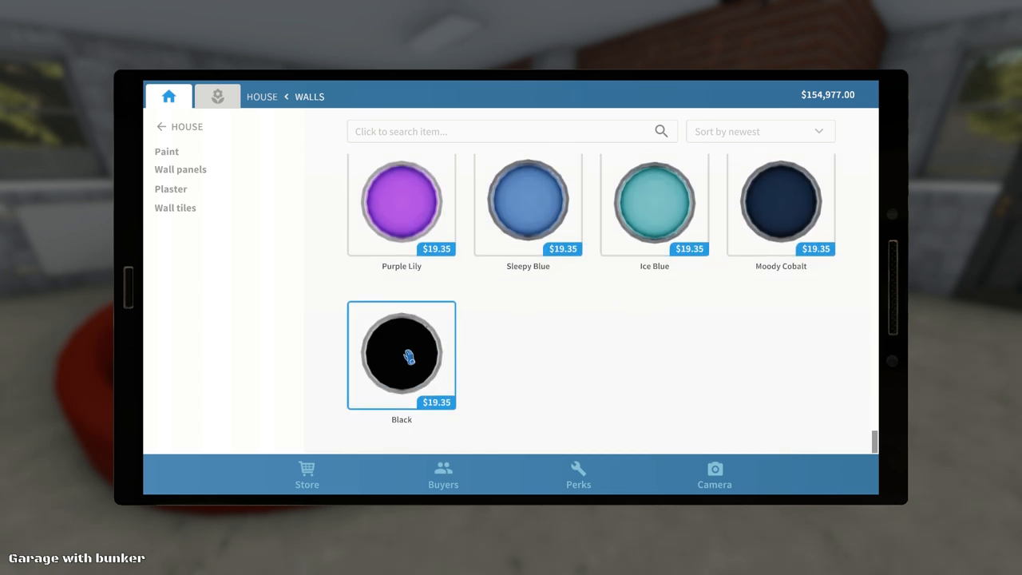
pyautogui.click(401, 355)
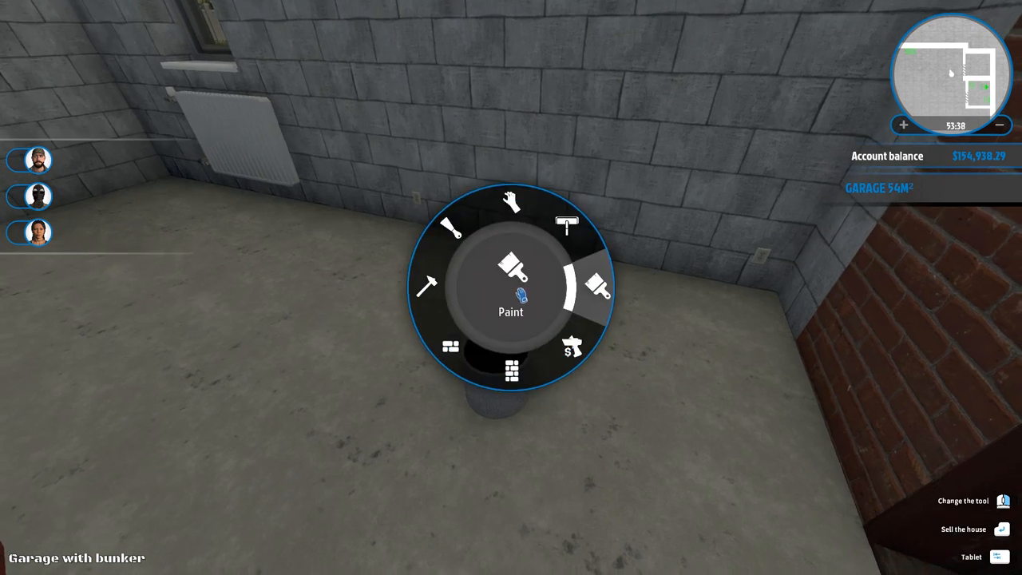
# Step: Switch to the Paint tool to roll black onto the garage walls
pyautogui.click(511, 284)
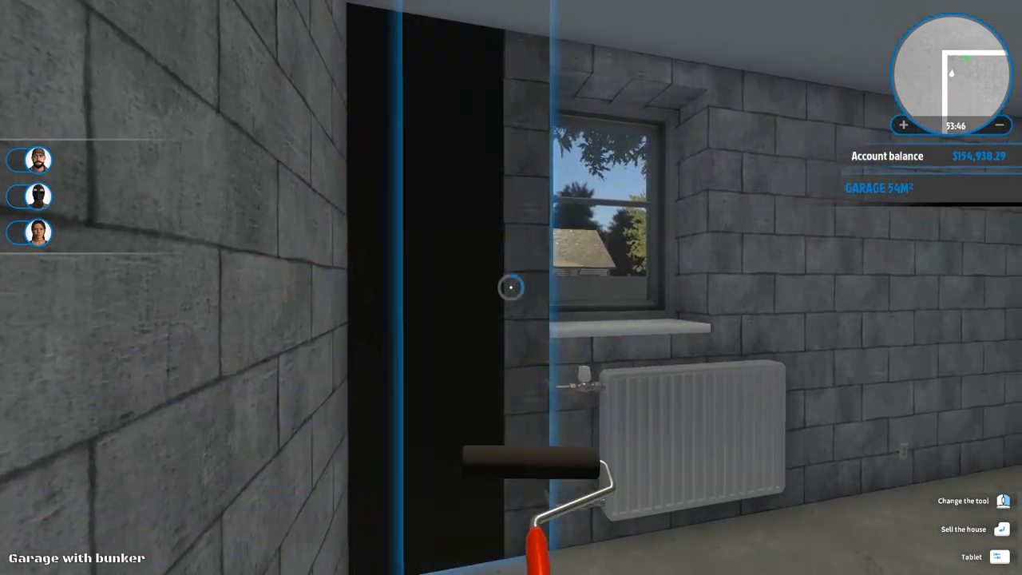
pyautogui.moveTo(510, 287)
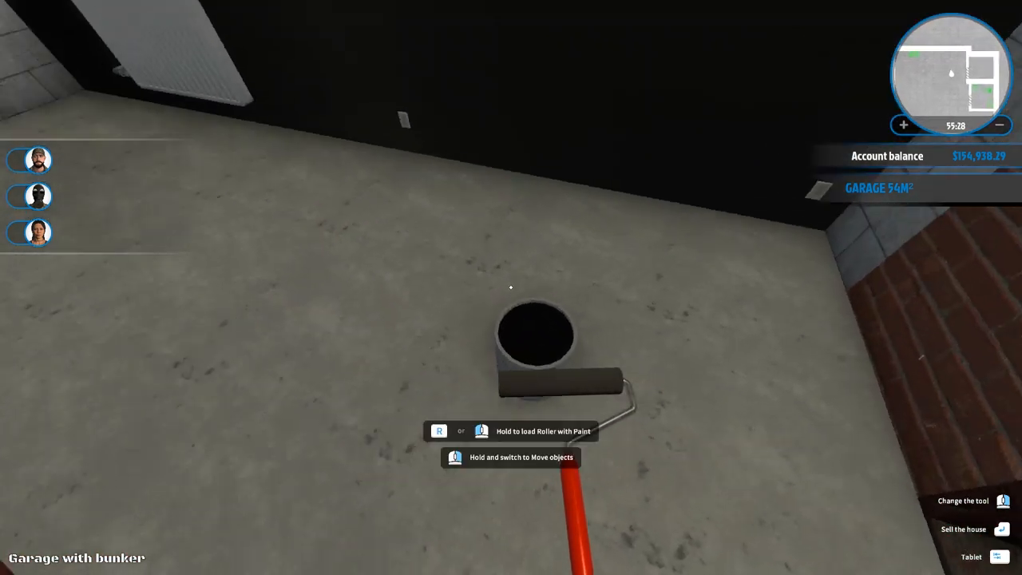
pyautogui.moveTo(511, 287)
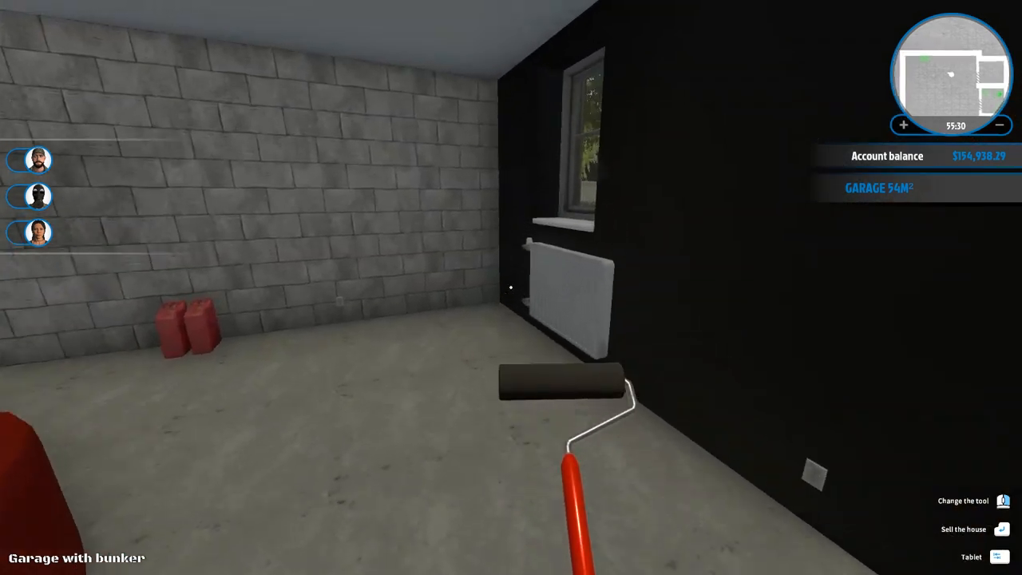
pyautogui.moveTo(511, 287)
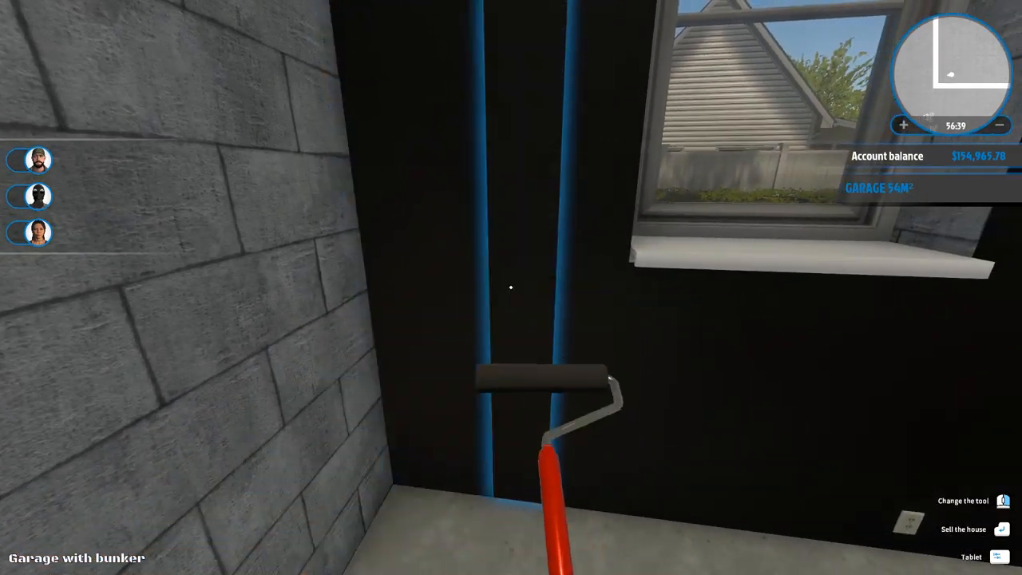
pyautogui.moveTo(511, 287)
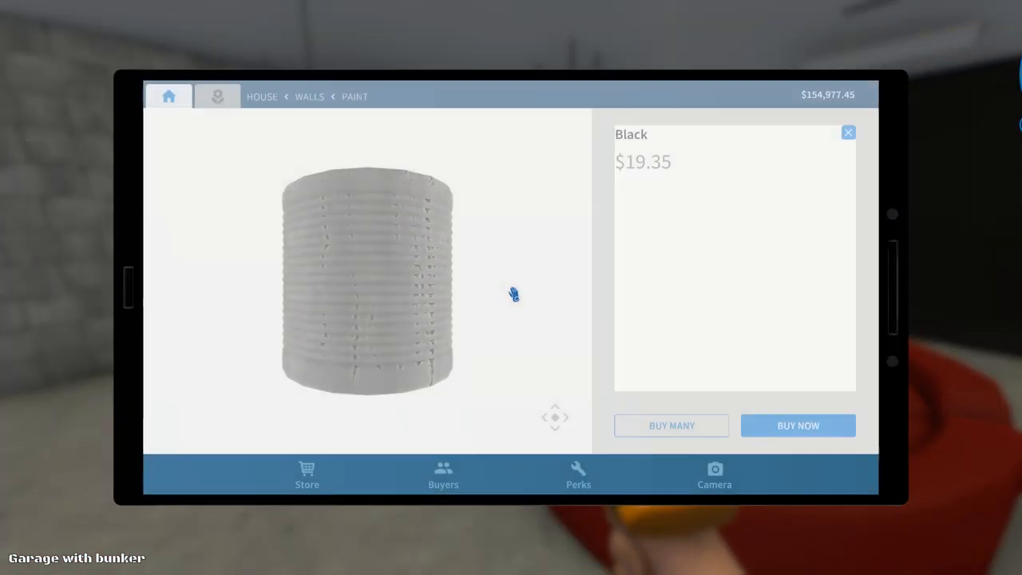
pyautogui.click(847, 133)
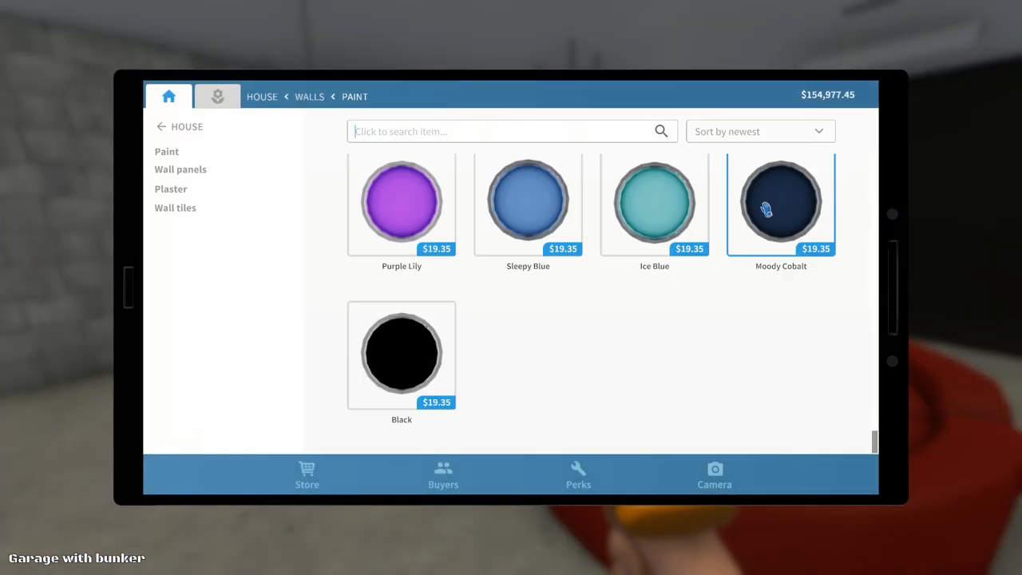
pyautogui.scroll(-3)
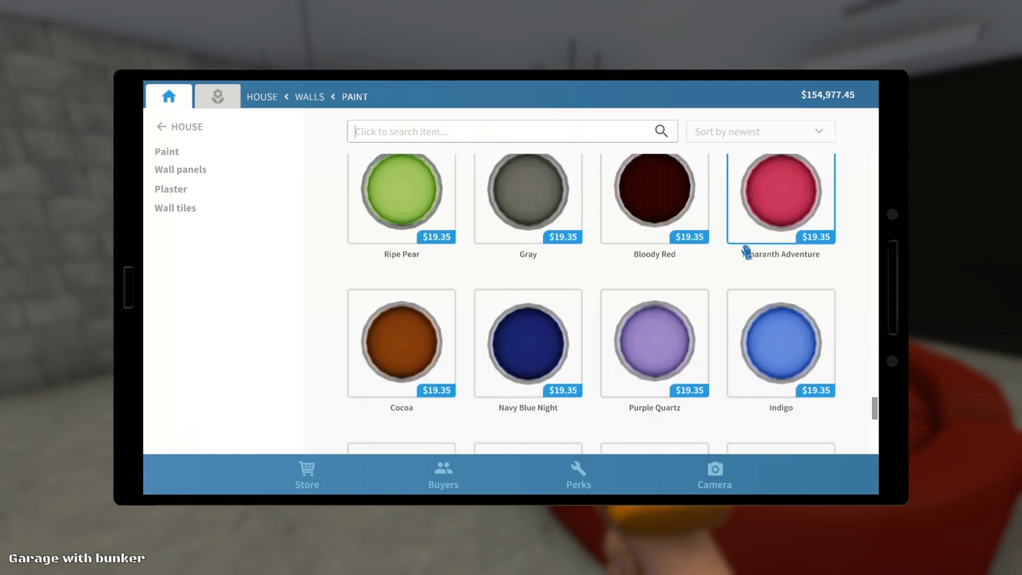
pyautogui.scroll(-3)
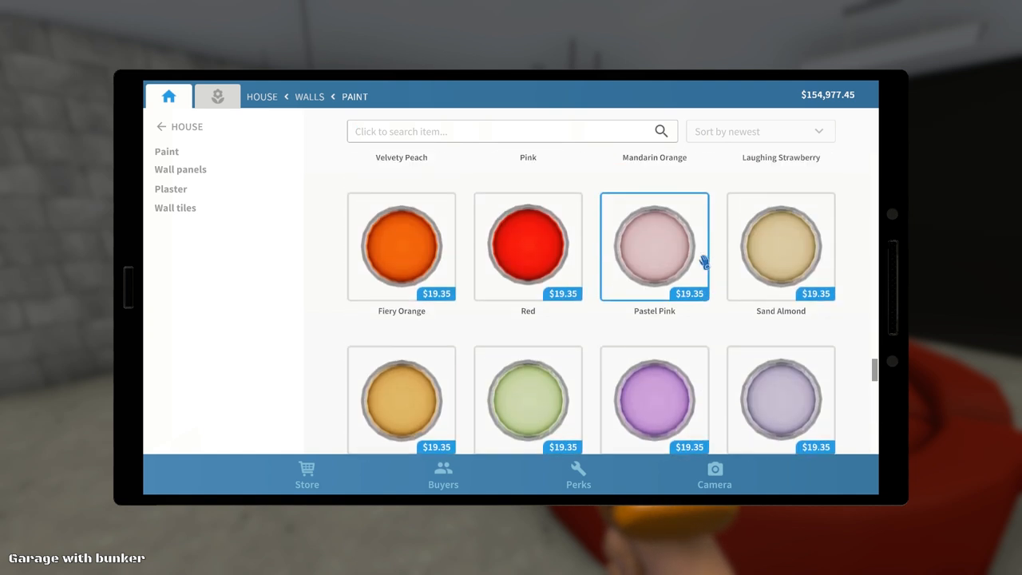
pyautogui.scroll(-3)
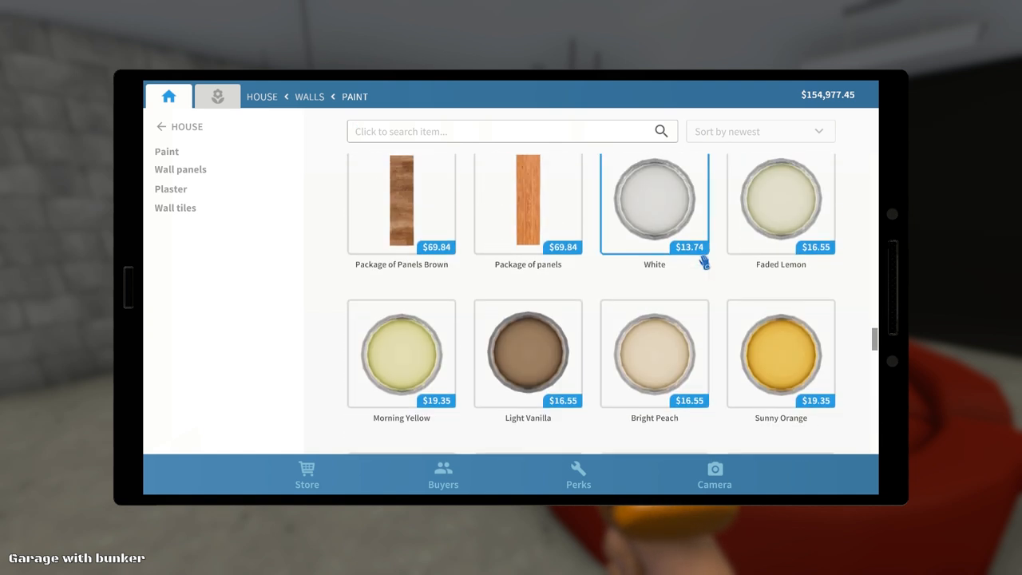
pyautogui.scroll(-3)
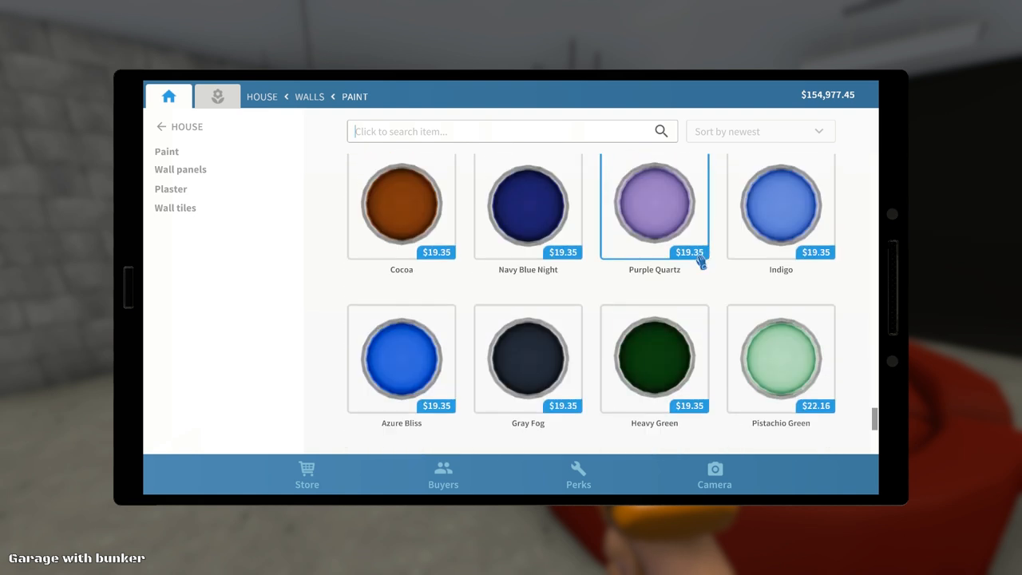
# Step: Purchase the Bloody Red wall paint can
pyautogui.click(655, 205)
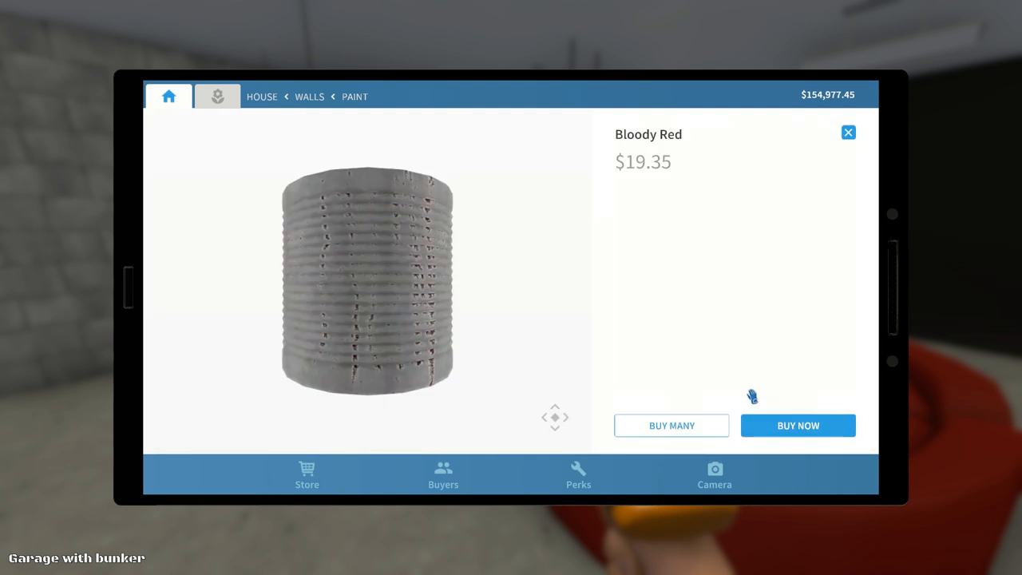
pyautogui.click(797, 425)
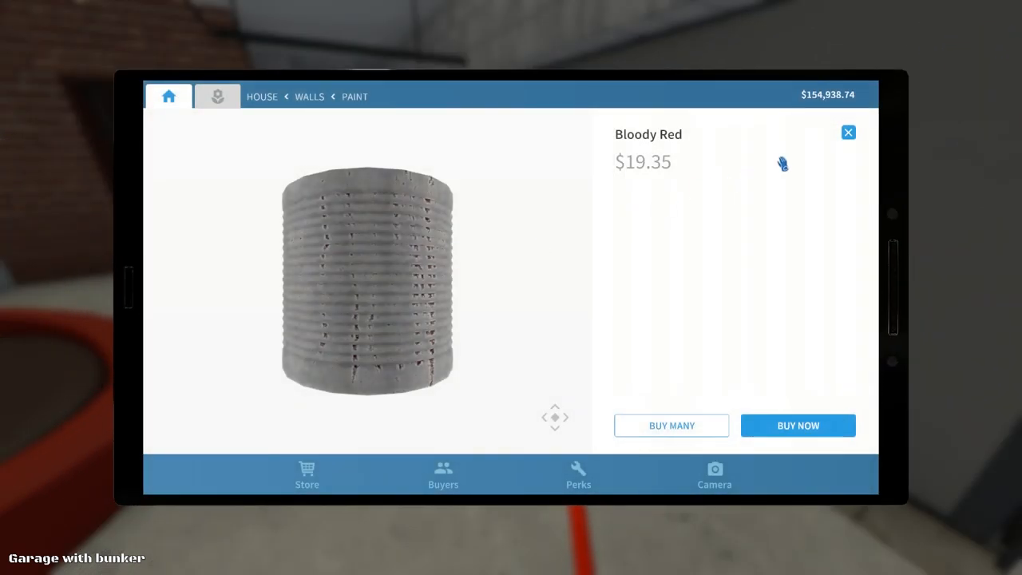
# Step: Back in the paint catalogue, find the plain Red paint and purchase it
pyautogui.click(848, 132)
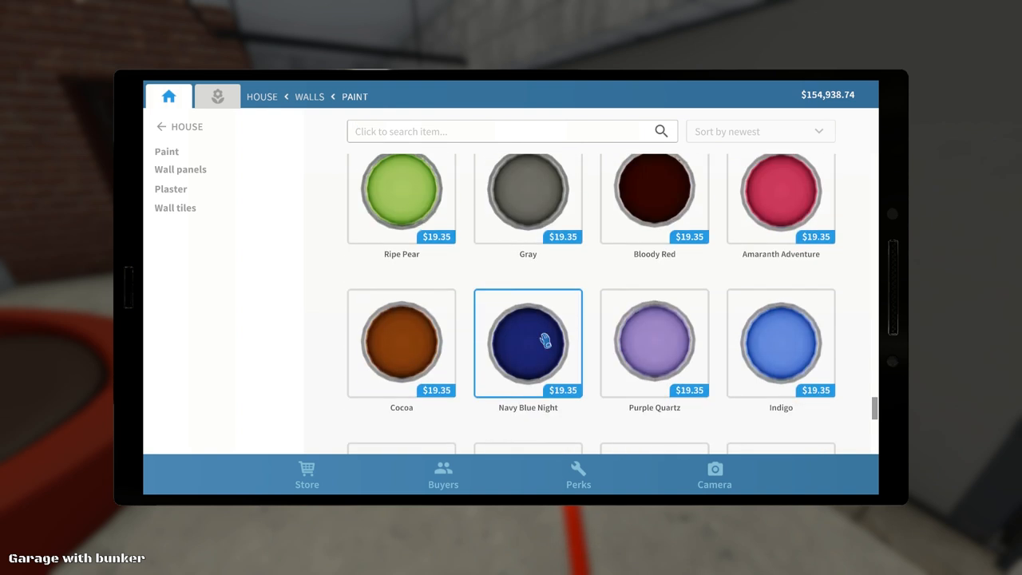
pyautogui.scroll(-3)
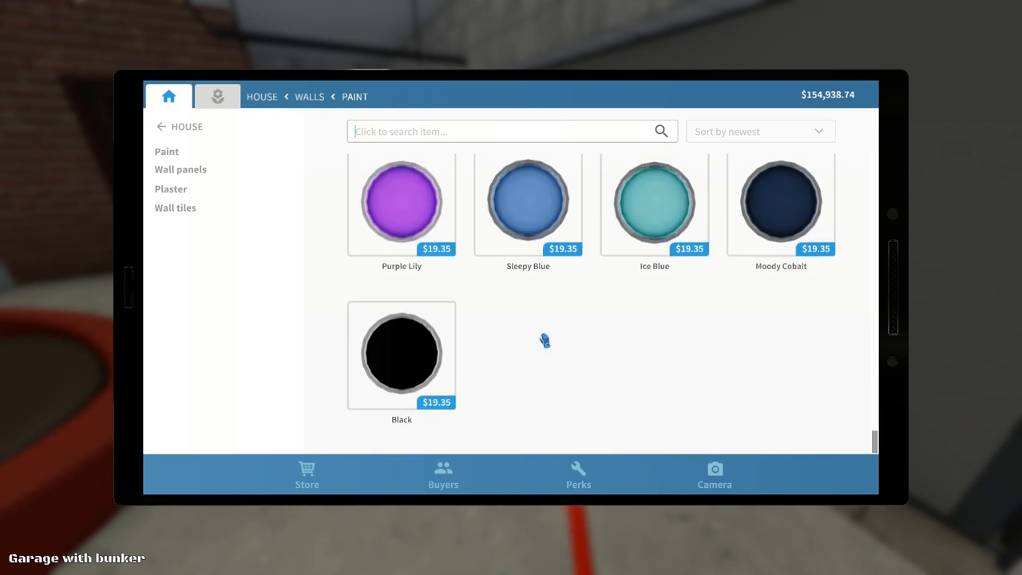
pyautogui.scroll(-3)
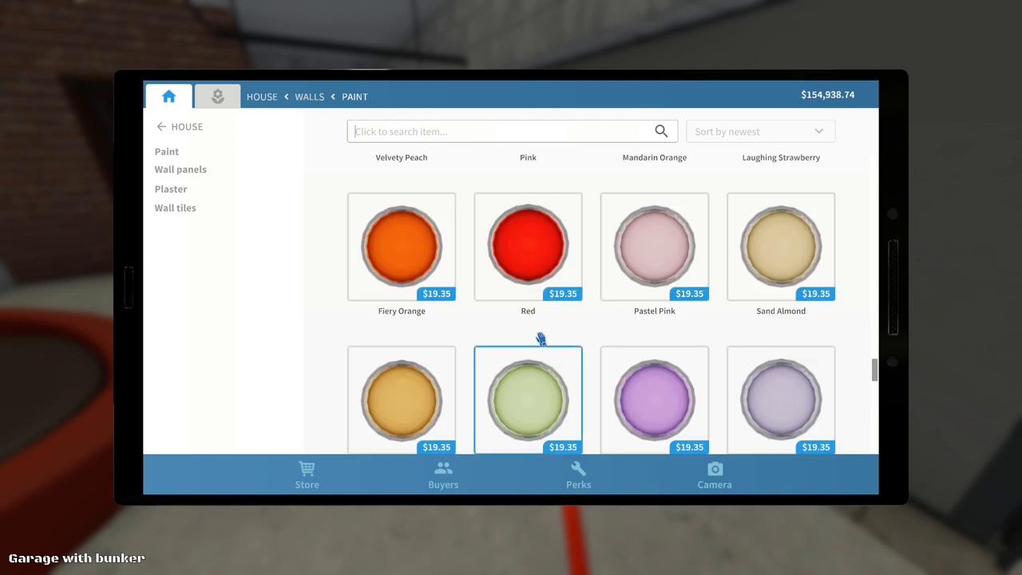
pyautogui.click(527, 246)
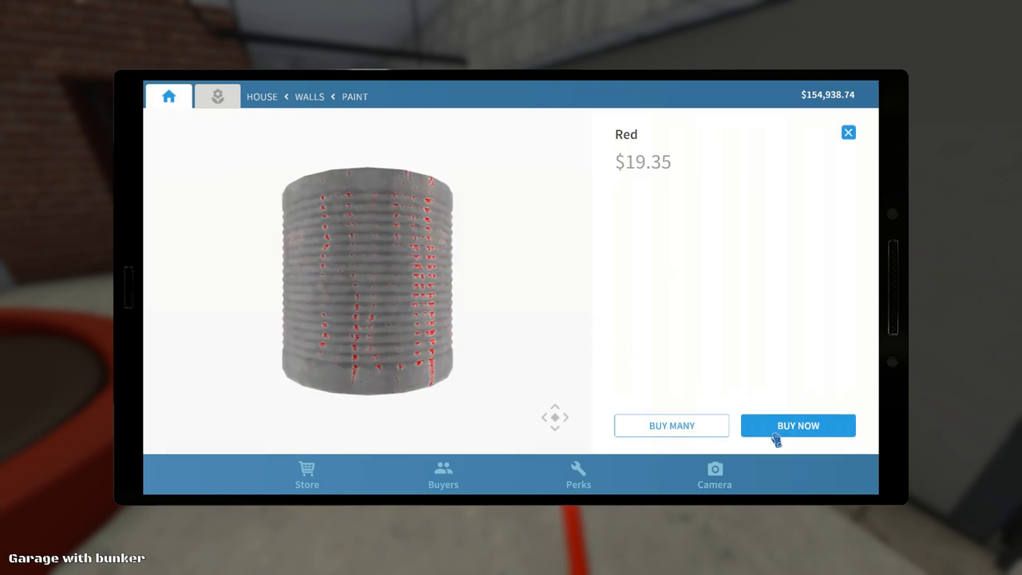
pyautogui.click(797, 424)
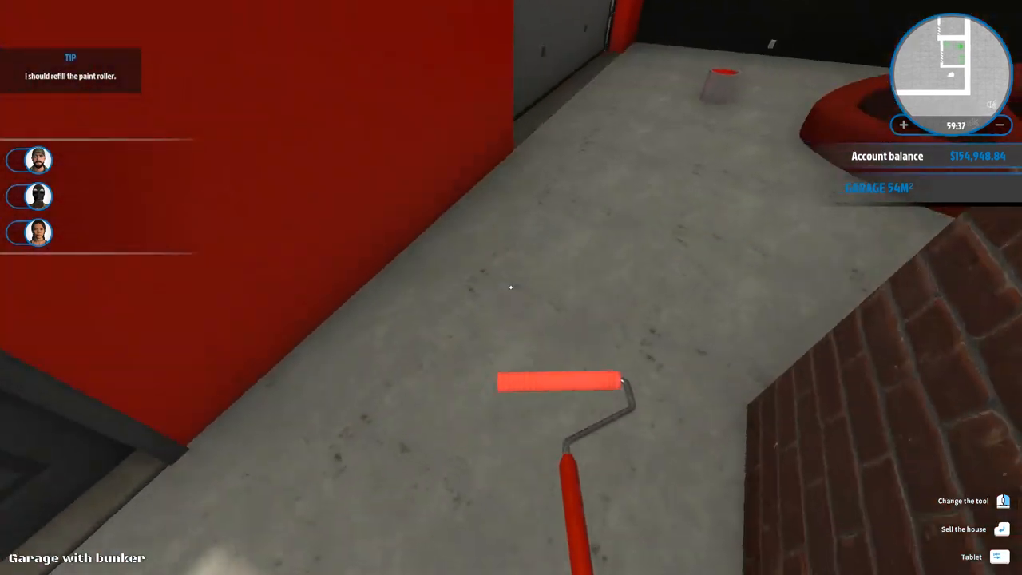
# Step: Show the potential house buyers' profiles on the tablet
pyautogui.click(971, 556)
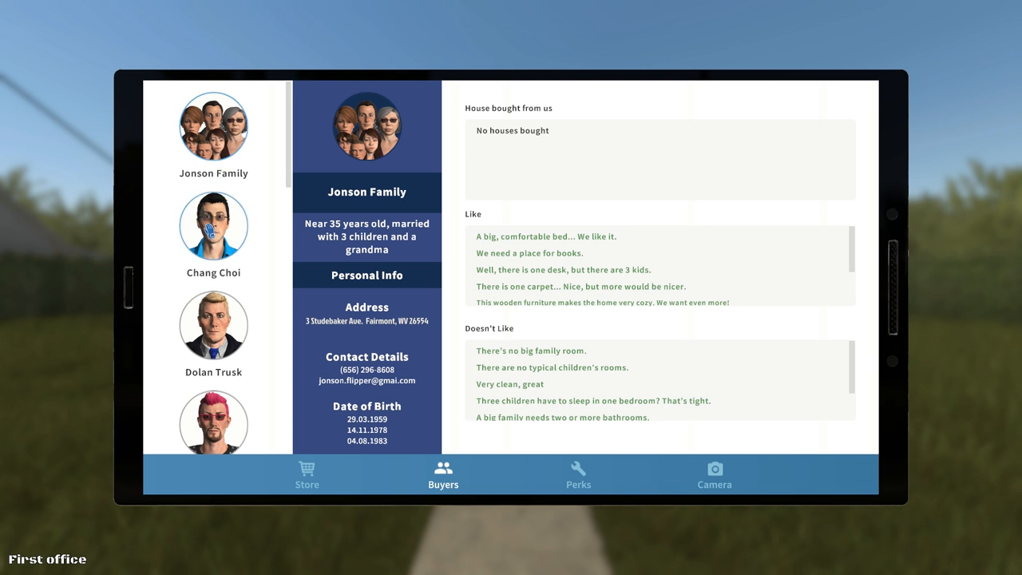
pyautogui.click(214, 224)
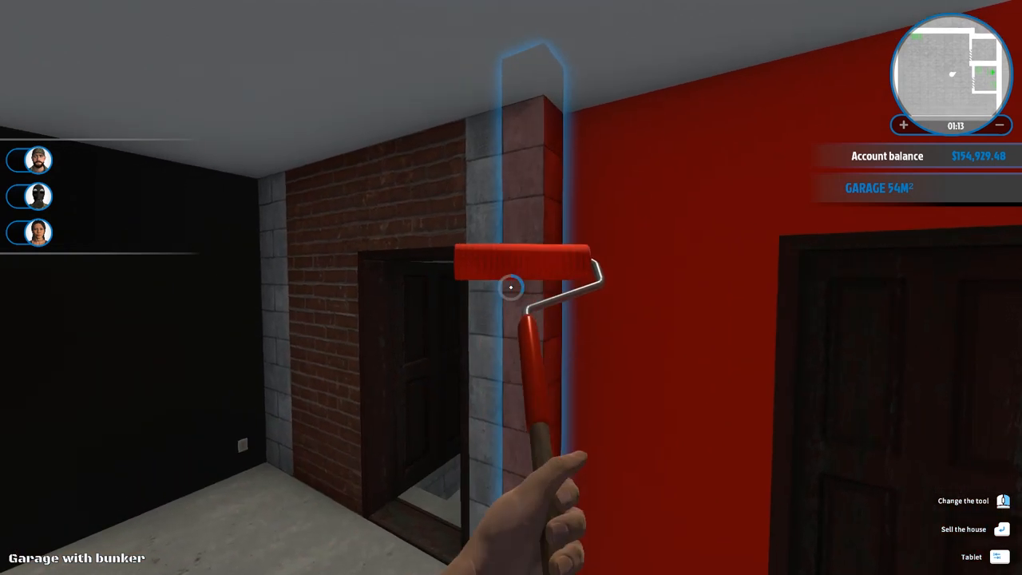
pyautogui.moveTo(511, 288)
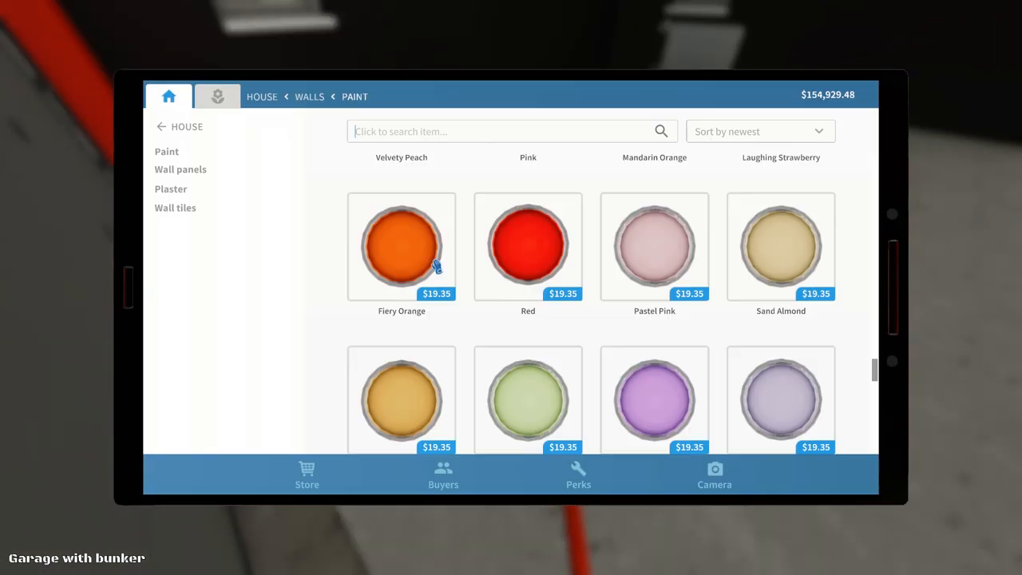
# Step: Show the Valentines Heart carpet and preview it in green, then pink
pyautogui.click(179, 391)
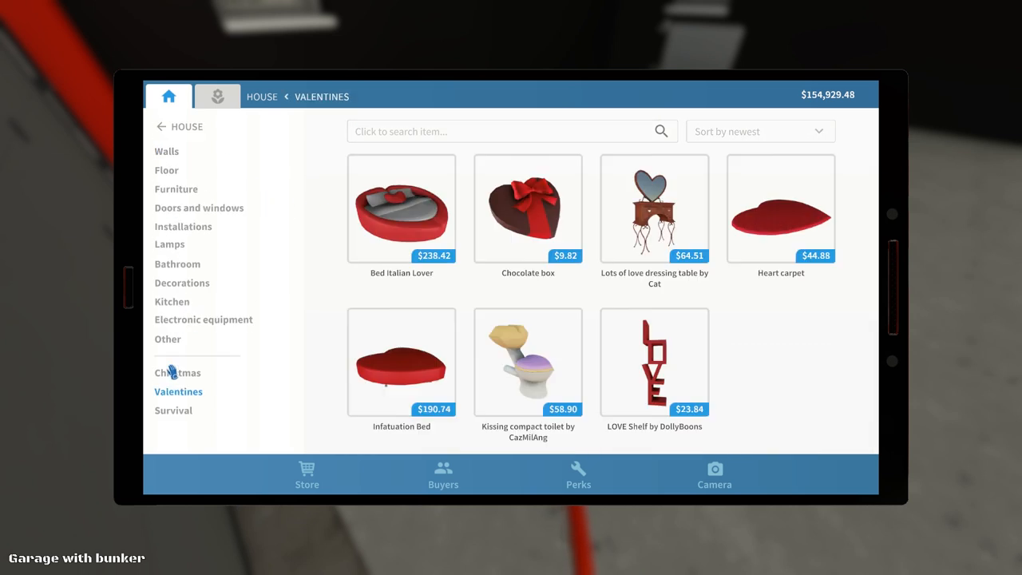
pyautogui.click(780, 207)
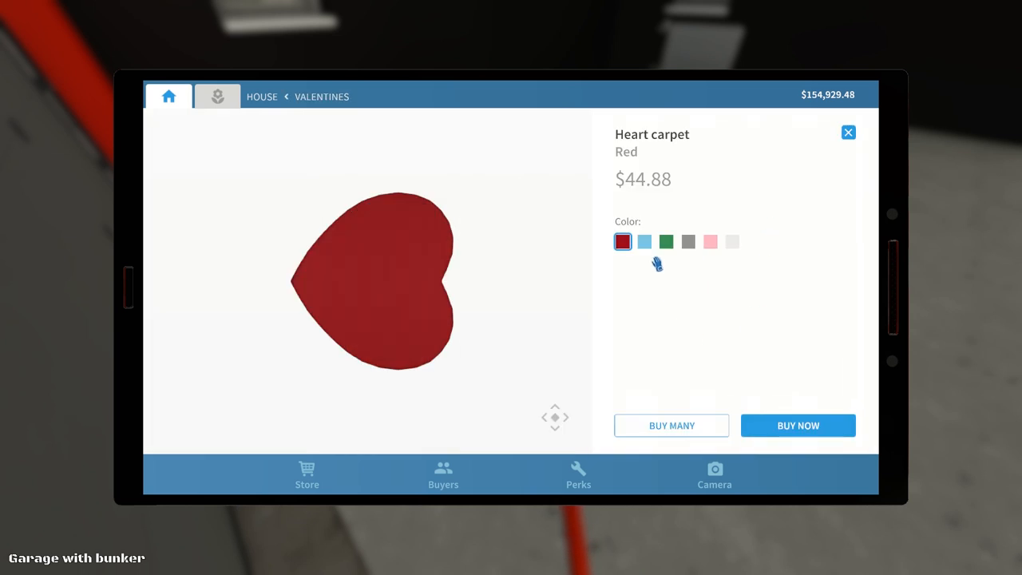
pyautogui.click(665, 242)
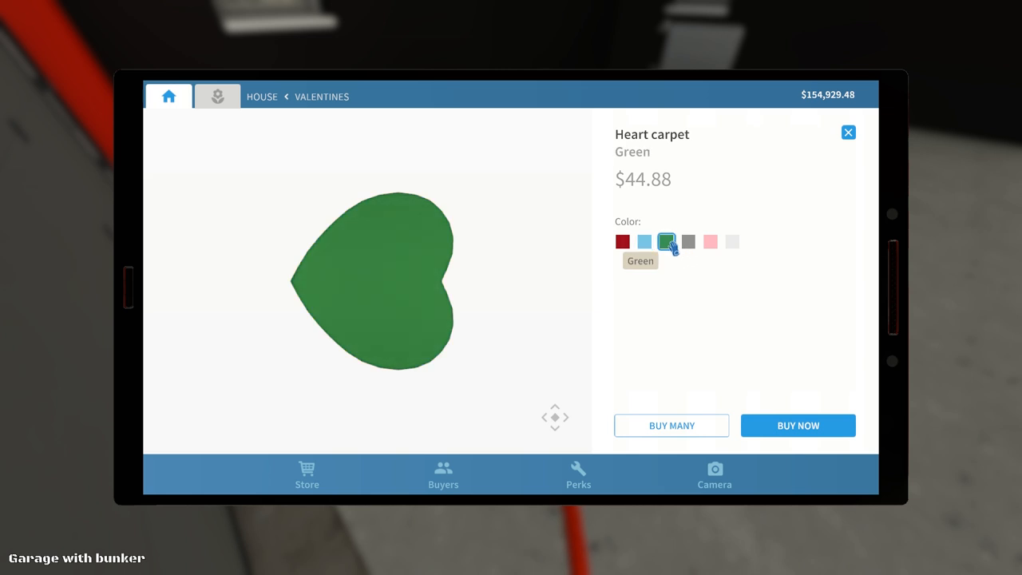
pyautogui.click(709, 241)
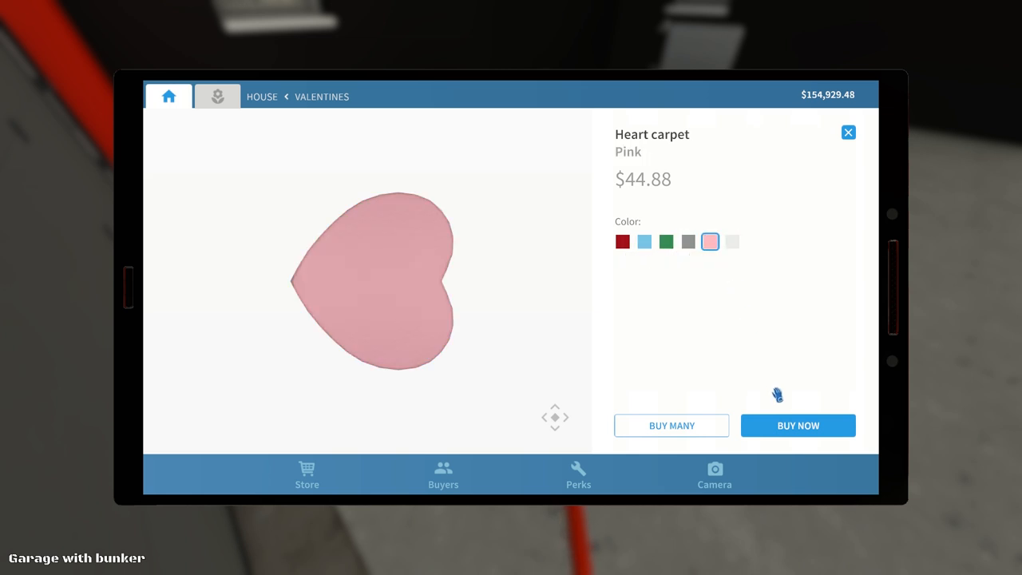
pyautogui.moveTo(169, 96)
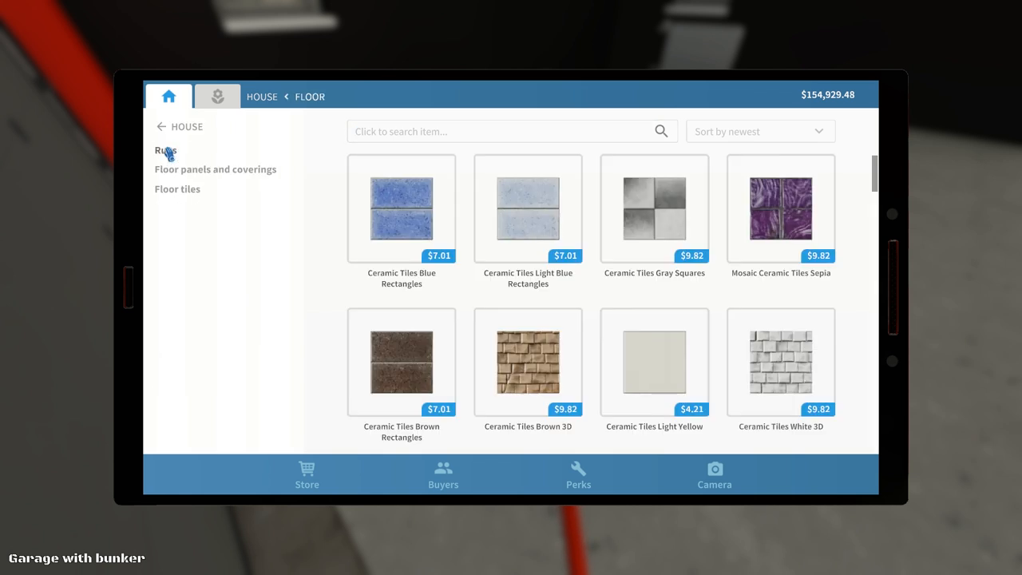
# Step: Browse the floor rugs list, checking the Carpet Gray details
pyautogui.scroll(-3)
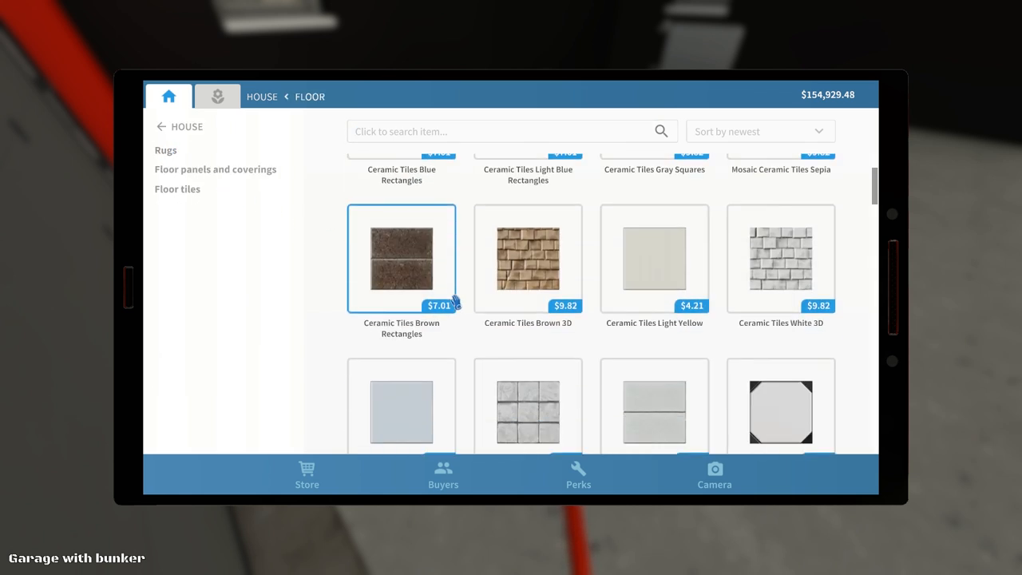
pyautogui.scroll(-3)
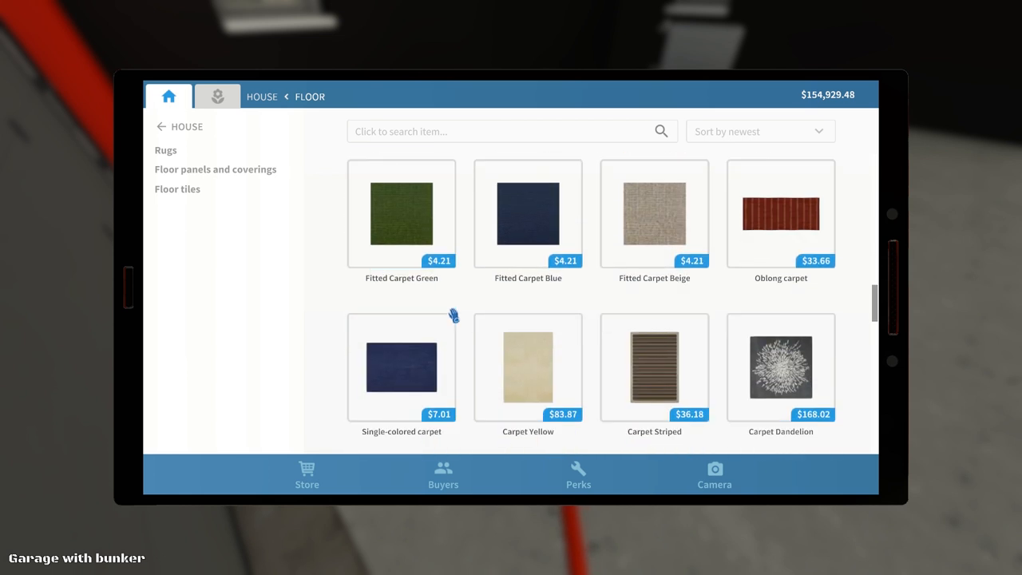
pyautogui.scroll(-3)
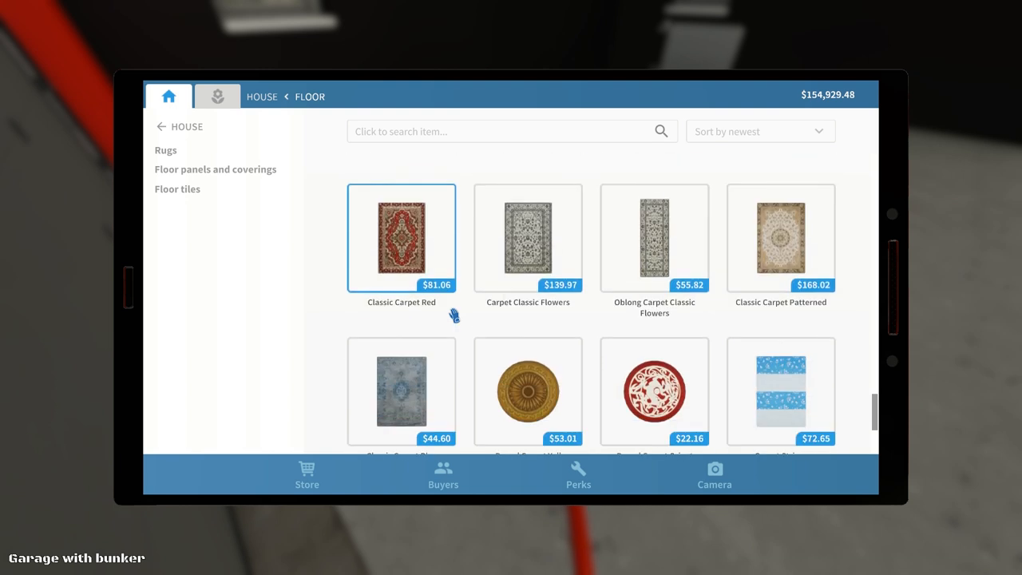
pyautogui.scroll(-3)
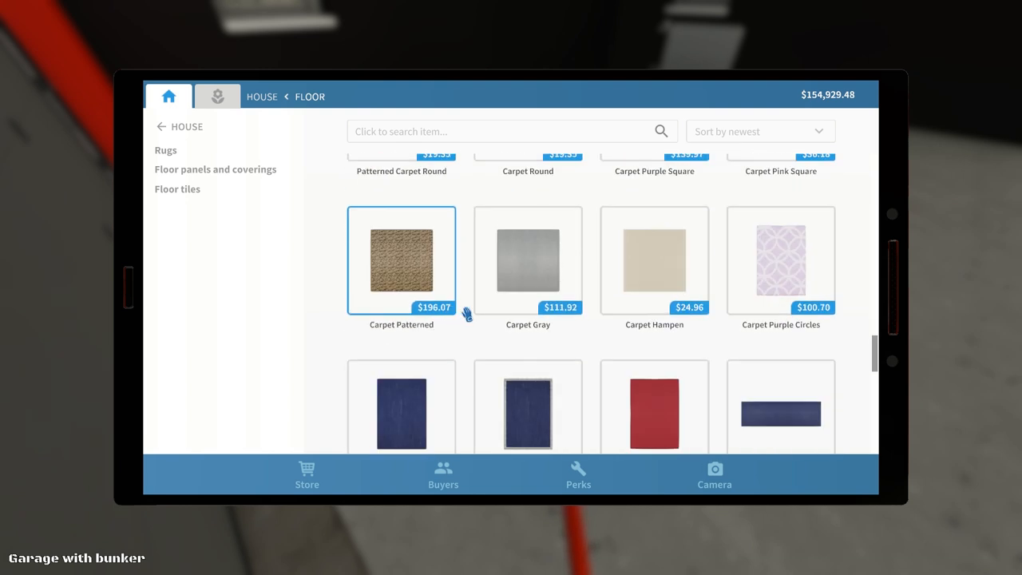
pyautogui.click(527, 261)
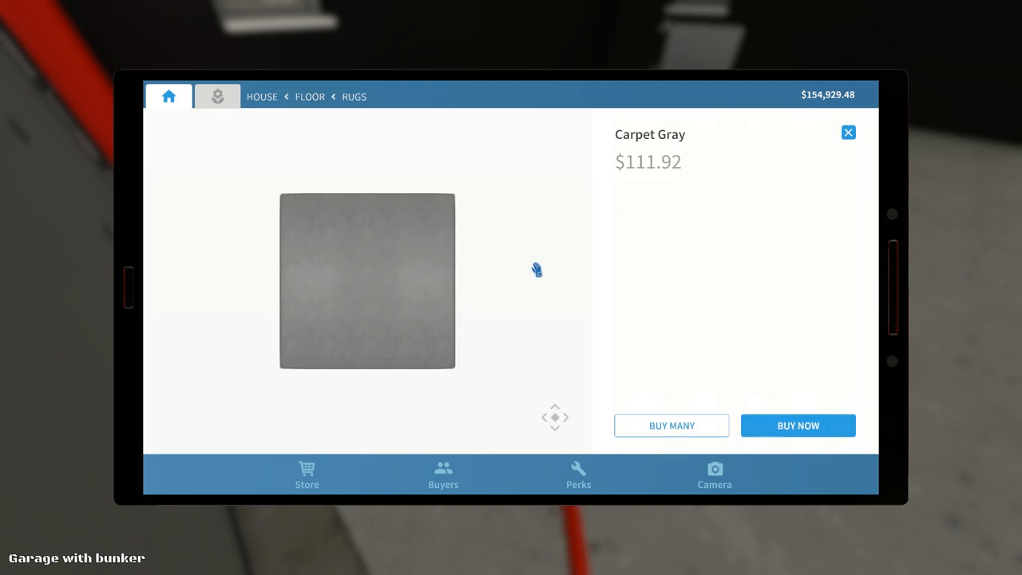
pyautogui.click(848, 131)
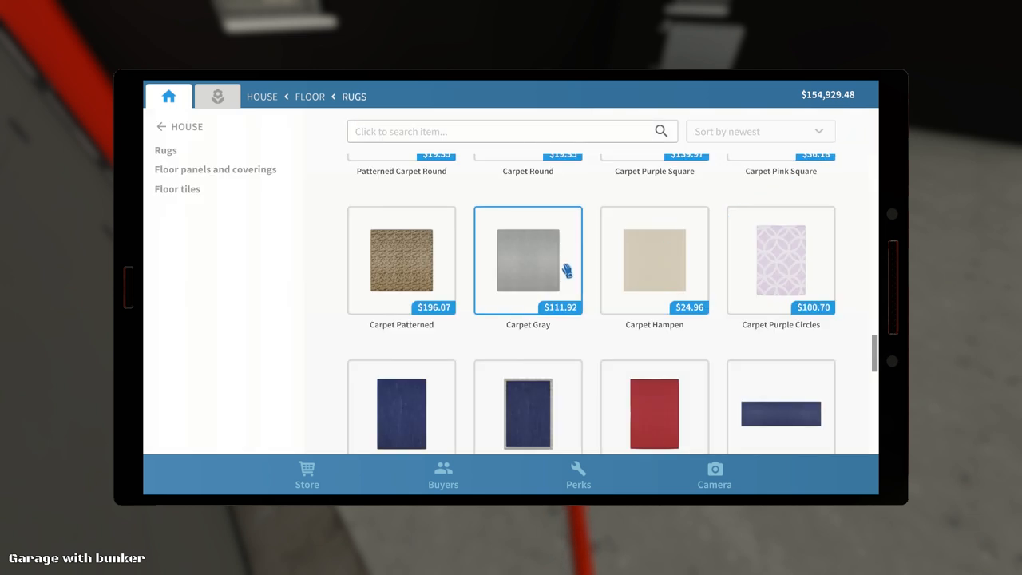
pyautogui.scroll(-3)
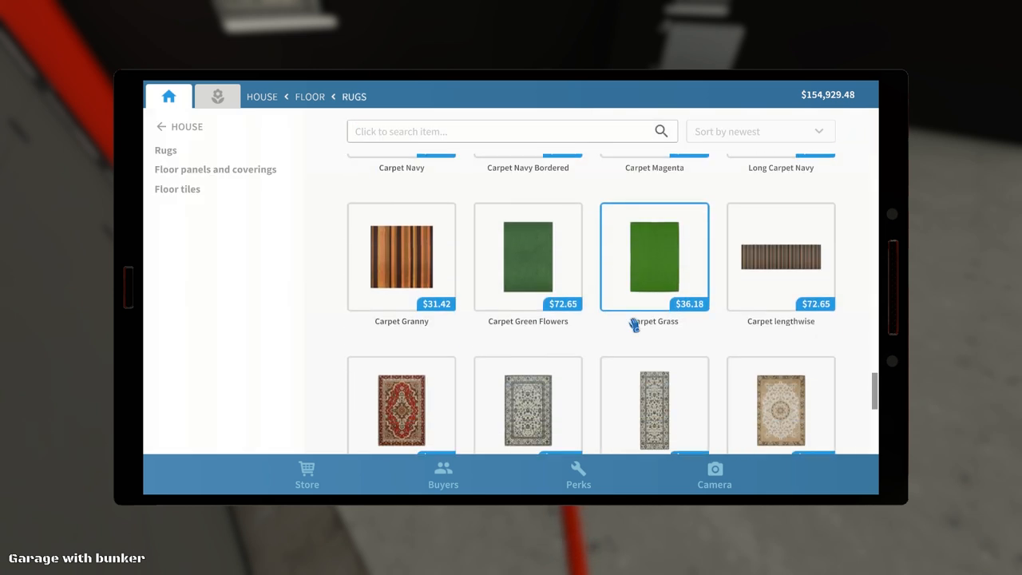
pyautogui.scroll(-3)
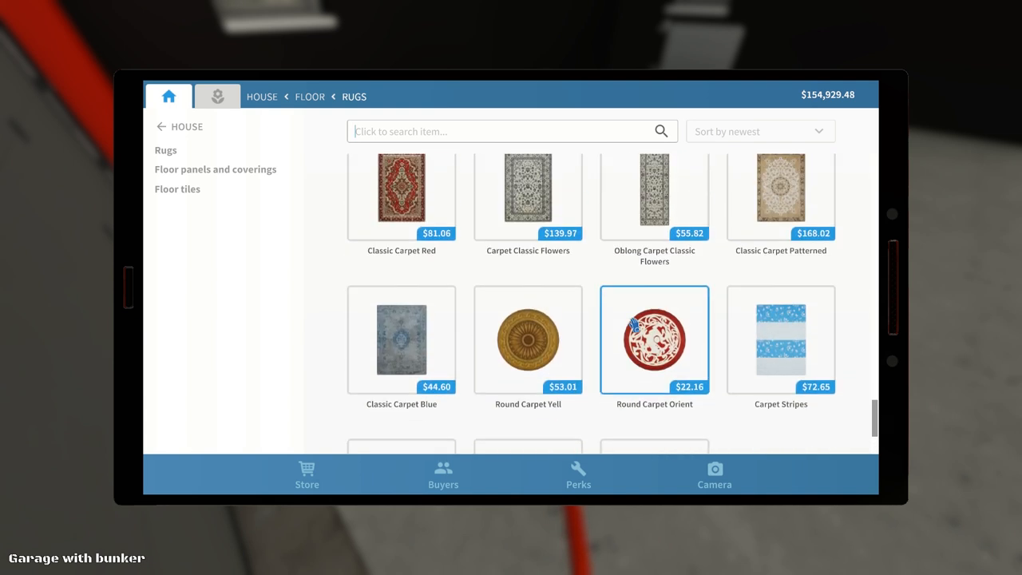
pyautogui.scroll(-3)
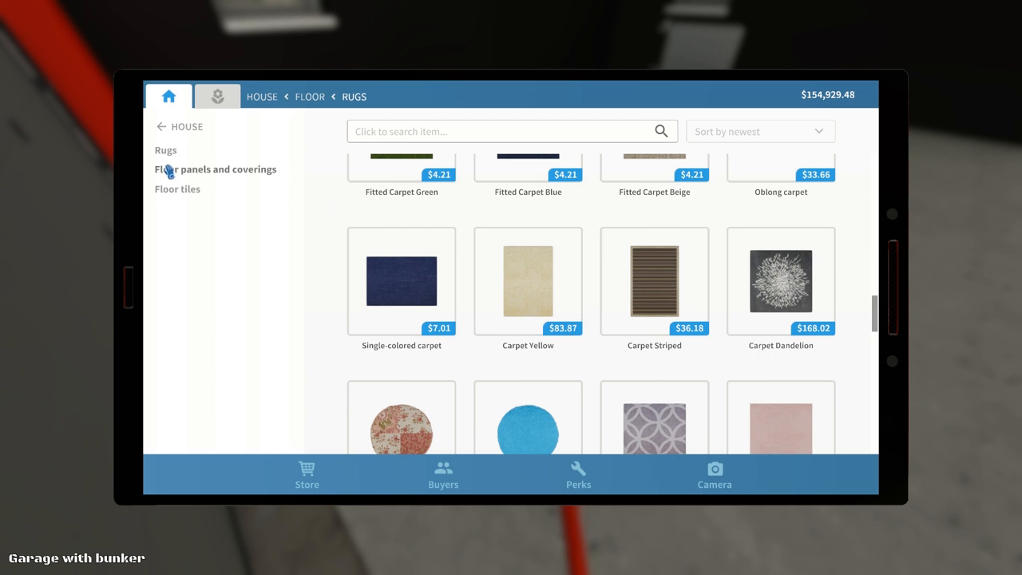
# Step: Look over the floor tiles, then the Fitted Carpet options under floor panels and coverings
pyautogui.click(178, 189)
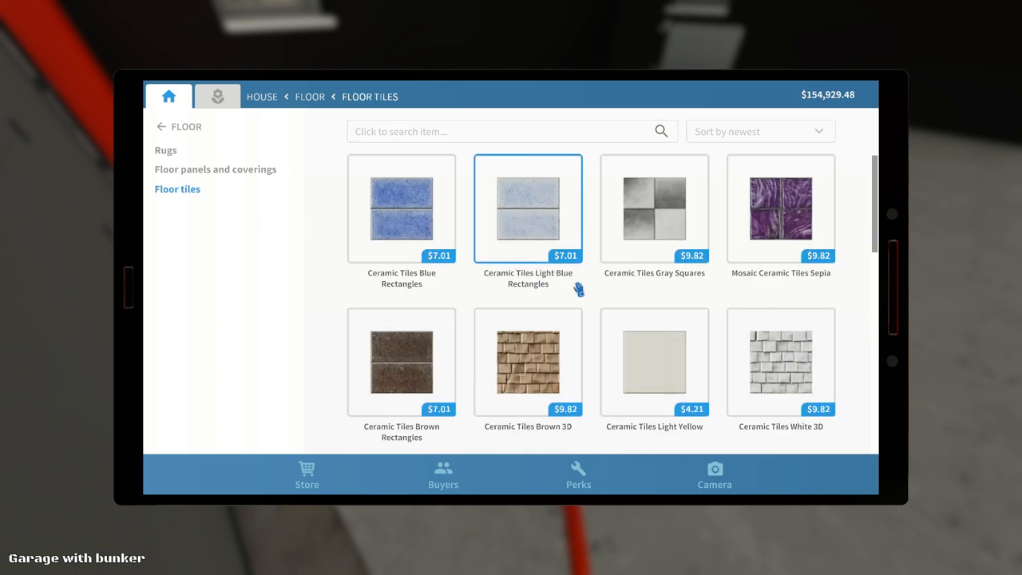
pyautogui.scroll(-3)
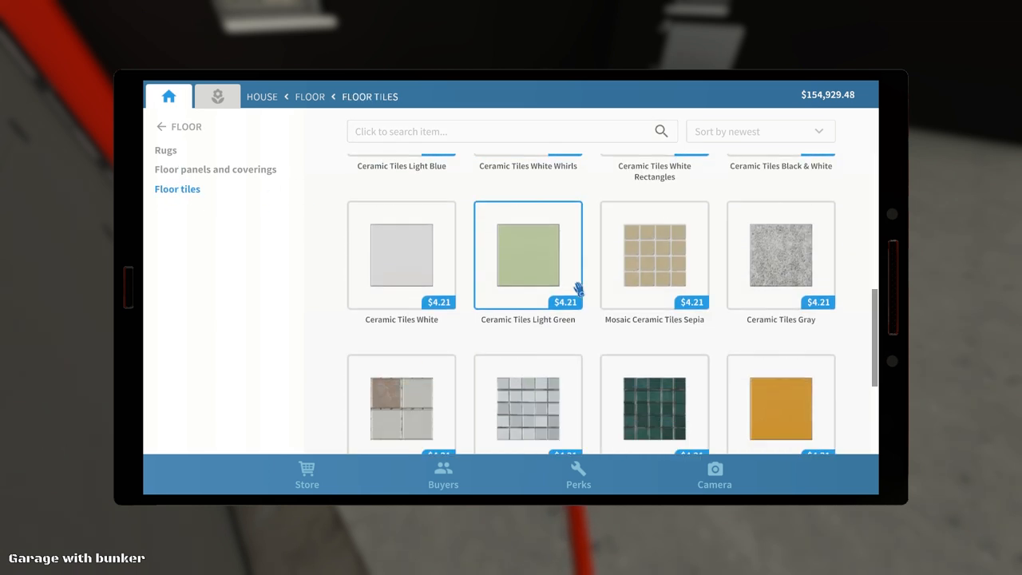
pyautogui.click(214, 169)
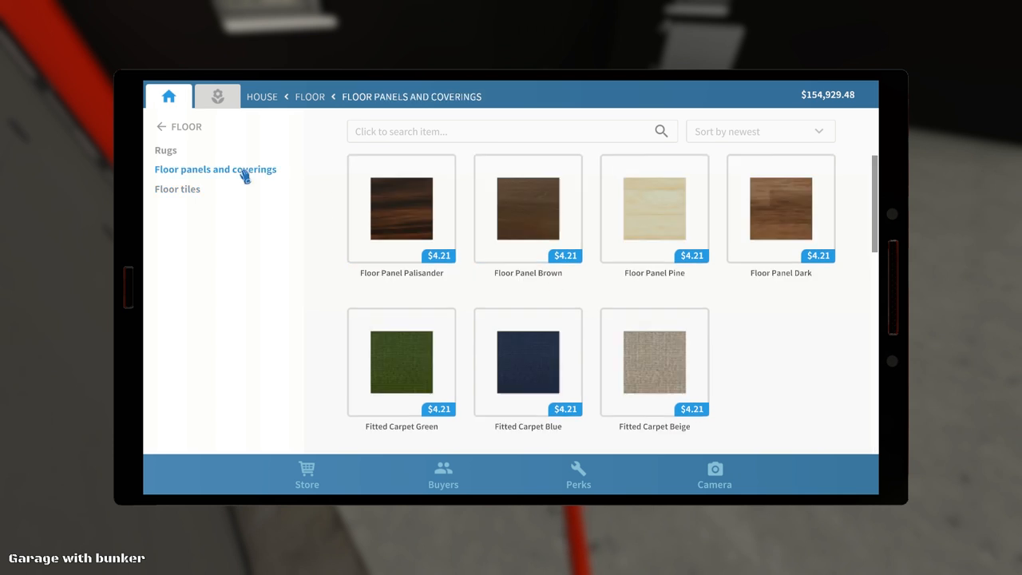
pyautogui.click(654, 354)
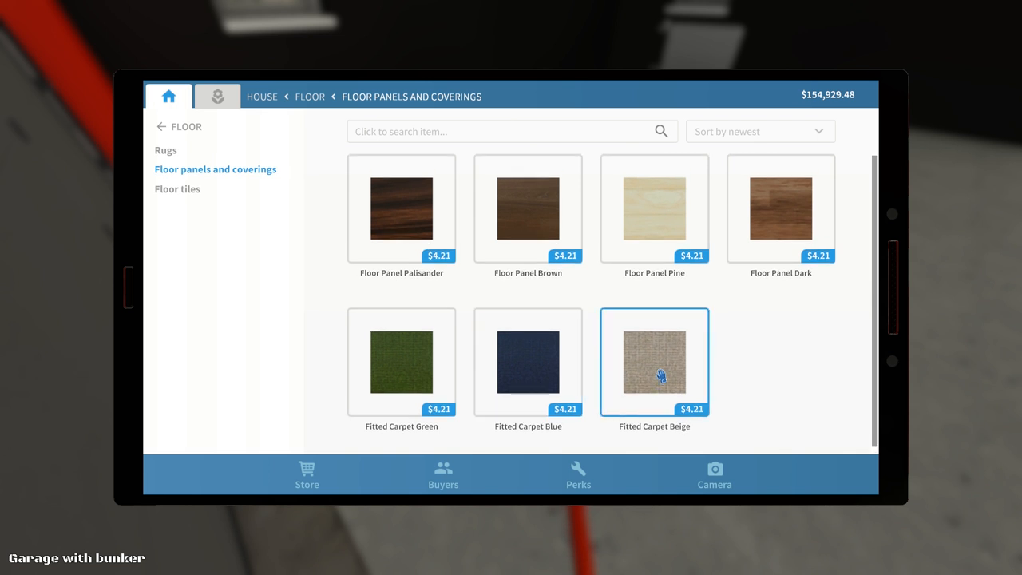
pyautogui.click(527, 362)
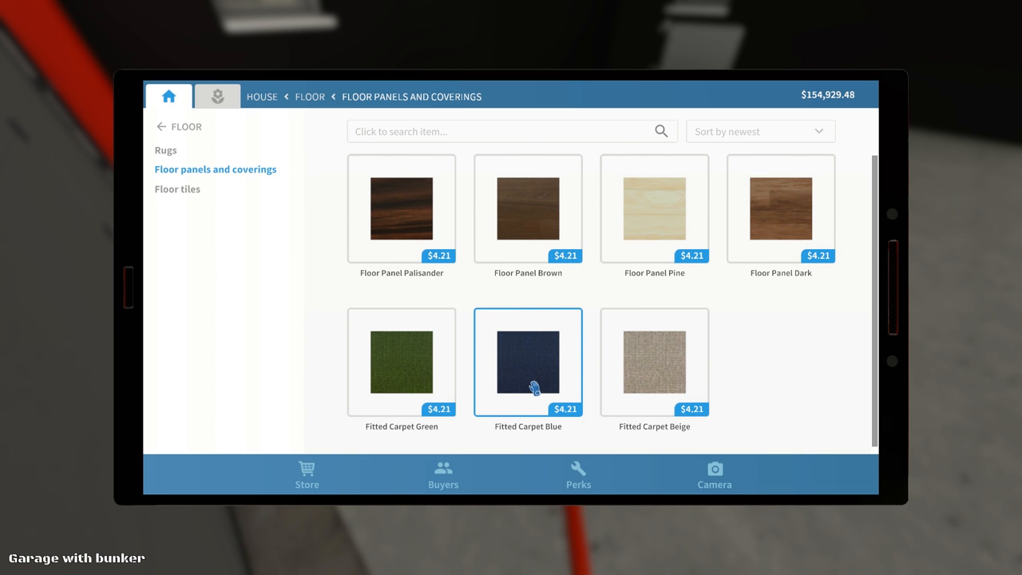
pyautogui.click(654, 362)
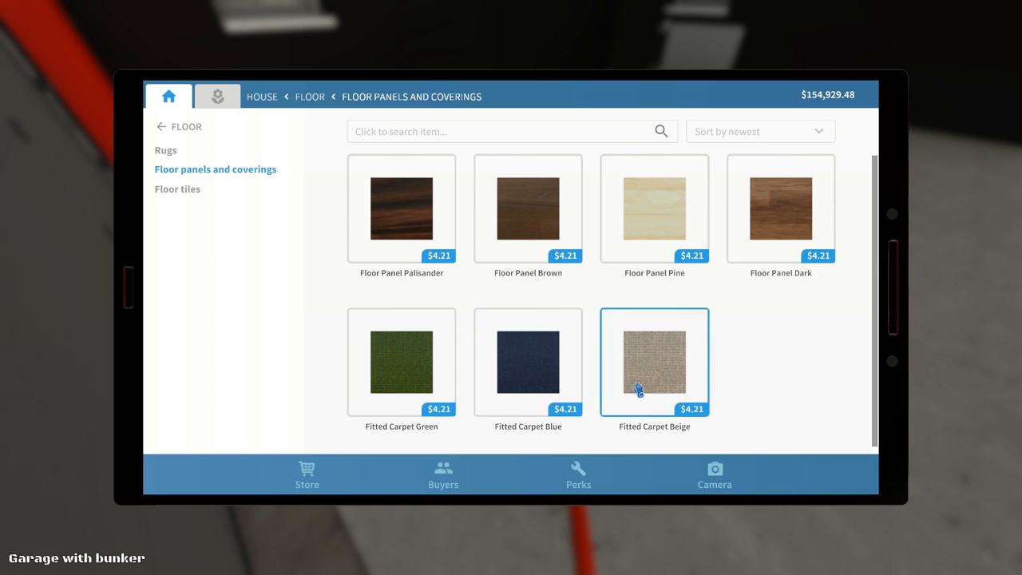
pyautogui.click(655, 363)
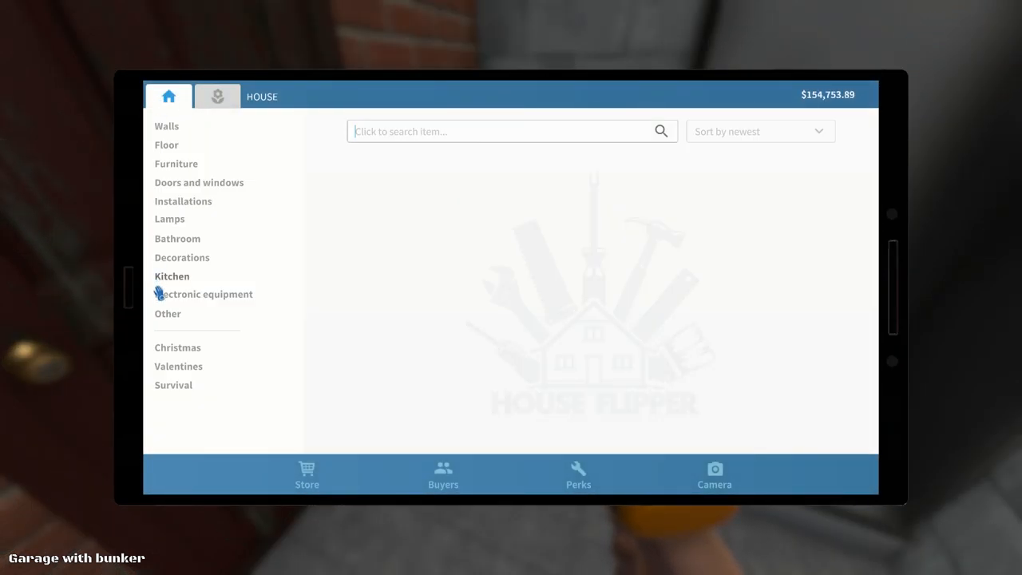
# Step: Buy the Kissing compact toilet with red lips and a gray base
pyautogui.click(179, 365)
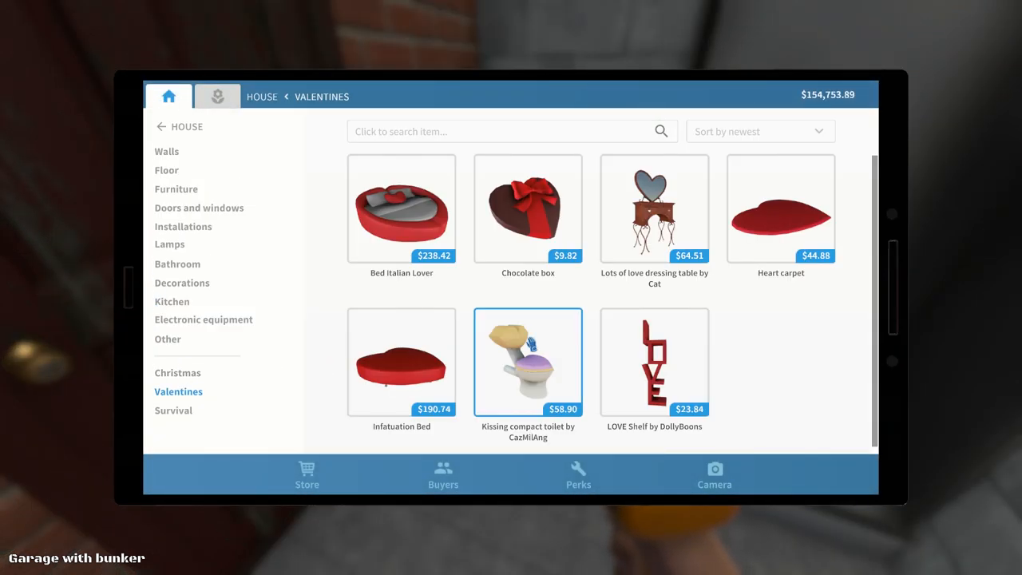
pyautogui.click(526, 360)
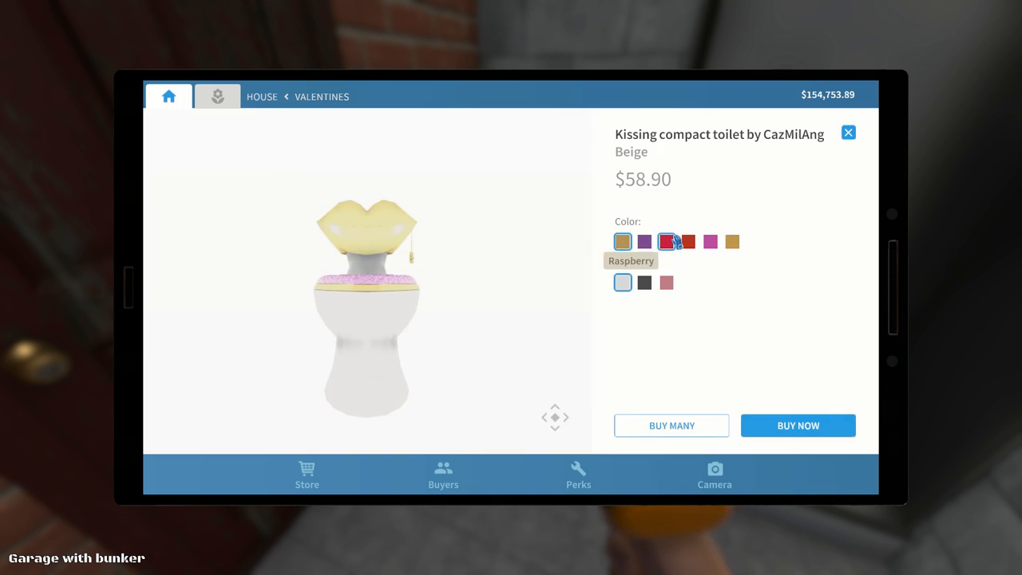
pyautogui.click(688, 241)
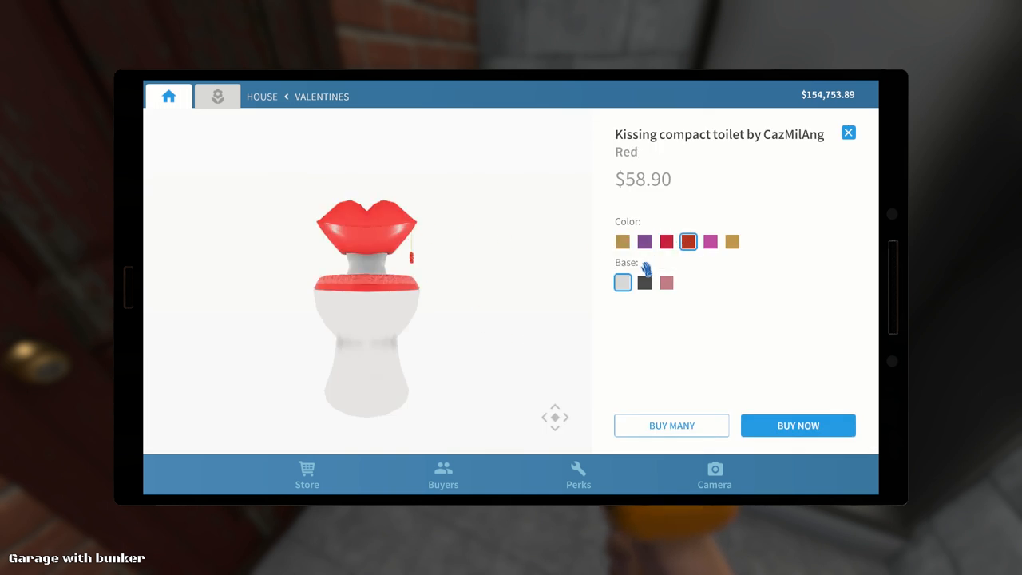
pyautogui.click(645, 281)
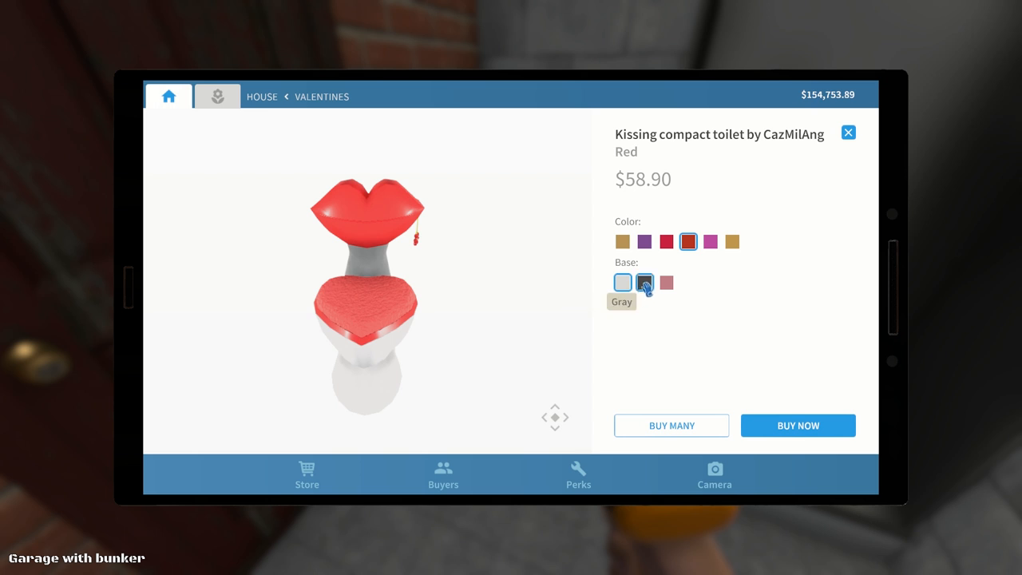
pyautogui.click(622, 281)
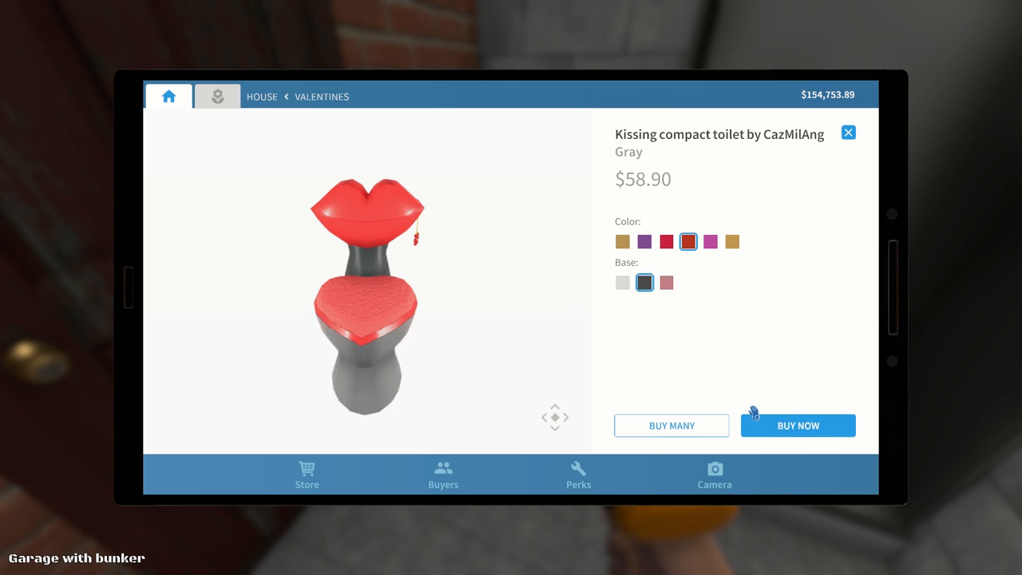
pyautogui.click(668, 283)
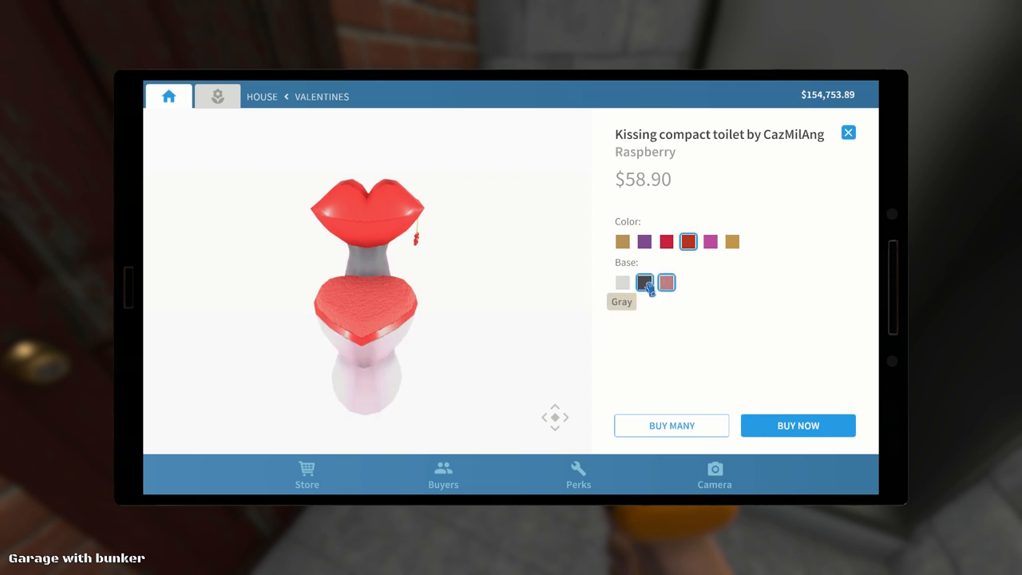
pyautogui.click(797, 425)
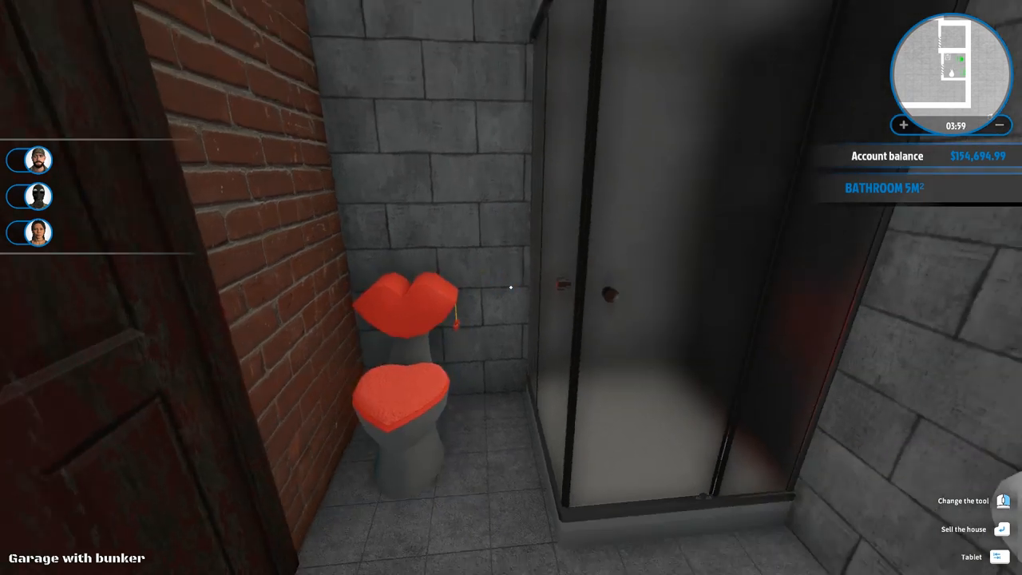
pyautogui.moveTo(511, 288)
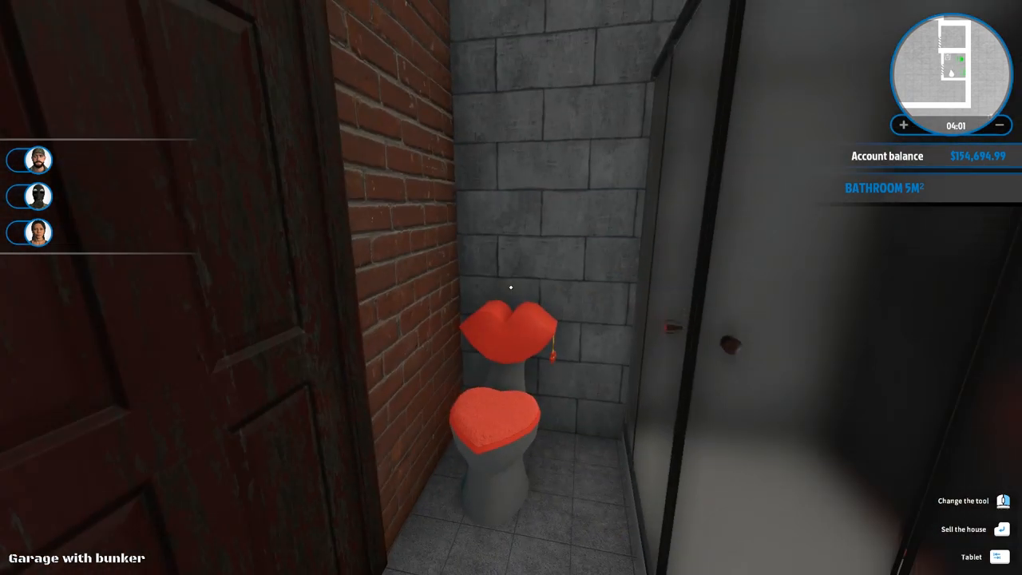
# Step: Set the toilet down beside the shower and return to the tablet store
pyautogui.click(970, 556)
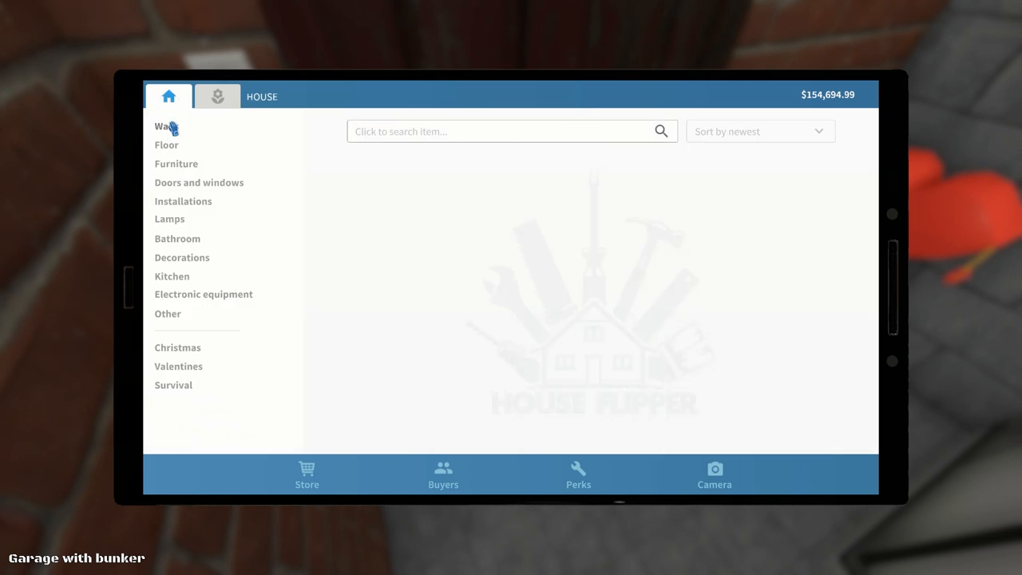
# Step: Browse the Walls section of the store and switch to the Wall panels catalogue
pyautogui.click(163, 126)
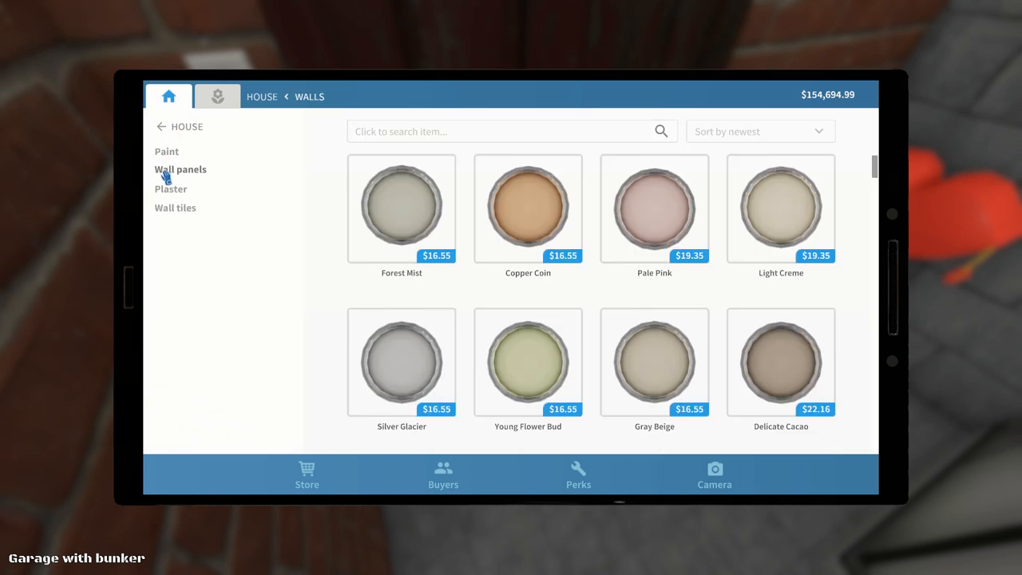
pyautogui.click(166, 150)
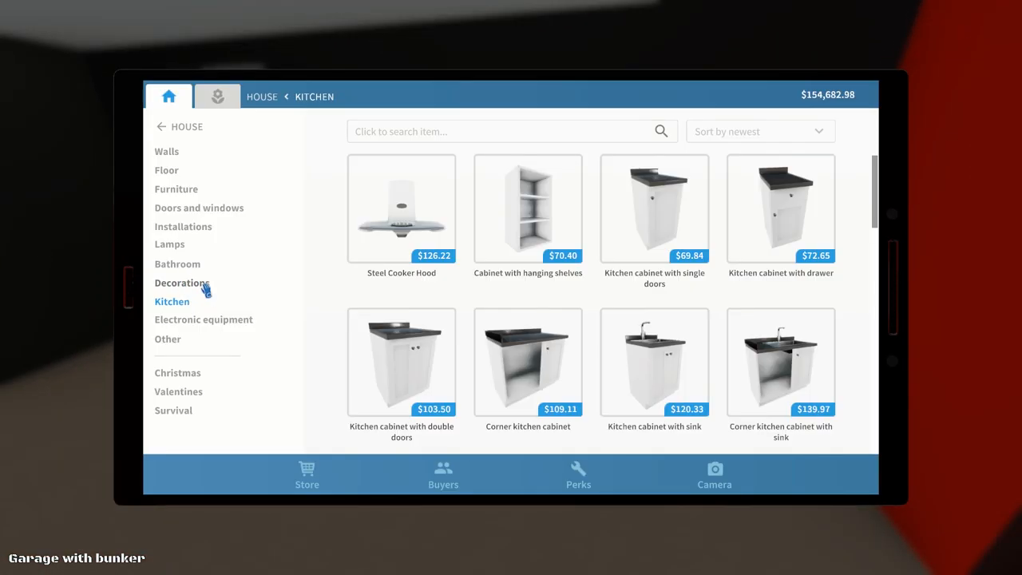
# Step: Configure Sink Glen with mahogany wood, a red front and a black granite tabletop
pyautogui.scroll(-3)
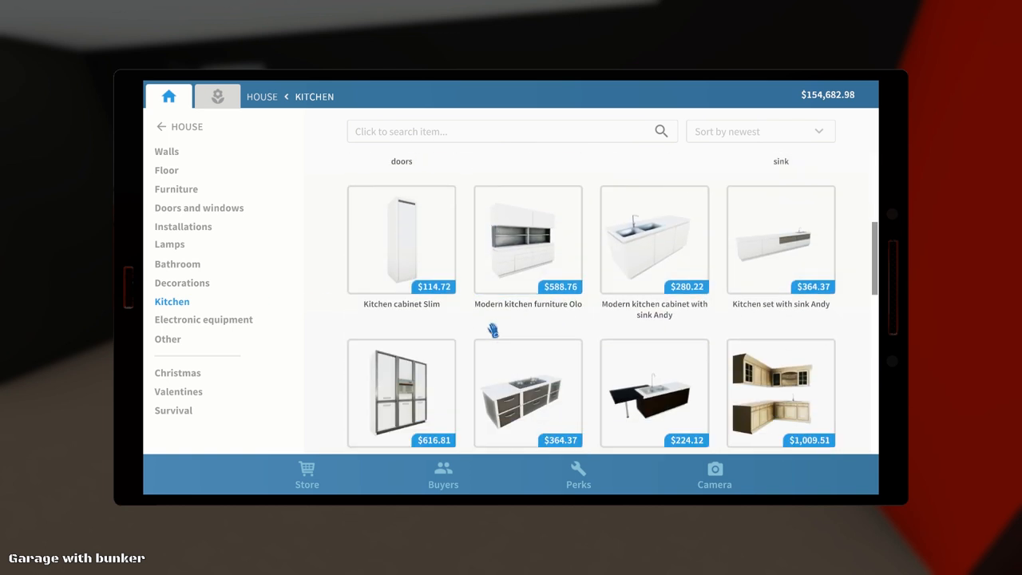
pyautogui.scroll(-3)
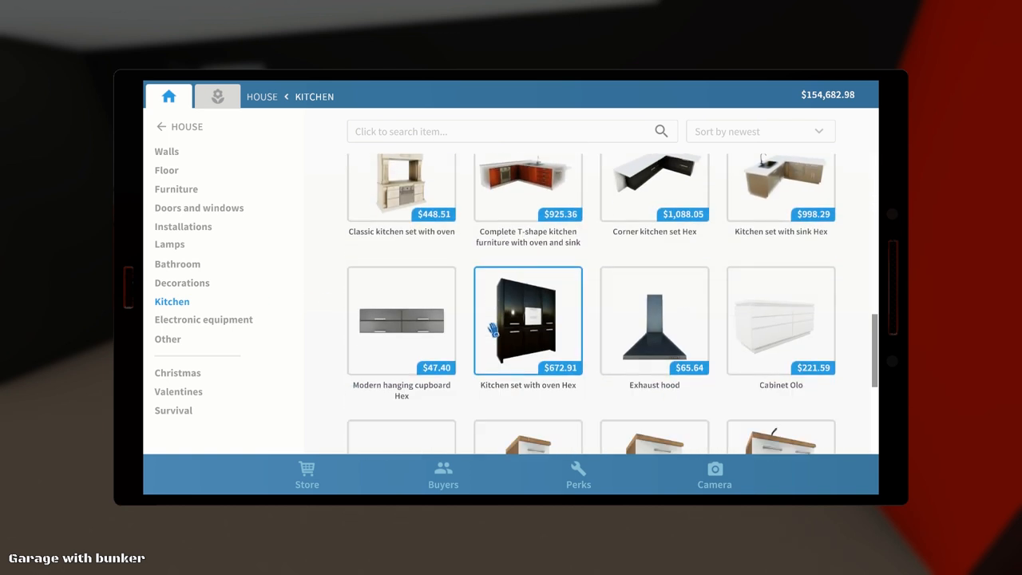
pyautogui.scroll(-3)
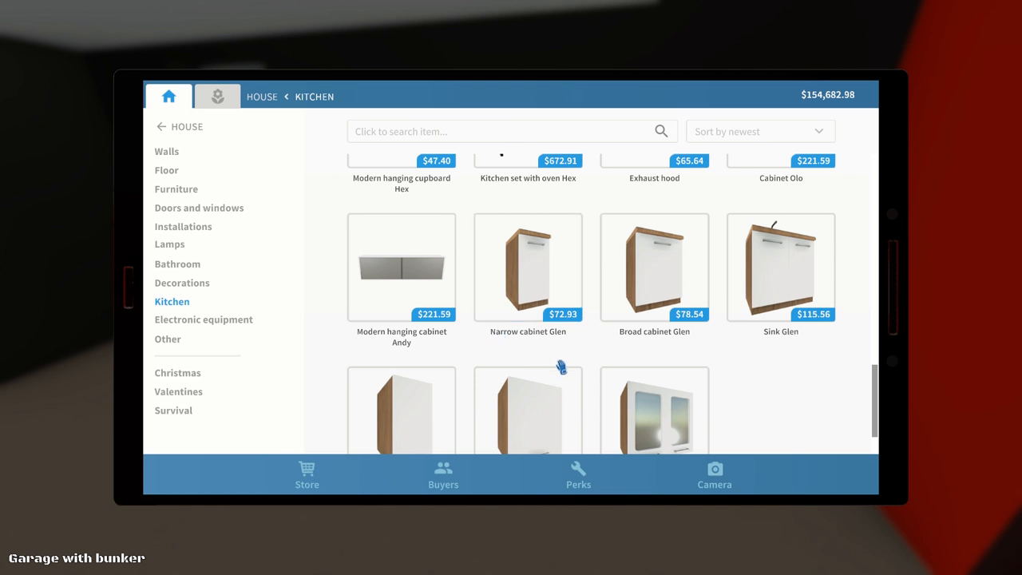
pyautogui.scroll(-3)
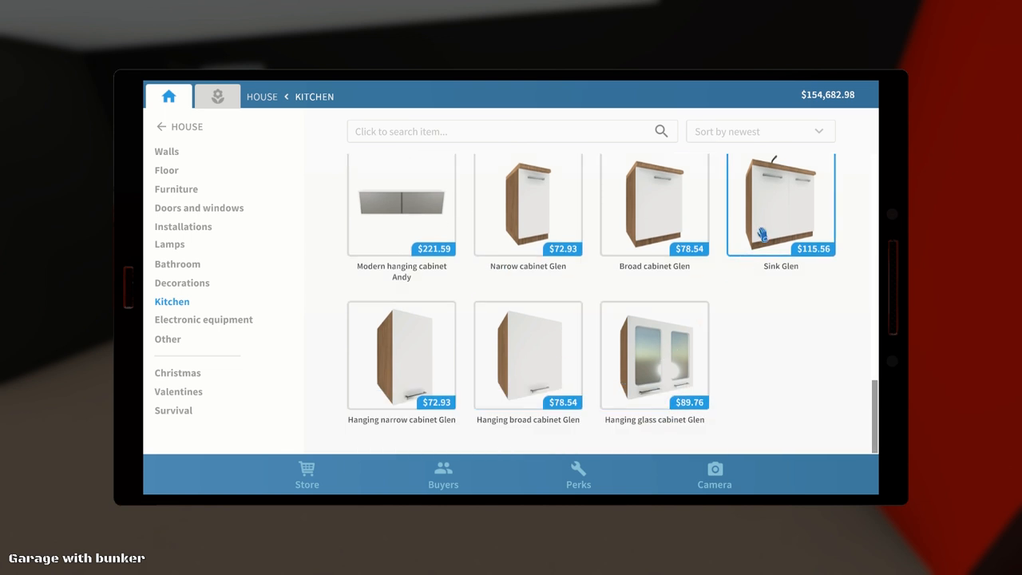
pyautogui.click(779, 206)
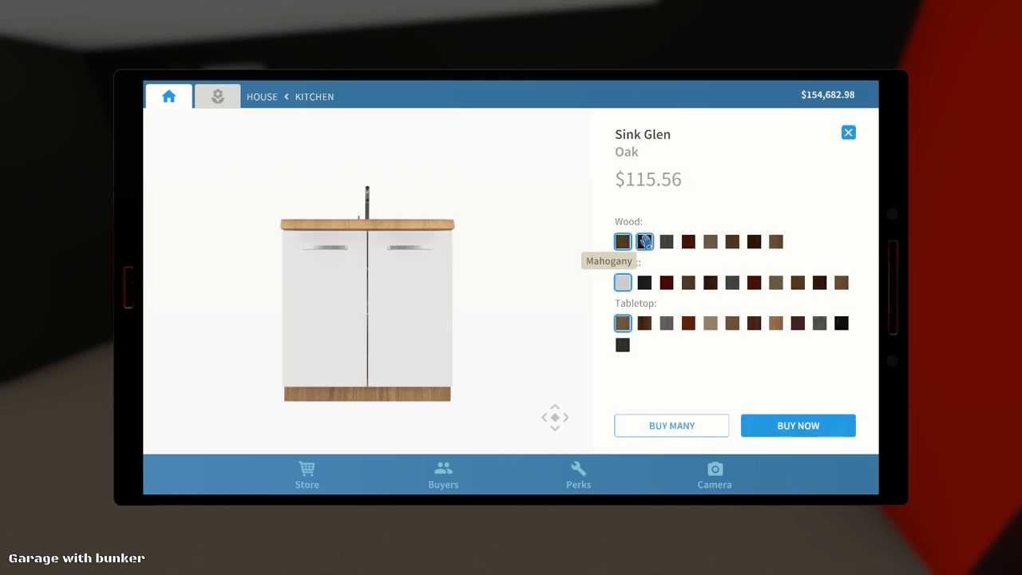
pyautogui.click(644, 241)
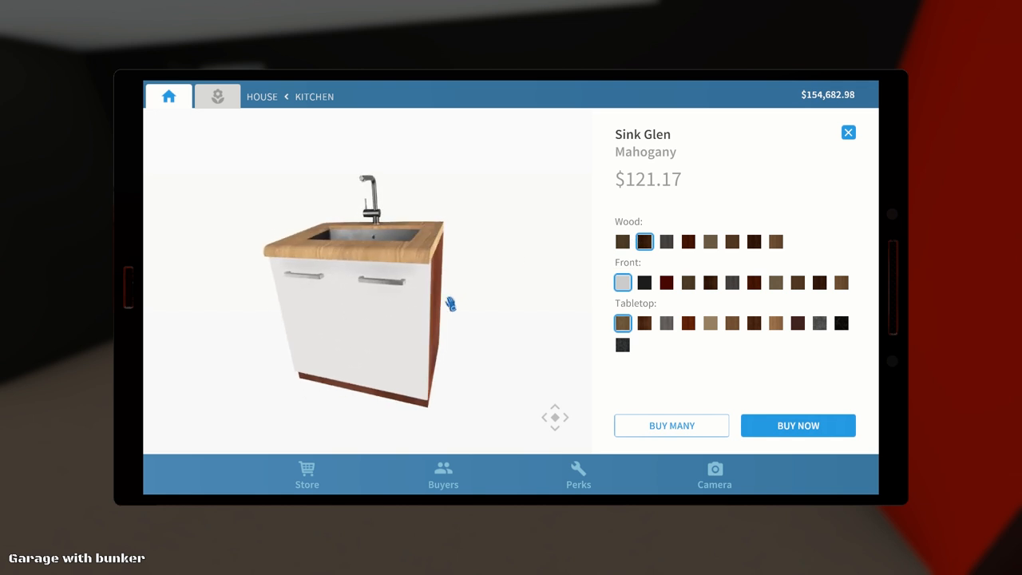
pyautogui.click(665, 282)
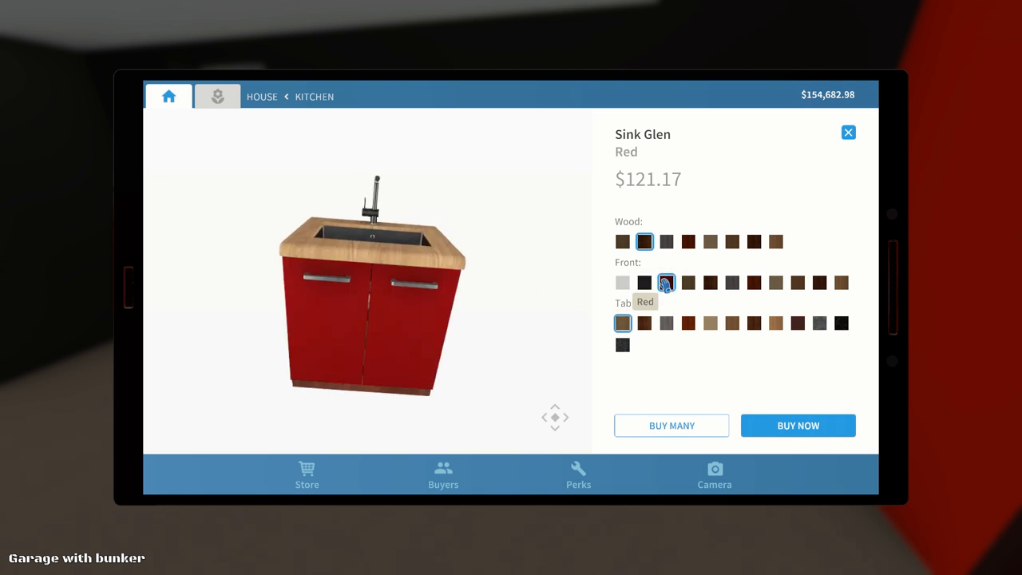
pyautogui.click(731, 323)
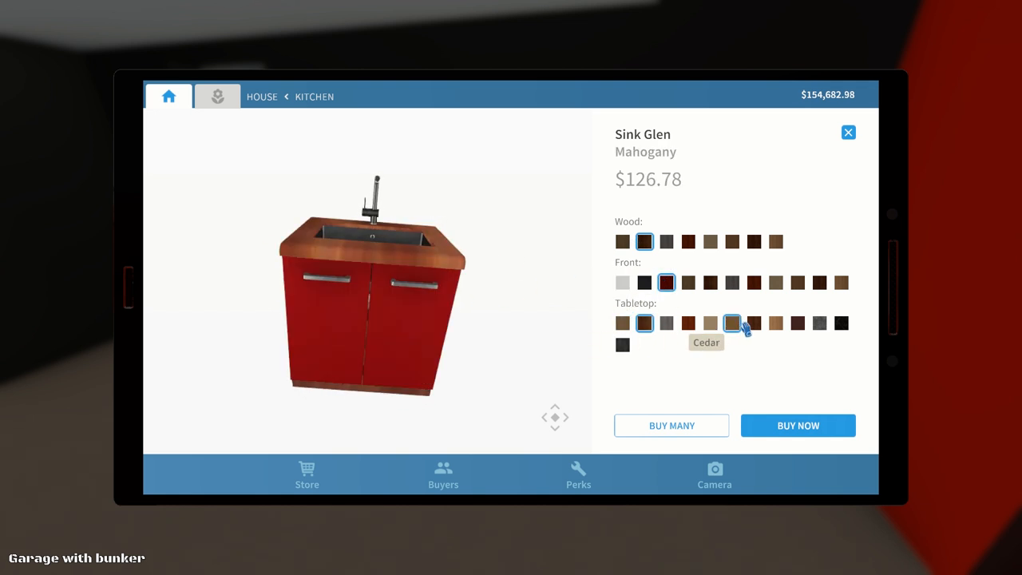
pyautogui.click(840, 322)
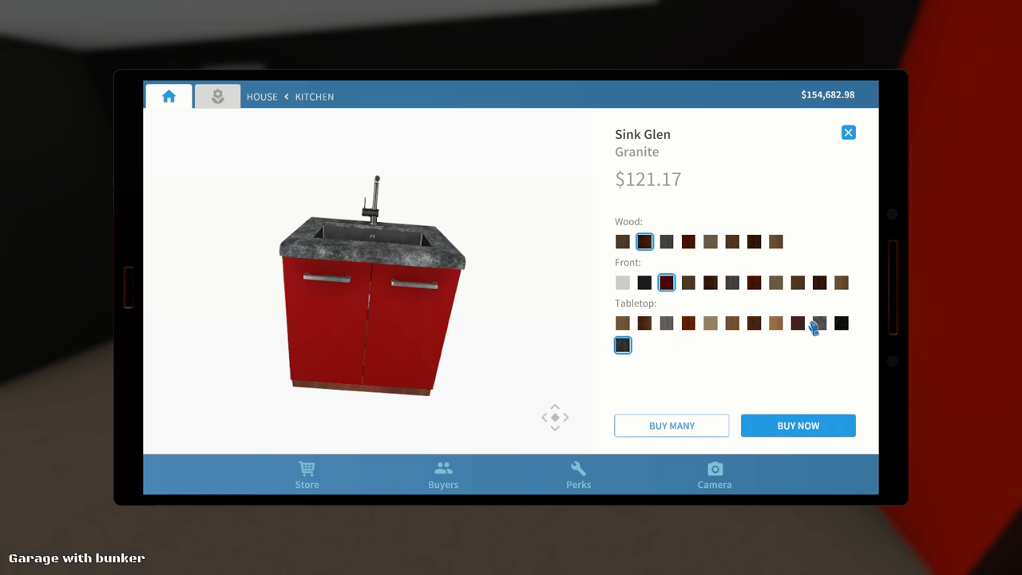
pyautogui.click(839, 322)
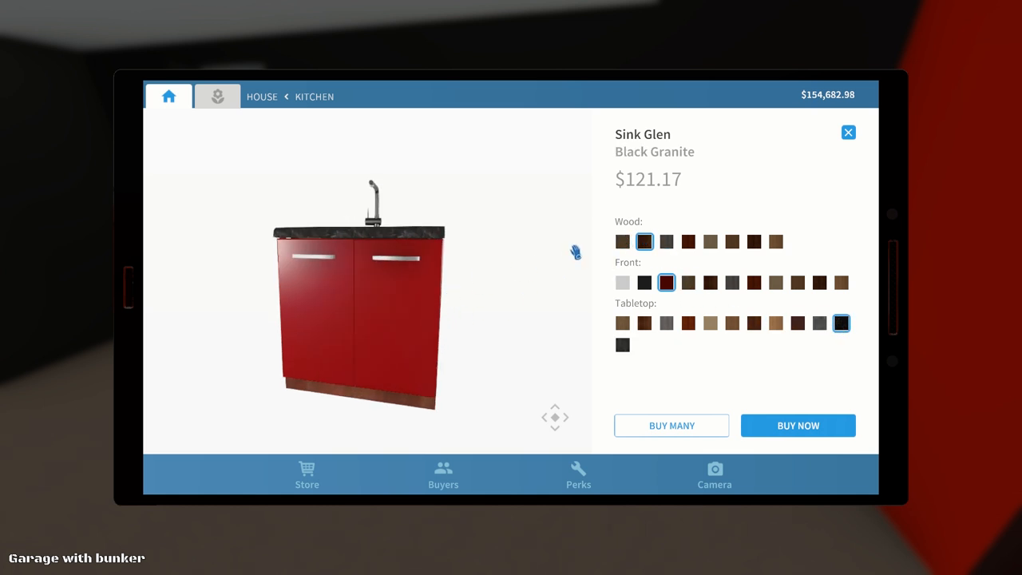
pyautogui.moveTo(688, 241)
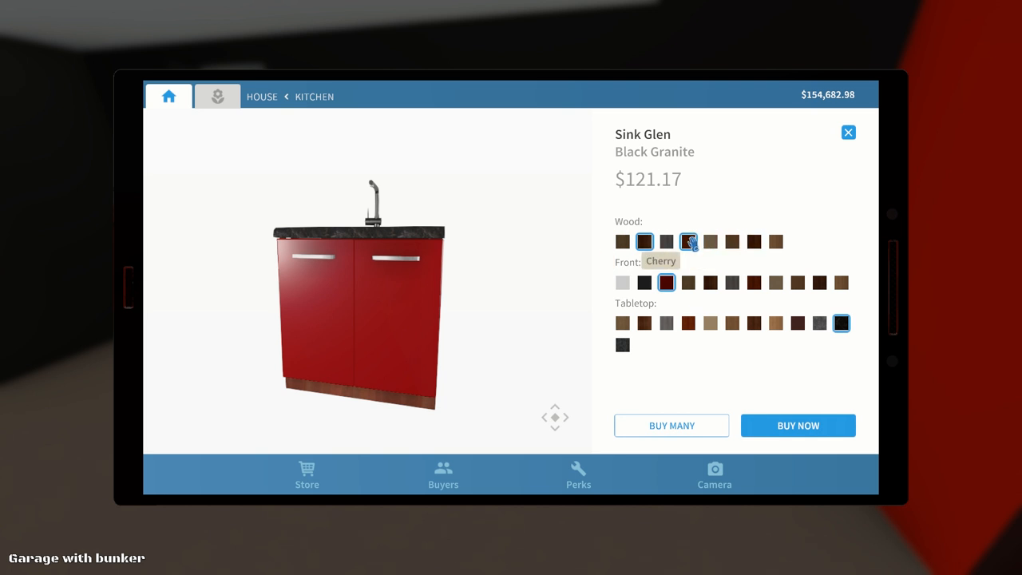
# Step: Compare cherry and lighter woods, settle on mahogany, and buy the red Sink Glen
pyautogui.click(688, 241)
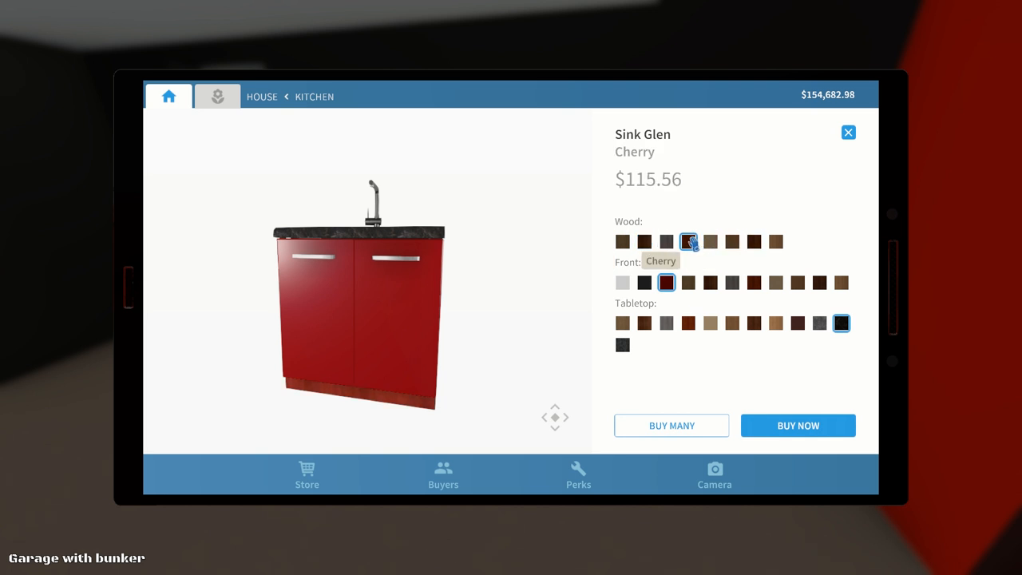
pyautogui.click(708, 241)
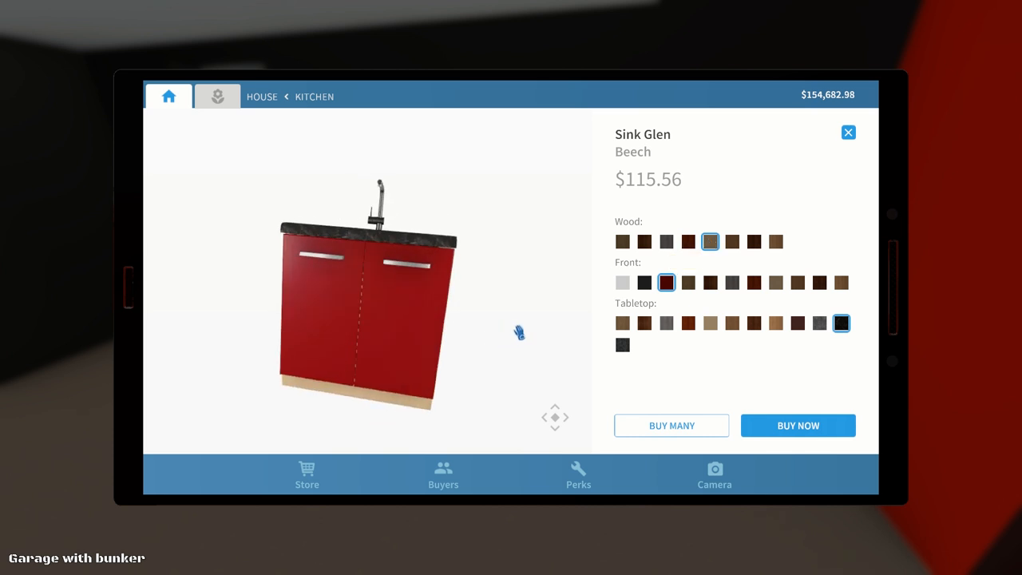
pyautogui.click(645, 241)
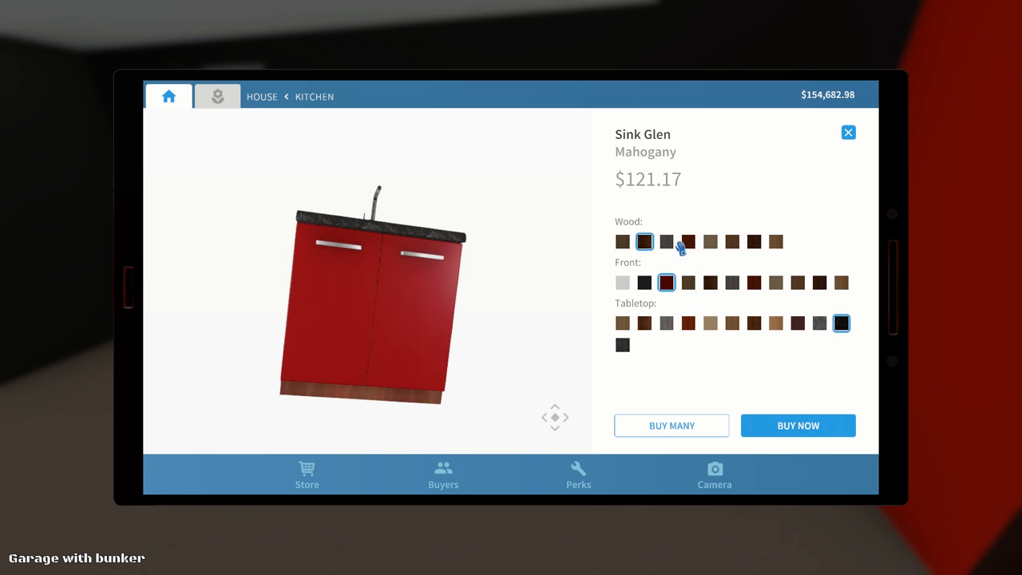
pyautogui.moveTo(754, 241)
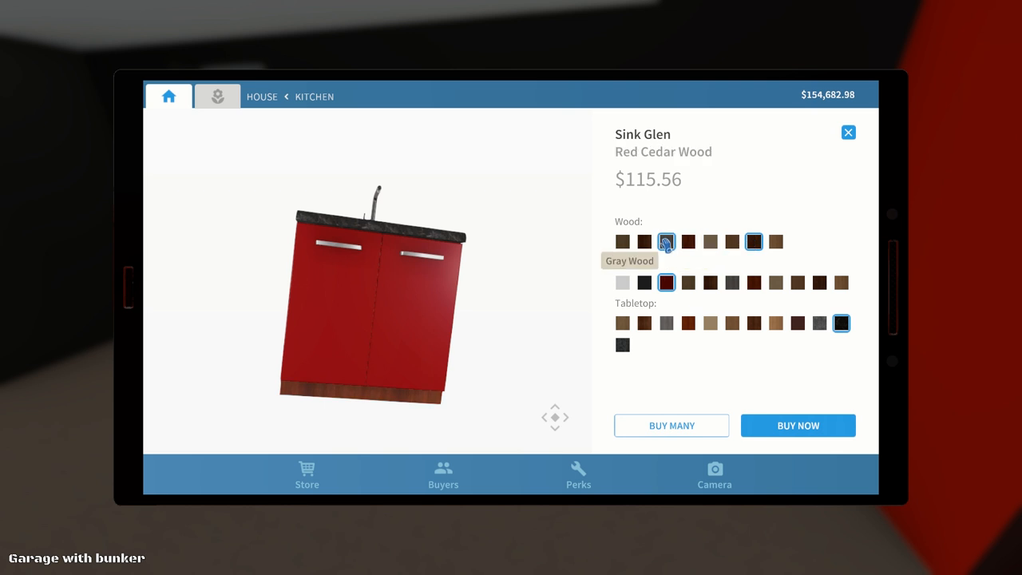
pyautogui.click(645, 243)
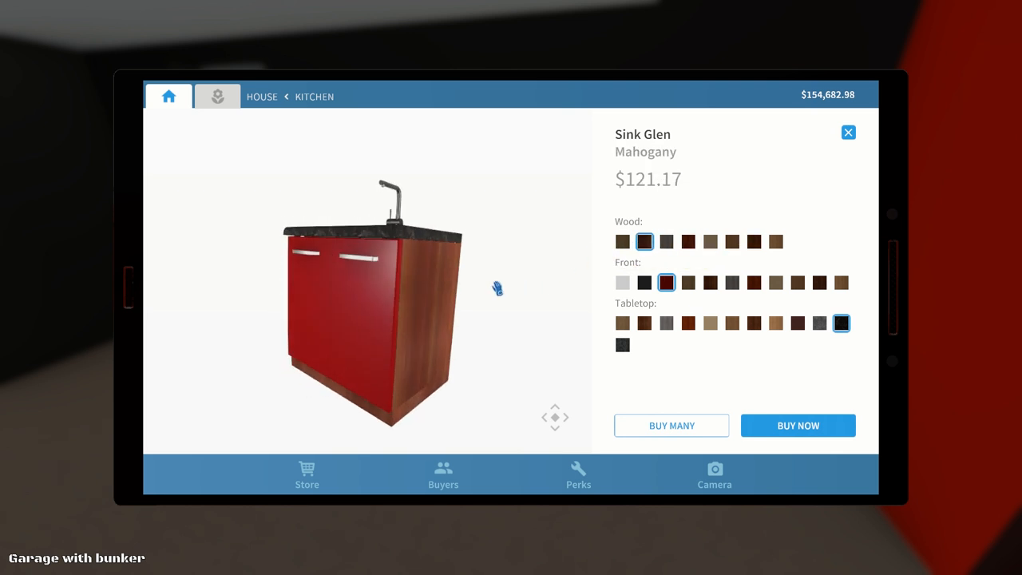
pyautogui.click(799, 425)
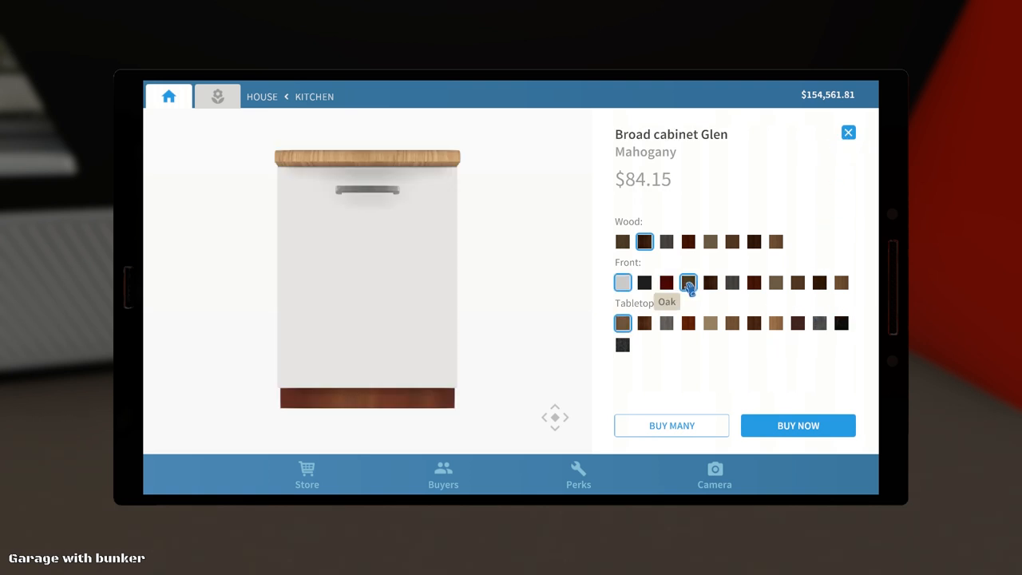
# Step: Buy a Broad cabinet Glen with red front and black granite top for beside the sink
pyautogui.click(798, 281)
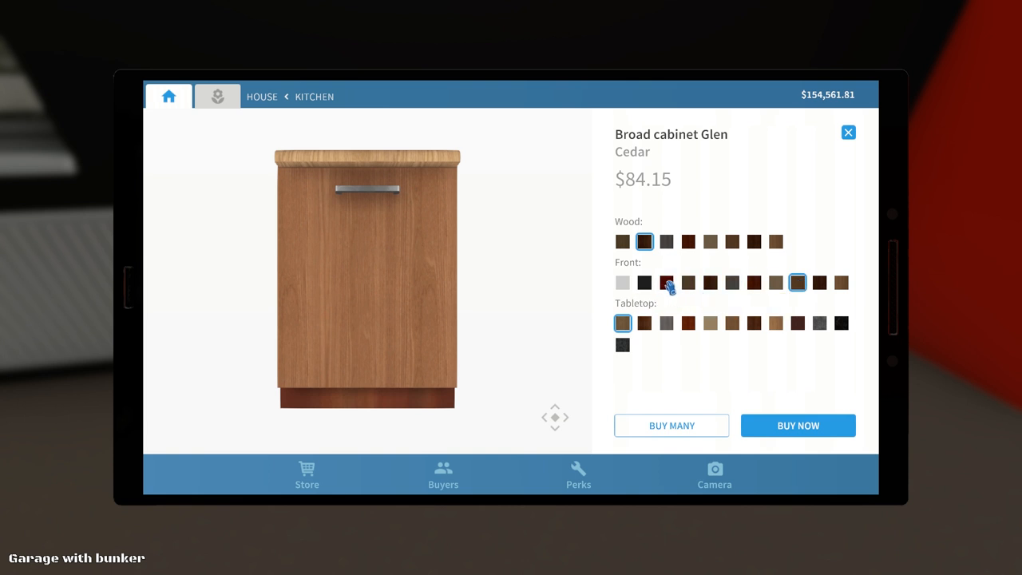
pyautogui.click(668, 283)
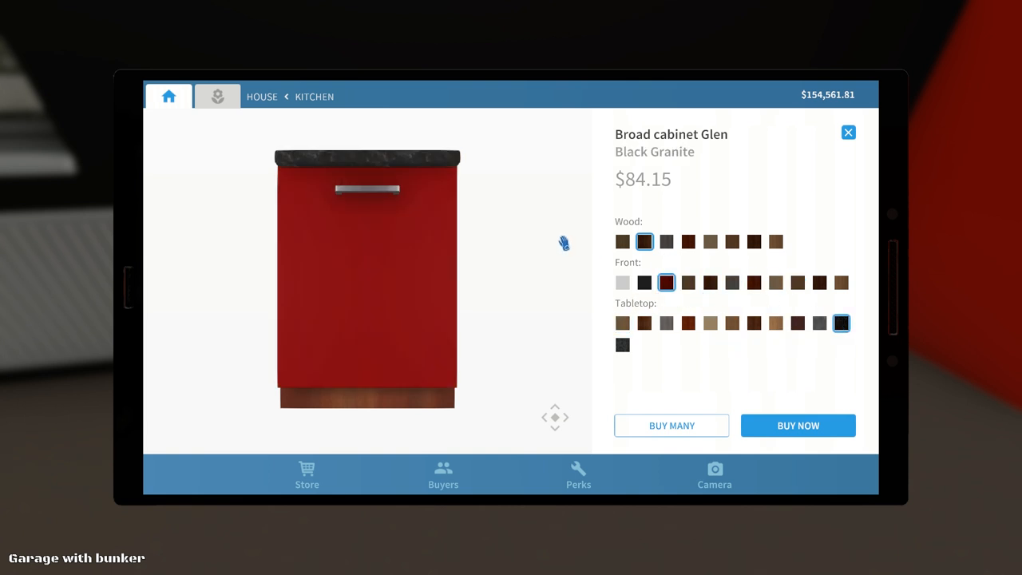
pyautogui.click(797, 425)
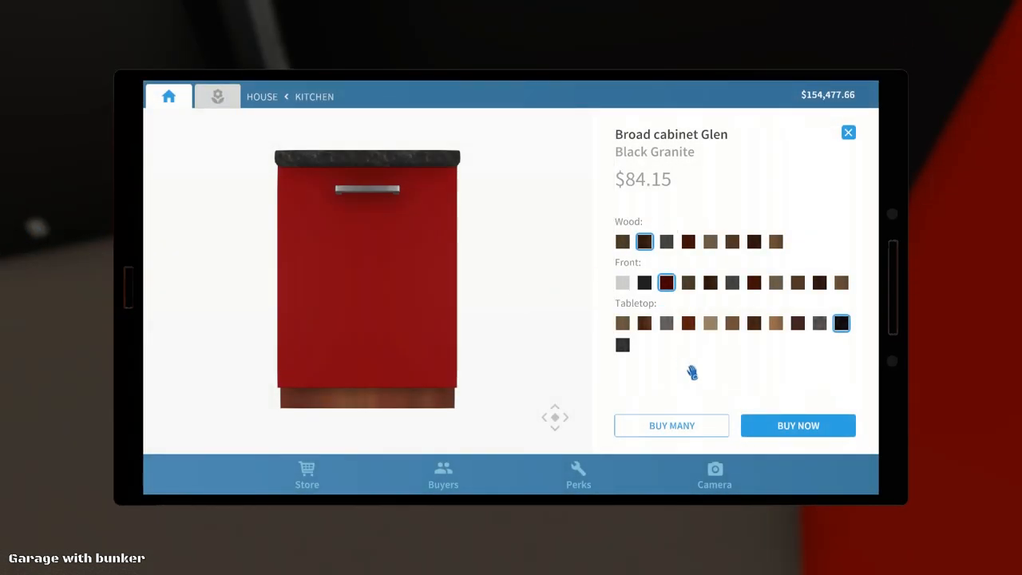
pyautogui.moveTo(798, 425)
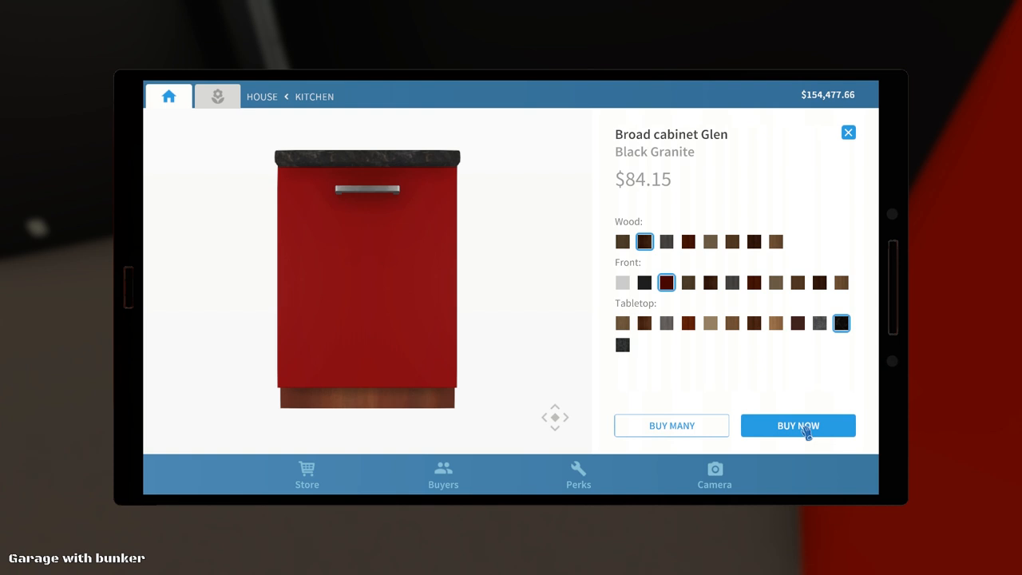
pyautogui.click(797, 424)
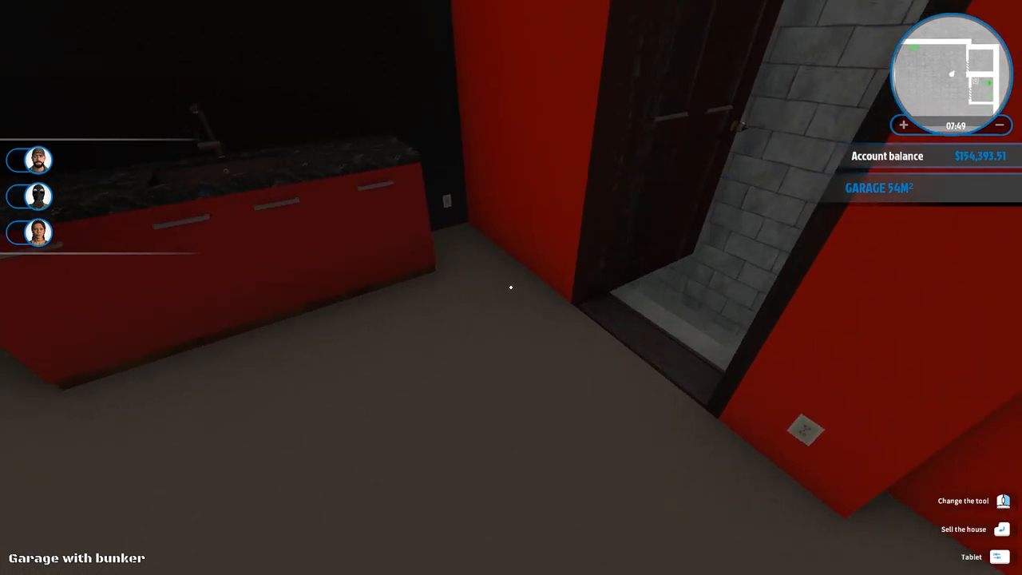
pyautogui.moveTo(511, 287)
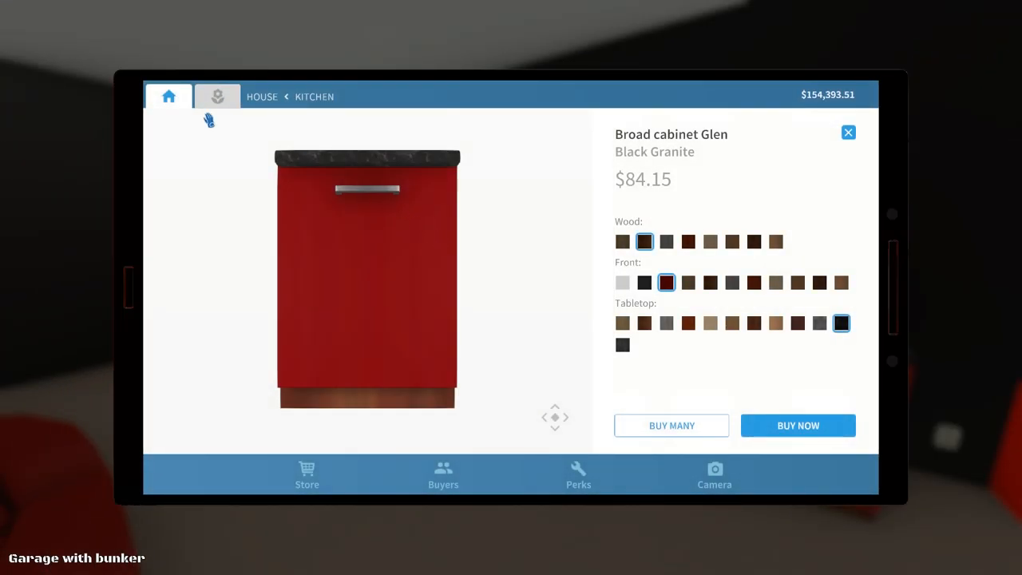
# Step: Buy another identical red Broad cabinet Glen to extend the counter
pyautogui.click(798, 425)
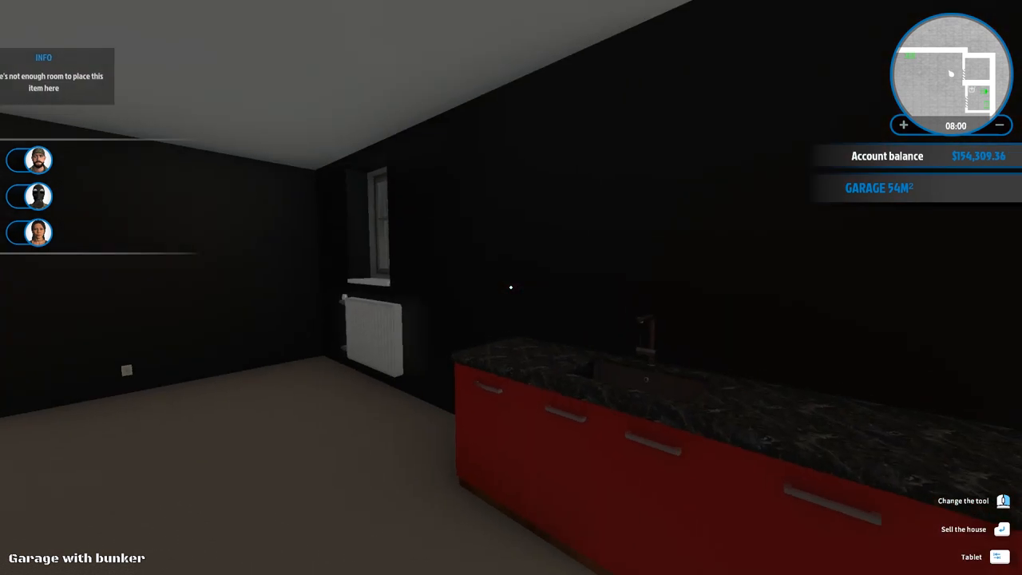
# Step: Buy a Hanging glass cabinet Glen with red front and mahogany wood and mount it above the counter
pyautogui.click(971, 556)
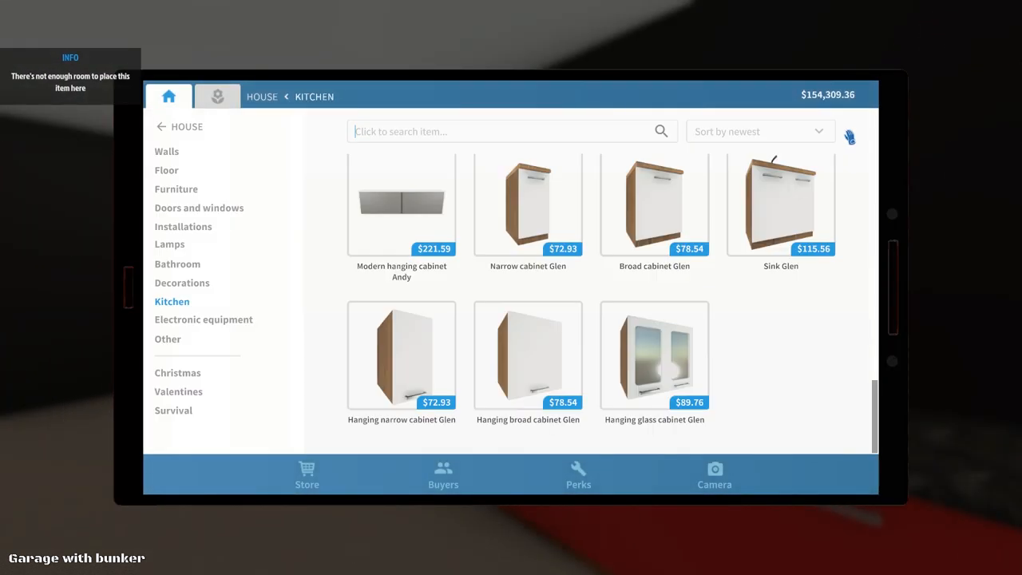
pyautogui.click(654, 354)
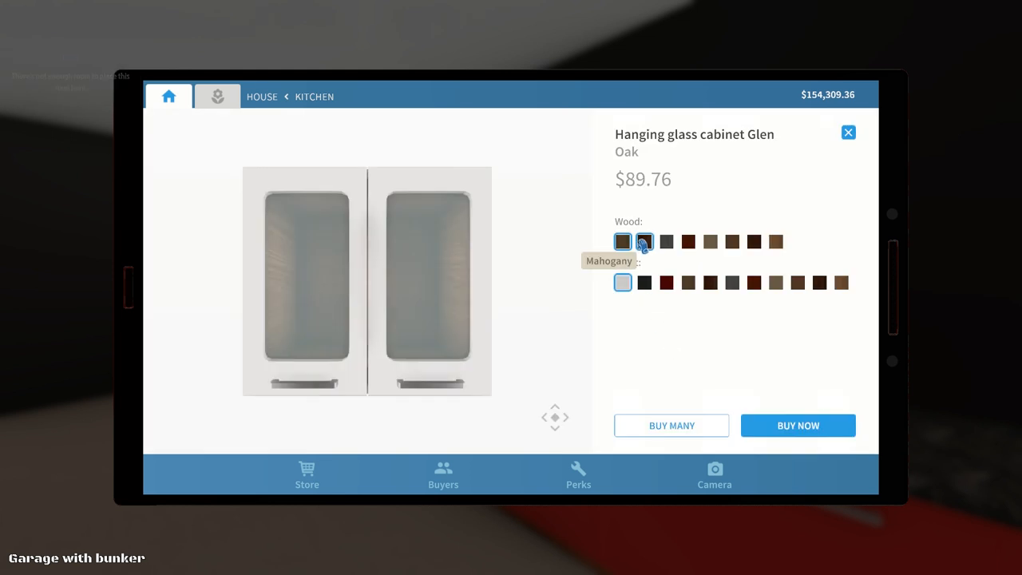
pyautogui.click(623, 241)
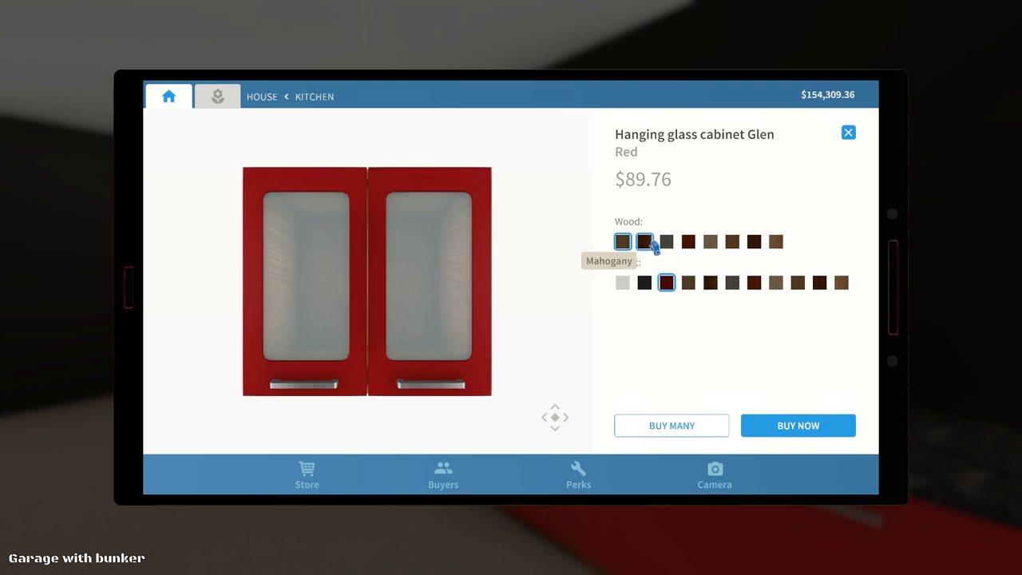
pyautogui.click(645, 241)
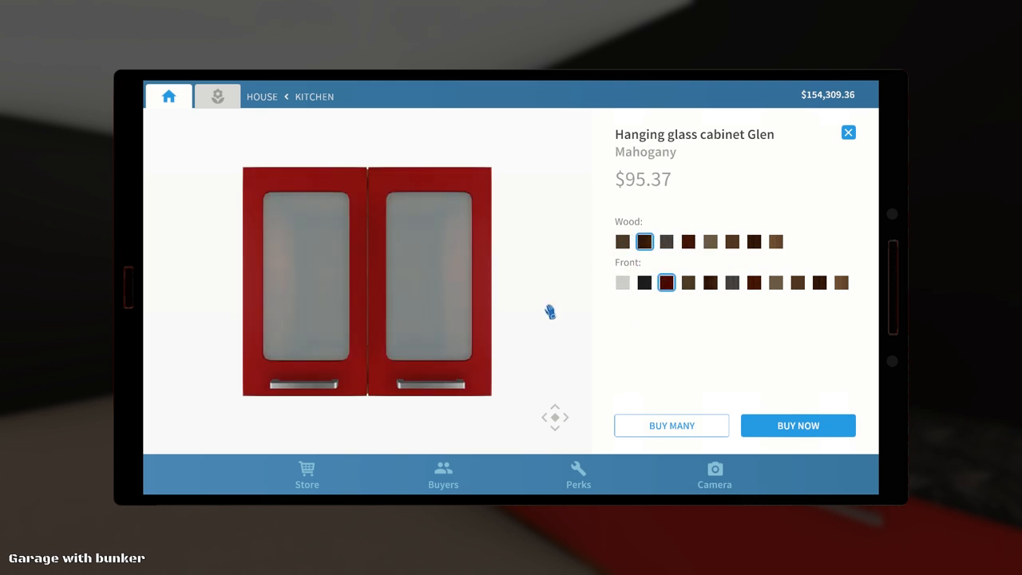
pyautogui.click(799, 425)
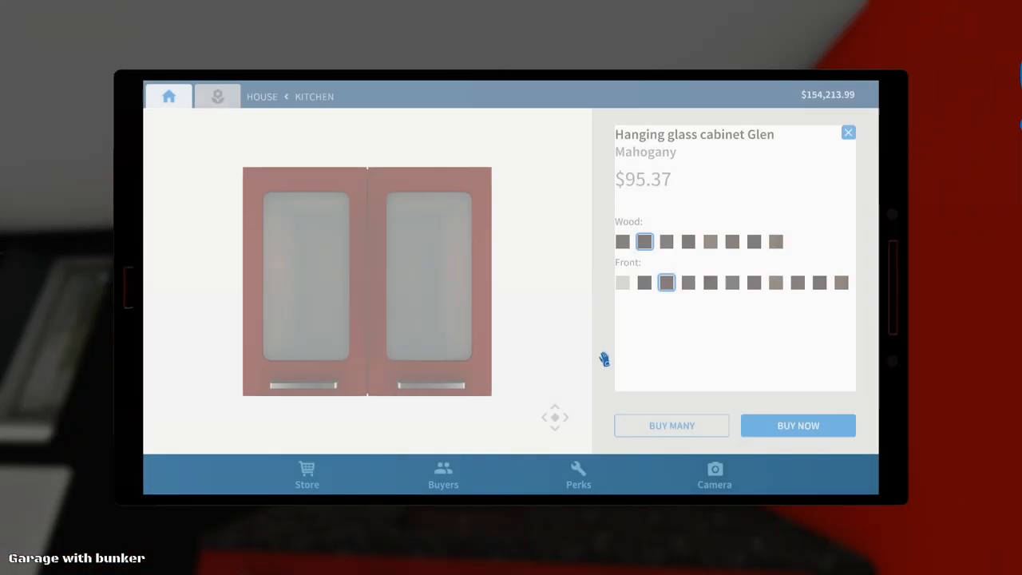
pyautogui.click(797, 425)
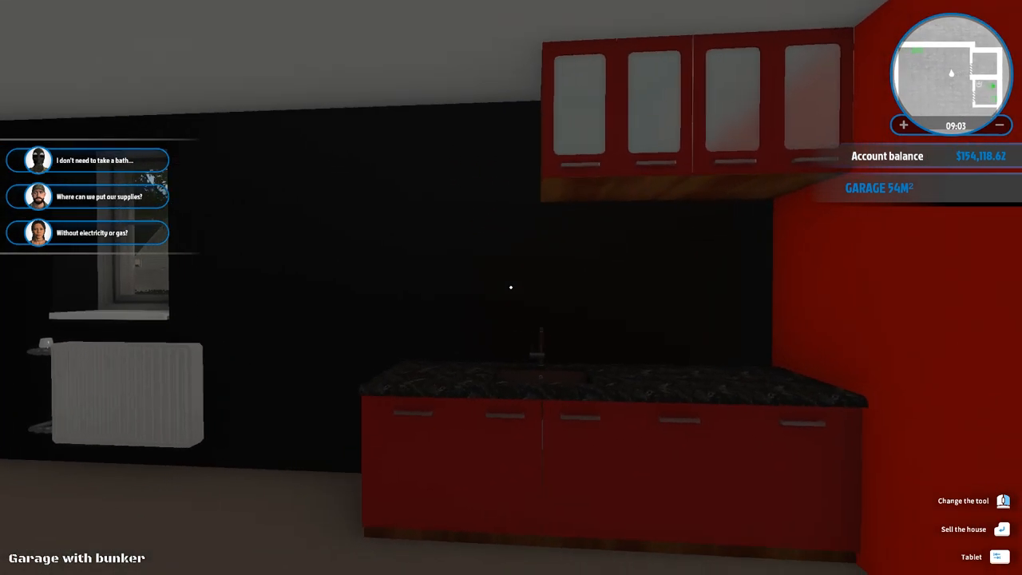
# Step: Buy a second red glass wall cabinet to continue the row
pyautogui.click(998, 556)
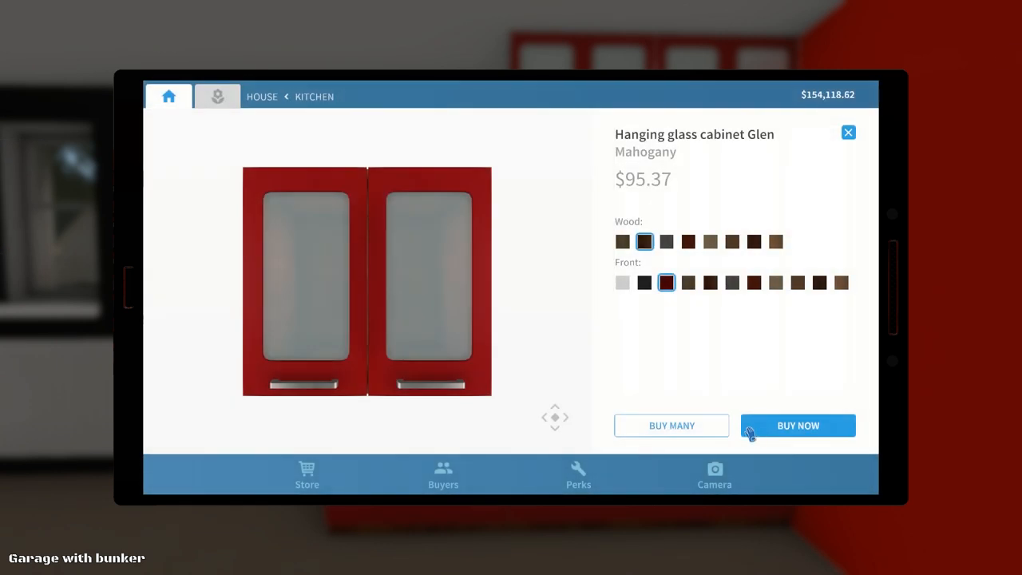
pyautogui.click(798, 425)
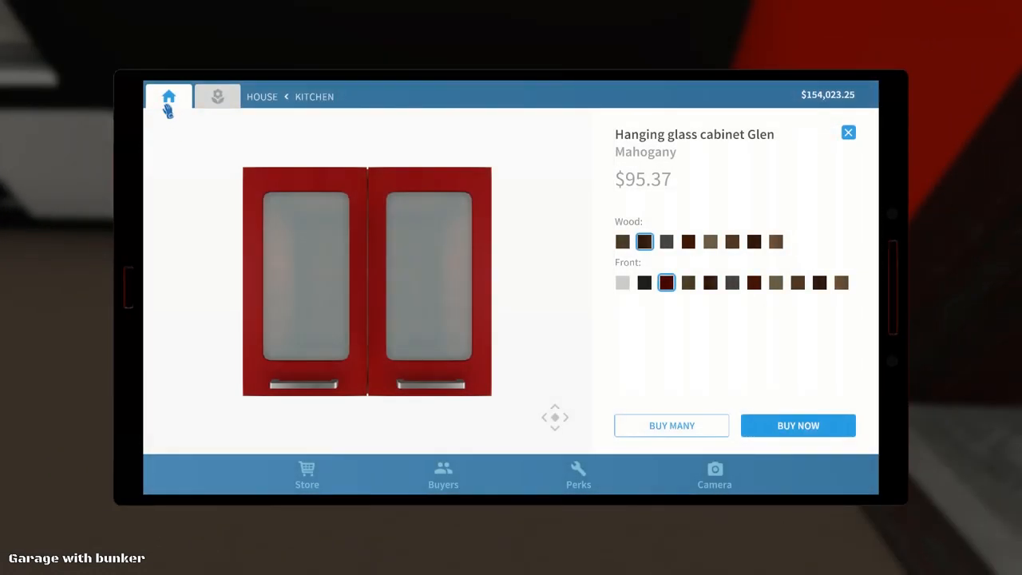
# Step: Buy a Gas Plate from Electronic equipment and place the hob on the granite counter
pyautogui.click(848, 132)
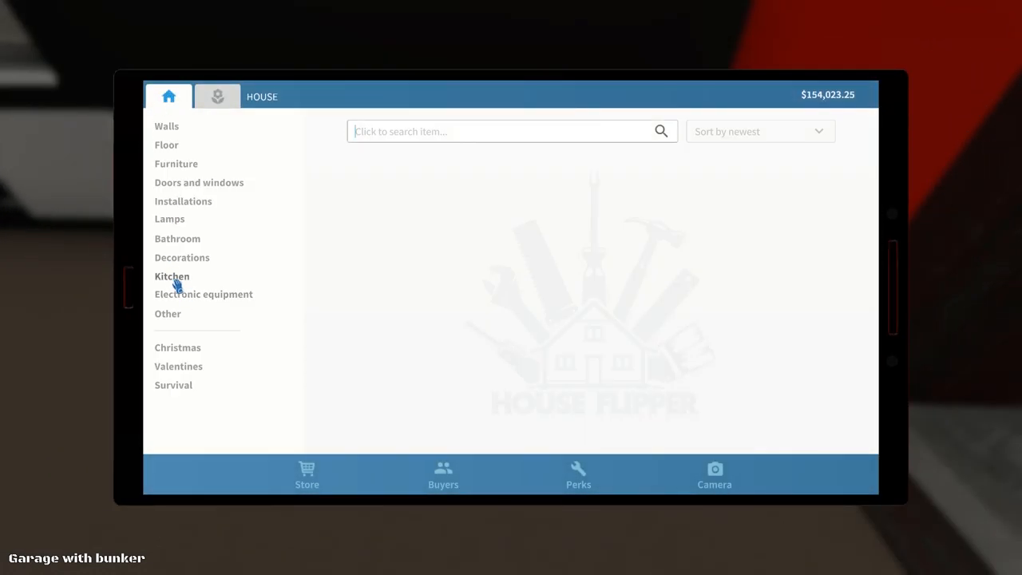
pyautogui.click(173, 275)
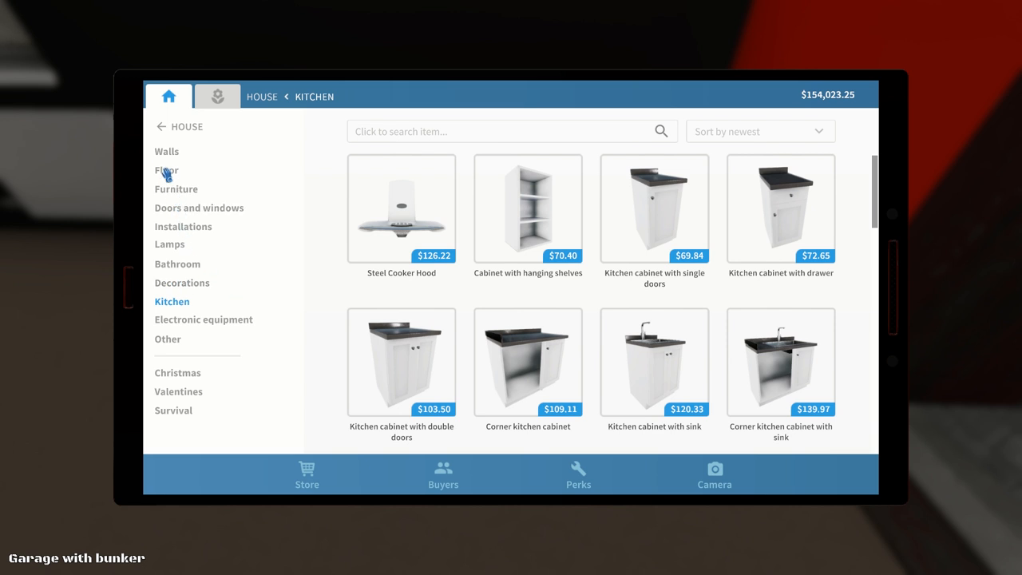
pyautogui.moveTo(211, 320)
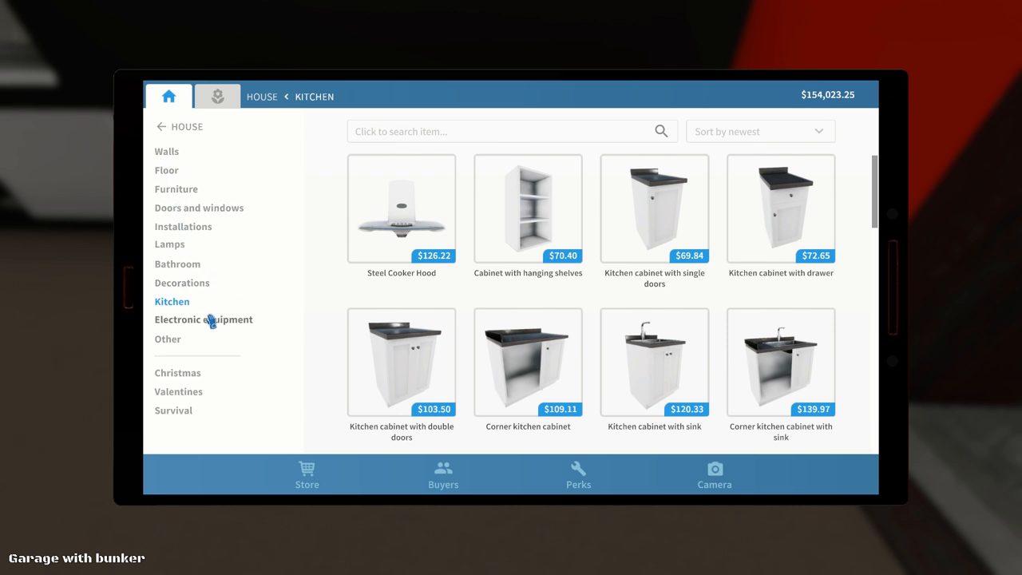
pyautogui.click(203, 319)
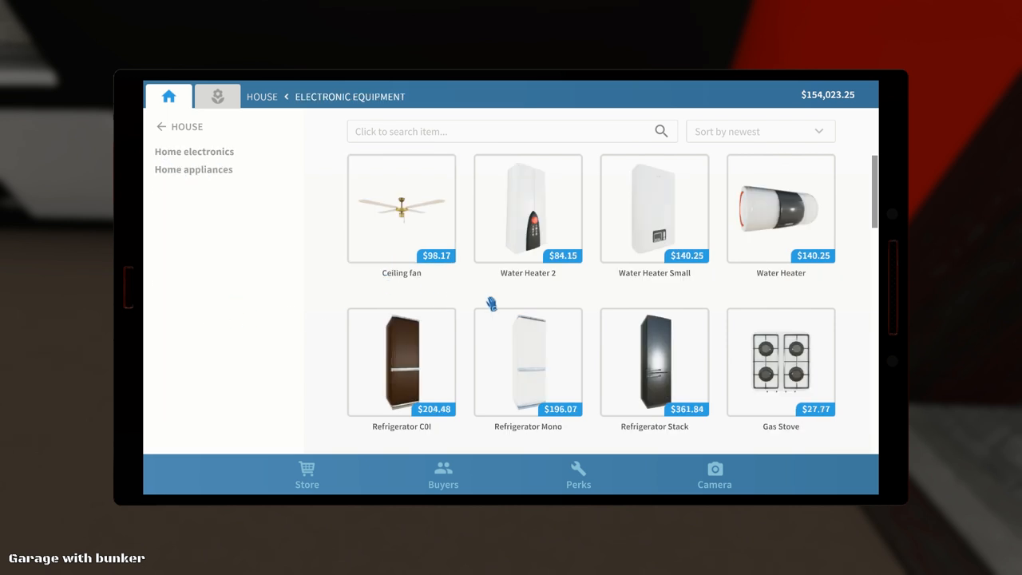
pyautogui.scroll(-3)
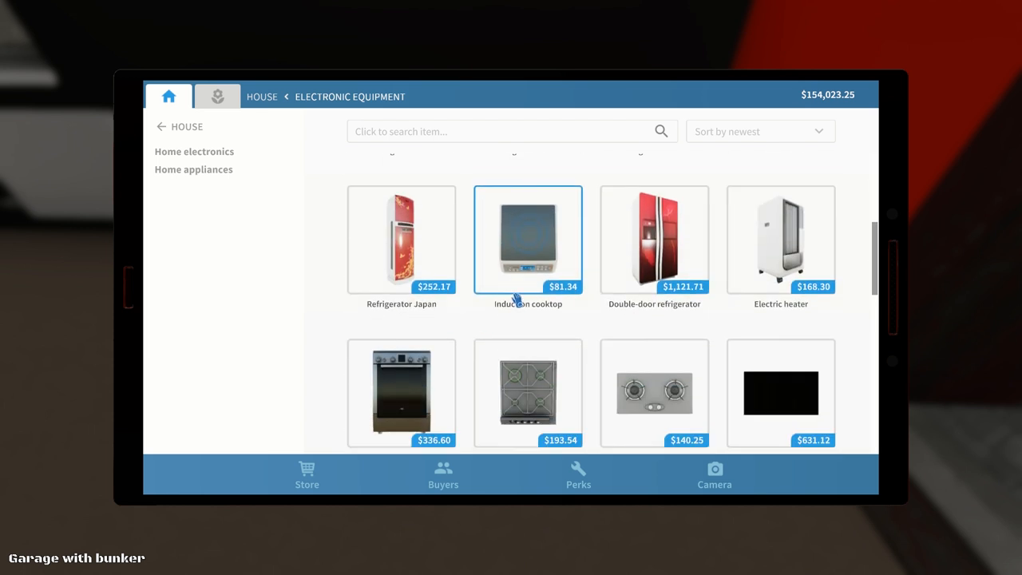
pyautogui.scroll(-3)
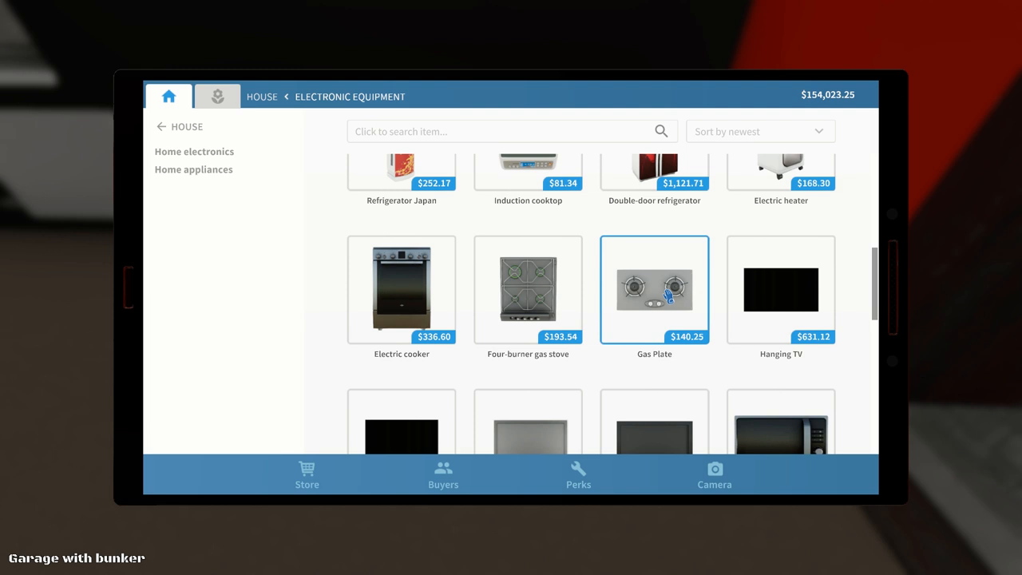
pyautogui.click(655, 290)
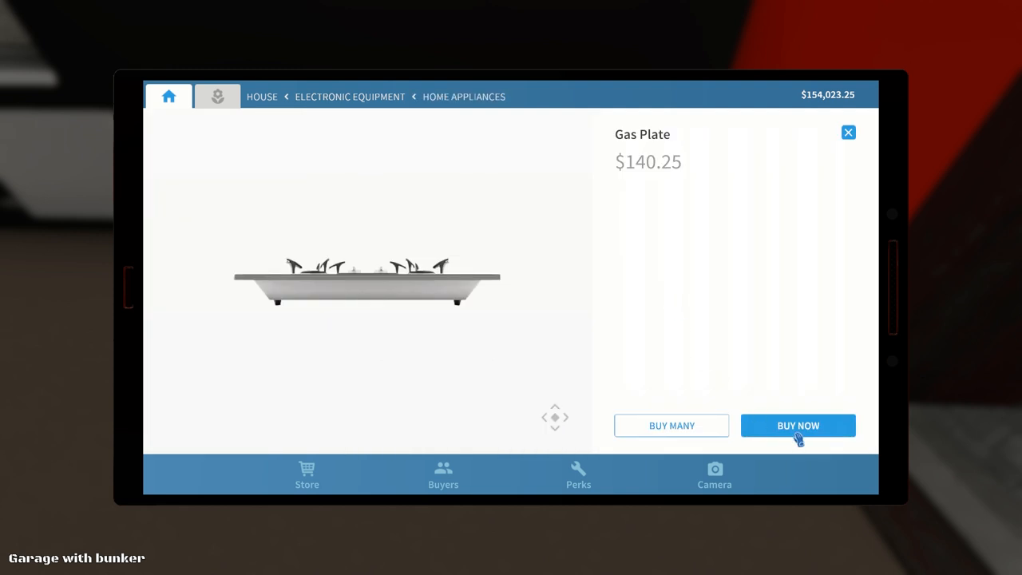
pyautogui.click(798, 425)
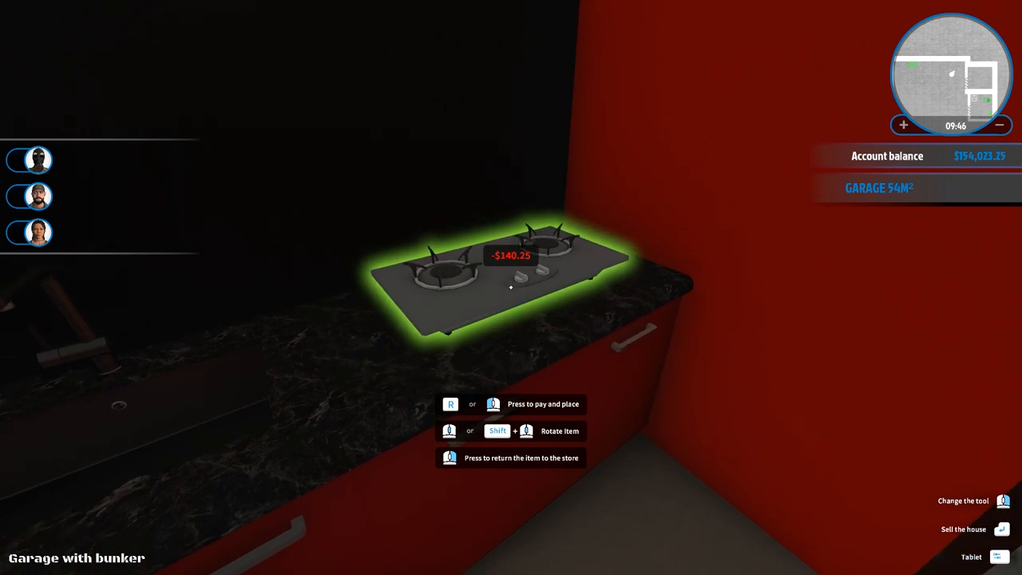
pyautogui.press('r')
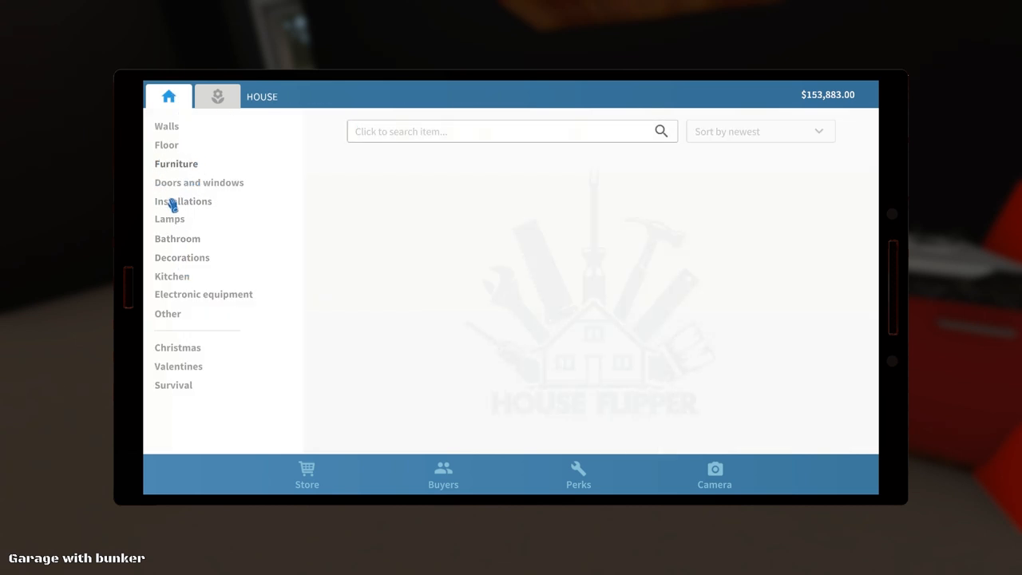
# Step: Buy a black double-door refrigerator with the red front for the kitchen
pyautogui.click(203, 294)
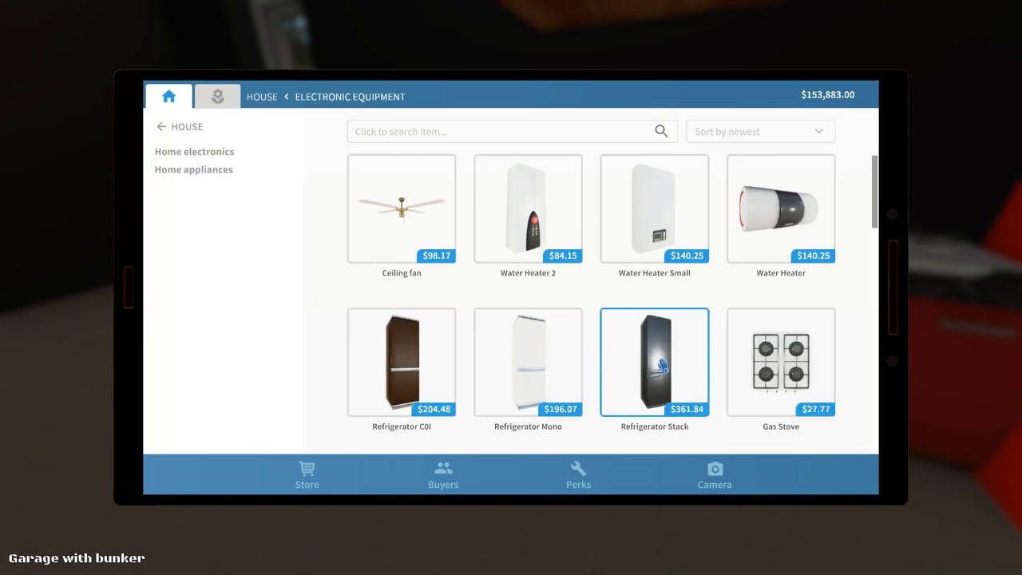
pyautogui.scroll(-3)
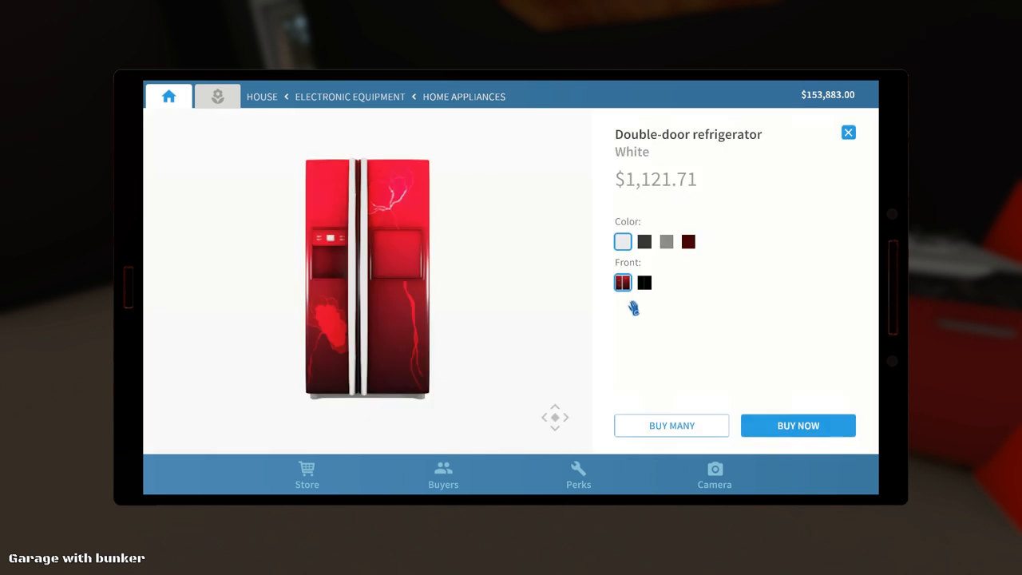
pyautogui.click(645, 241)
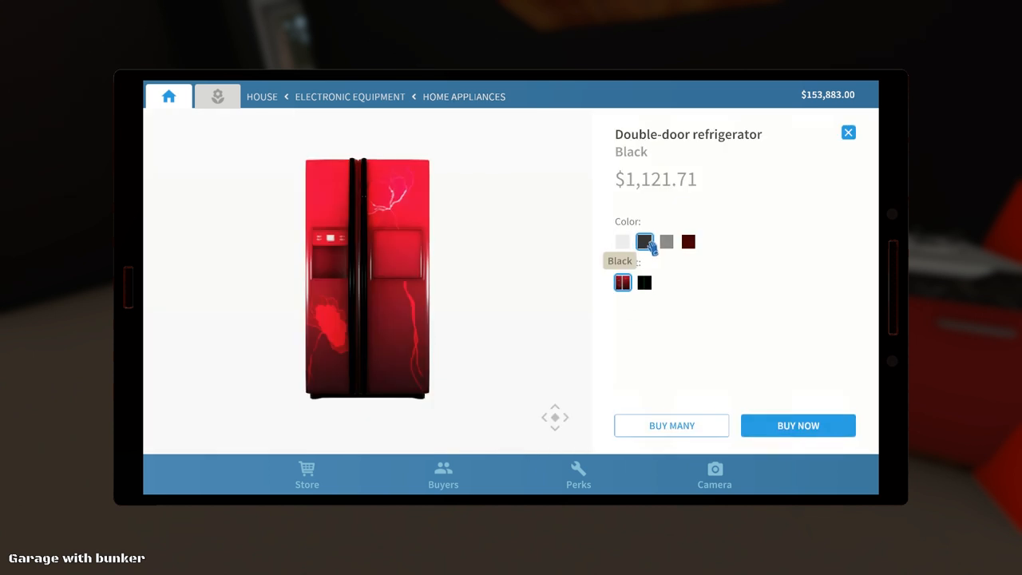
pyautogui.click(798, 425)
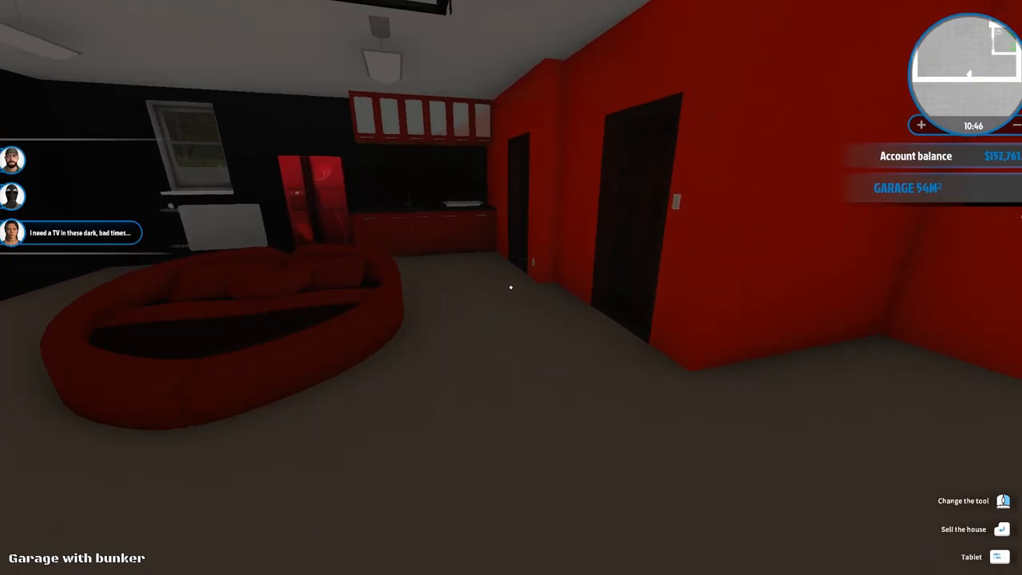
pyautogui.moveTo(511, 288)
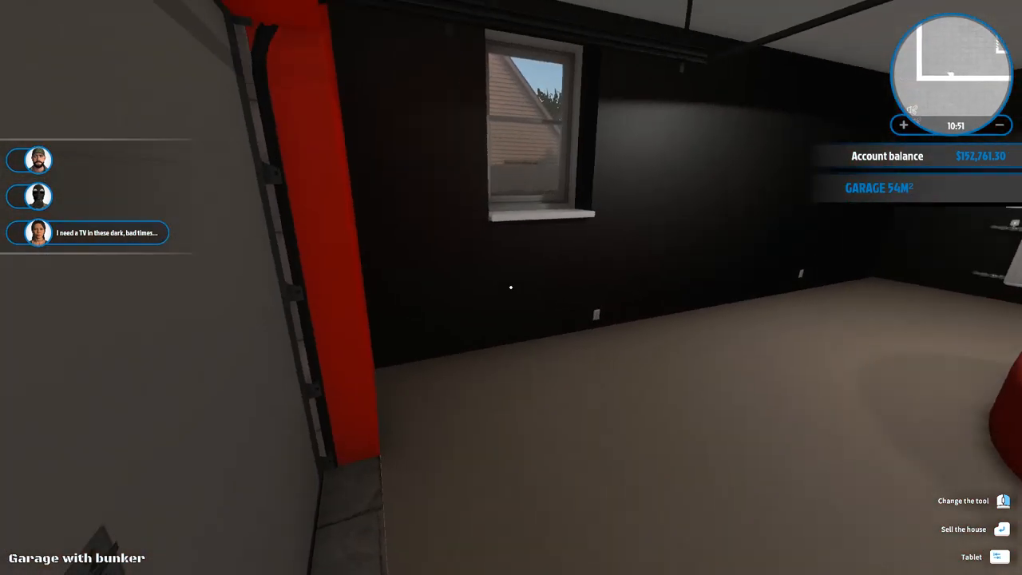
# Step: Preview the Mountable Short Wide Curtain in red under Doors and windows
pyautogui.click(970, 556)
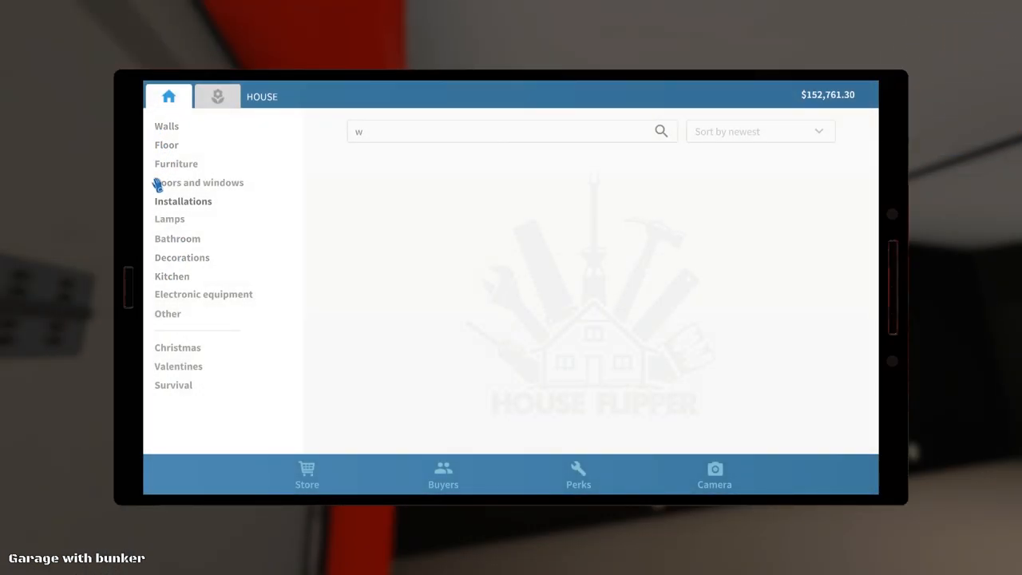
pyautogui.click(198, 182)
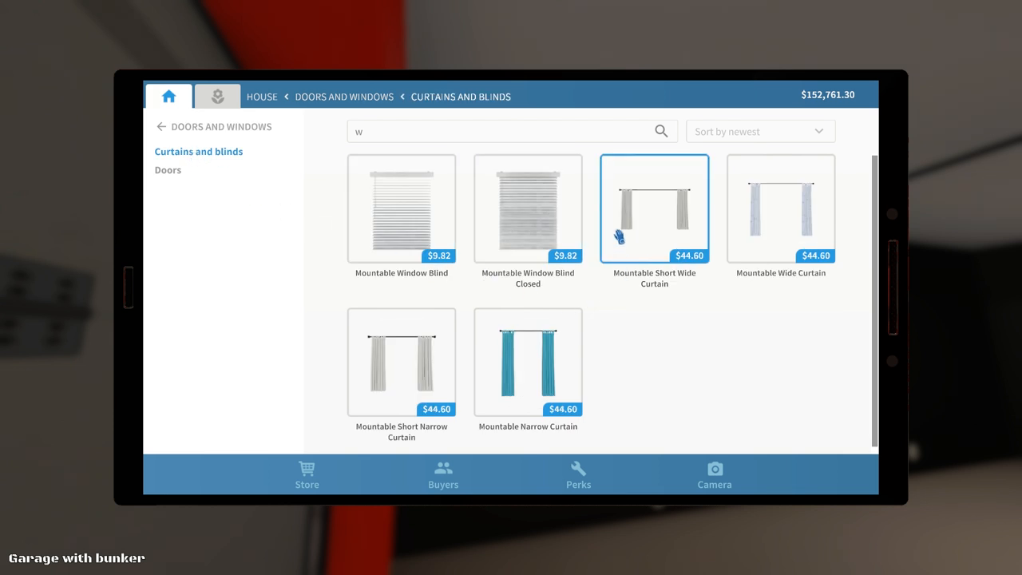
pyautogui.click(655, 209)
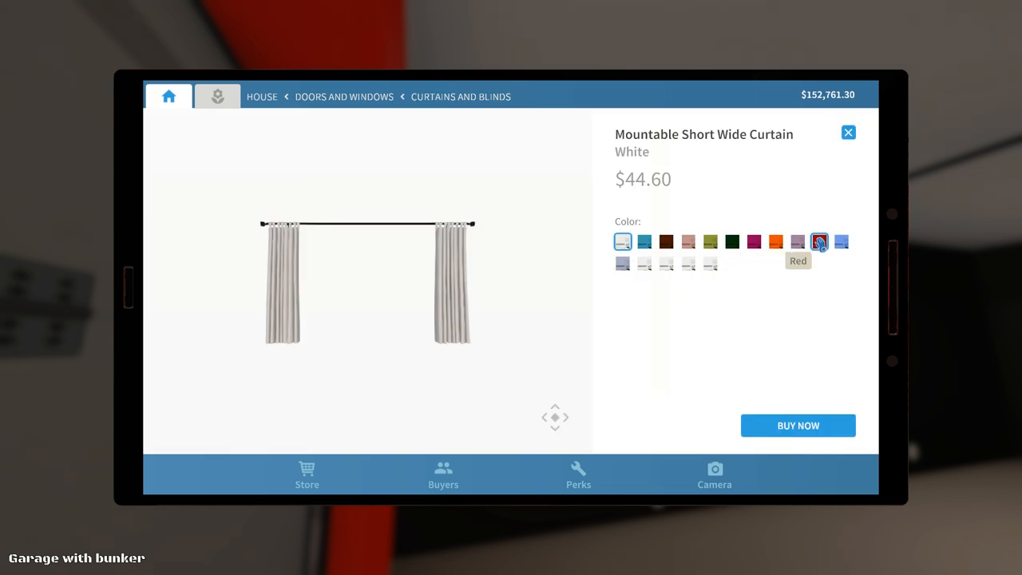
pyautogui.click(817, 241)
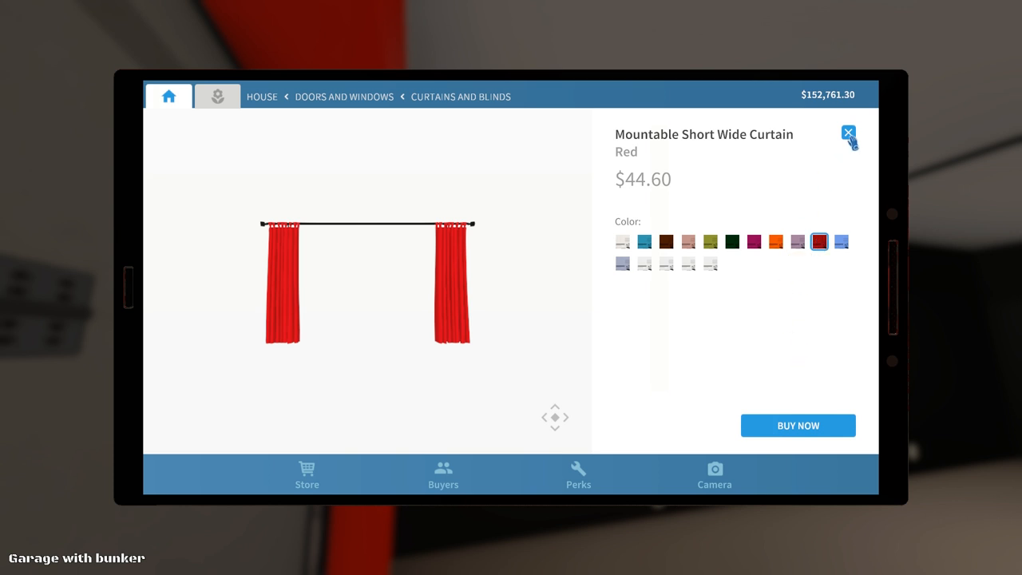
pyautogui.click(848, 134)
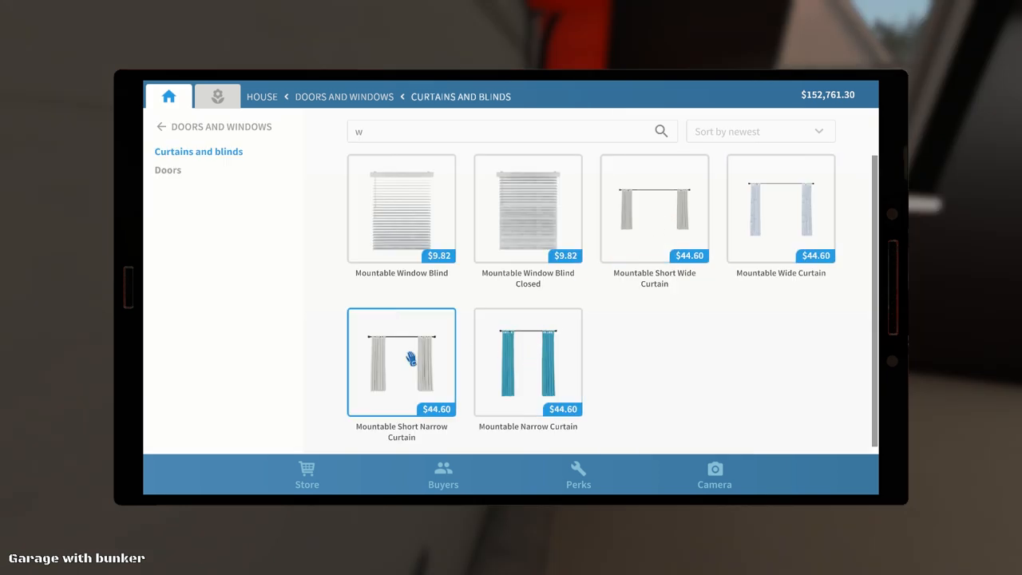
# Step: Choose the Mountable Short Narrow Curtain in red and hang it at the garage window
pyautogui.click(402, 363)
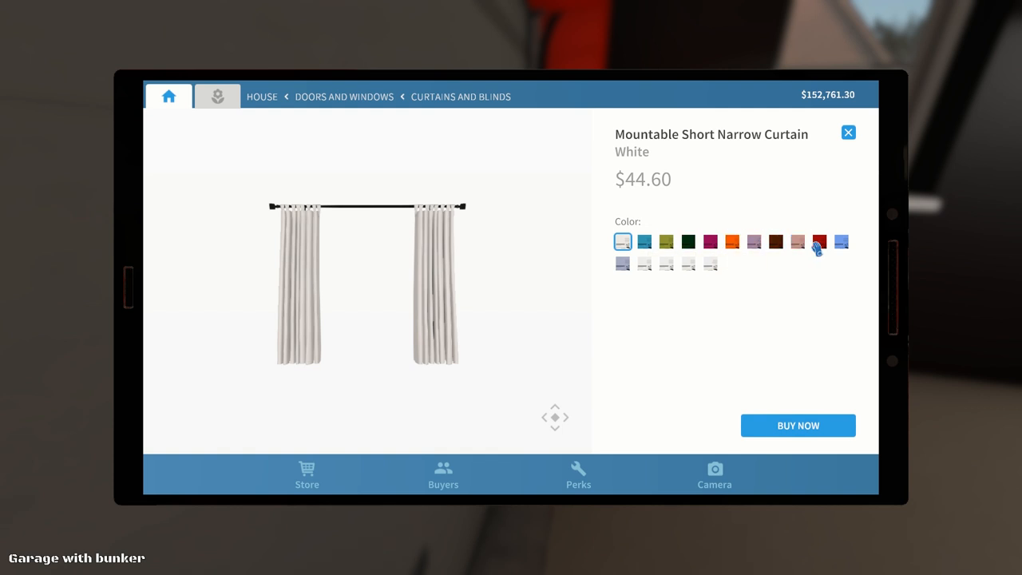
pyautogui.click(797, 425)
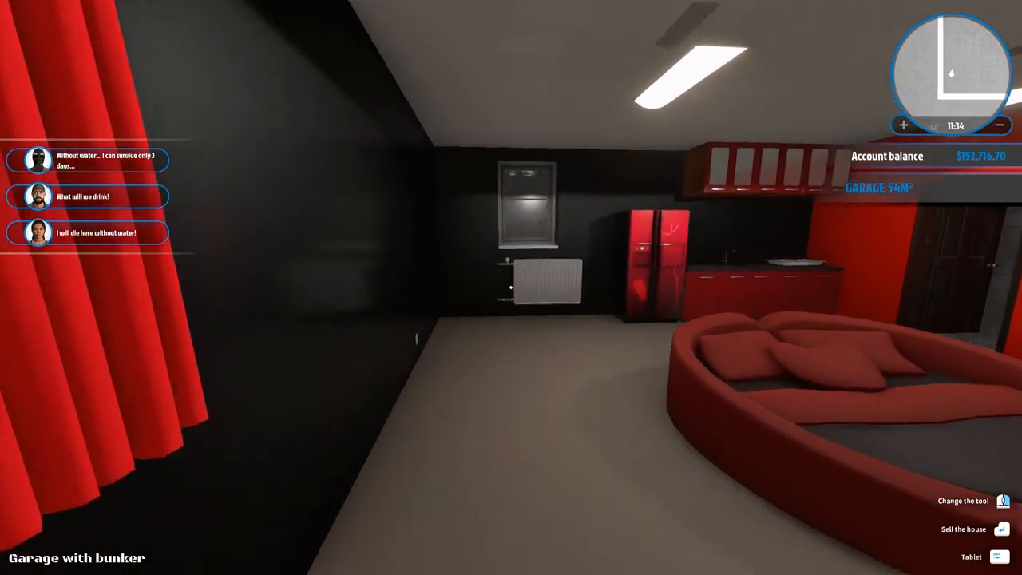
pyautogui.click(994, 555)
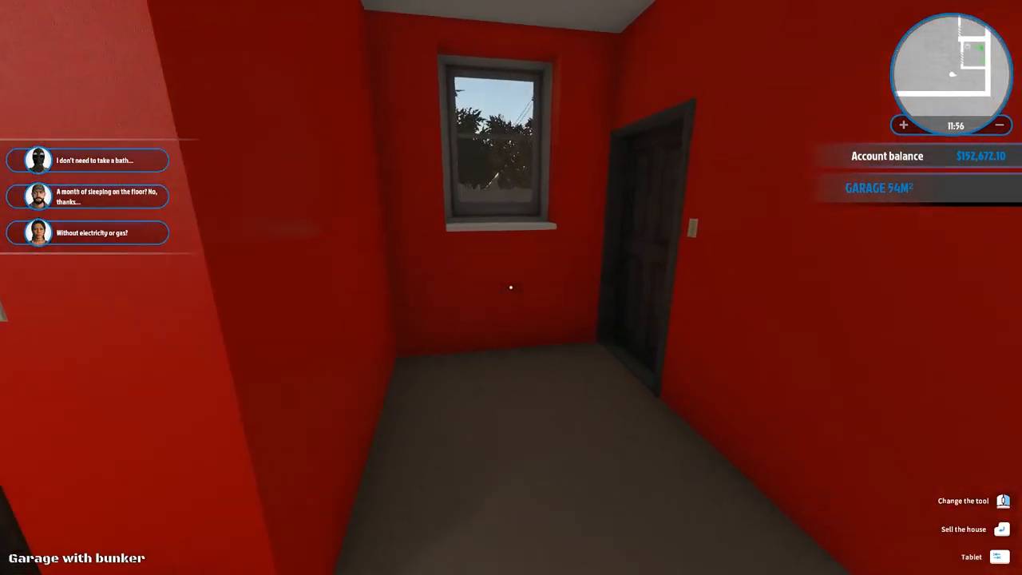
# Step: Pay for and place the red curtain over the small red room's window
pyautogui.click(970, 556)
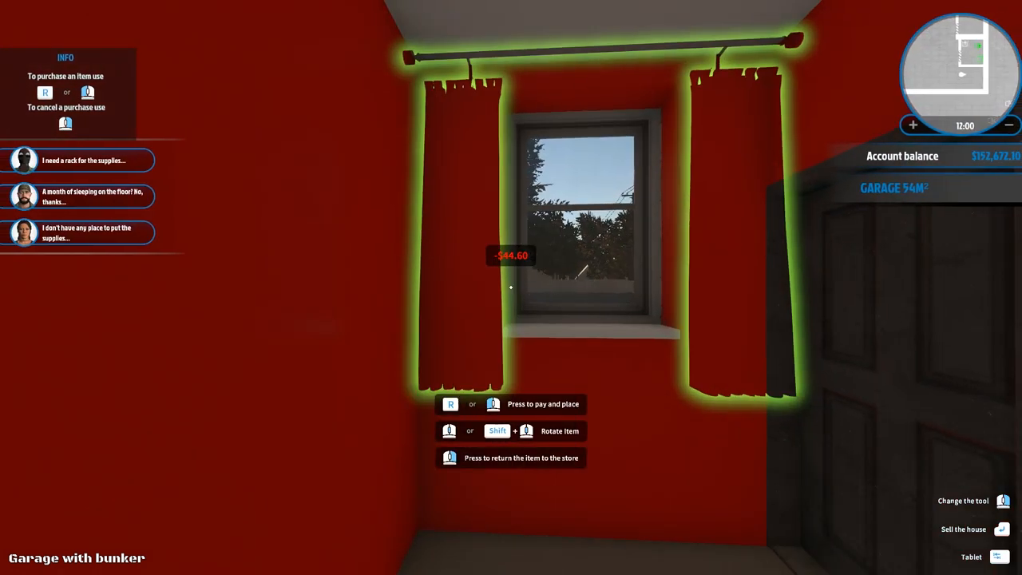
pyautogui.press('r')
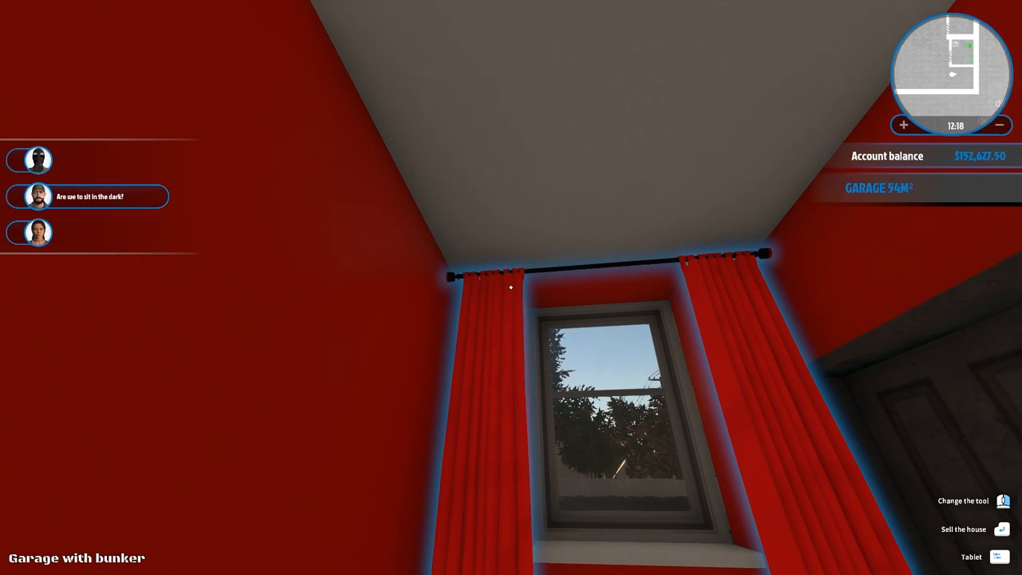
pyautogui.moveTo(510, 288)
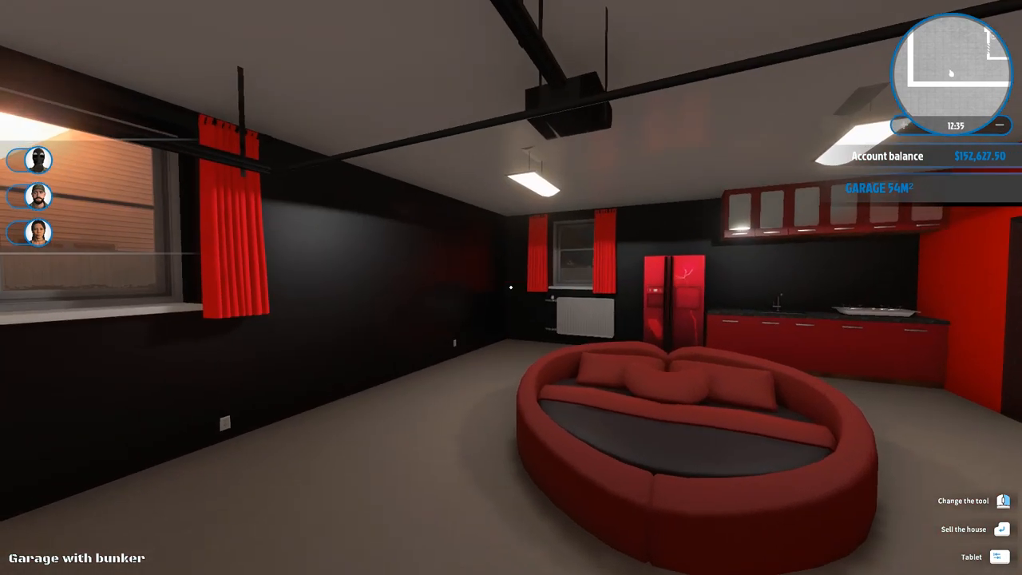
pyautogui.click(971, 556)
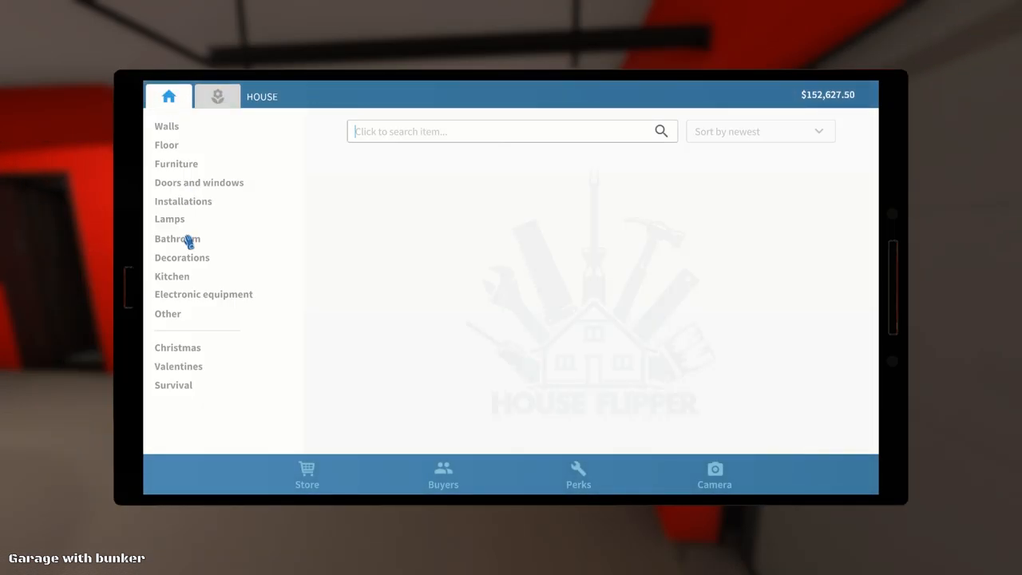
# Step: Buy a can of black paint from the Walls section
pyautogui.click(166, 126)
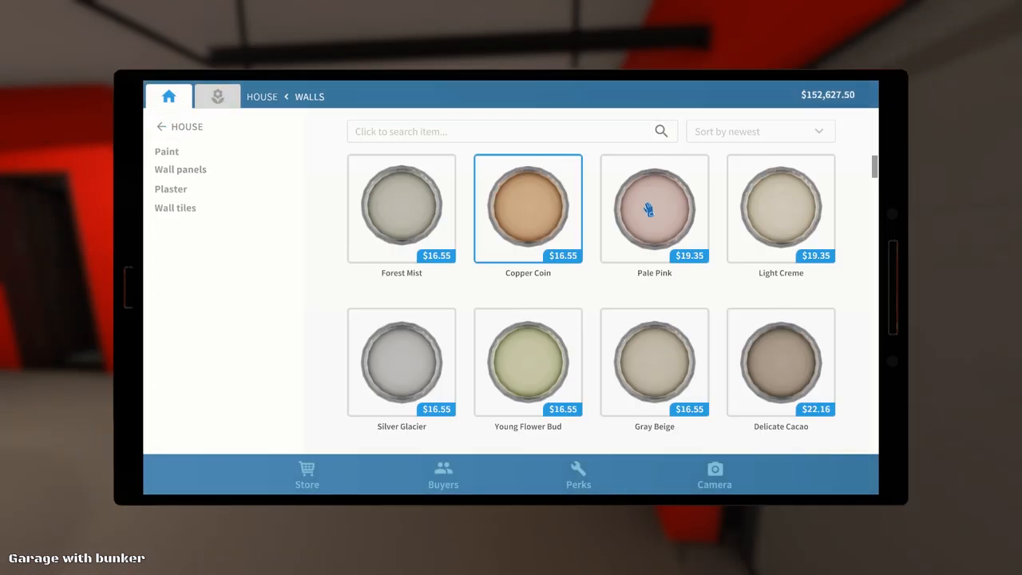
pyautogui.scroll(-3)
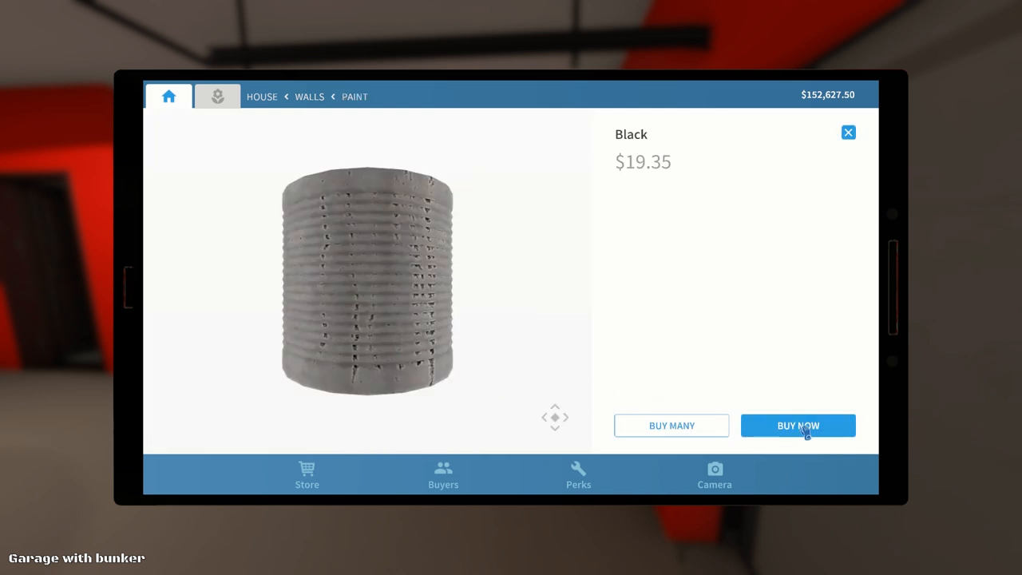
pyautogui.click(799, 425)
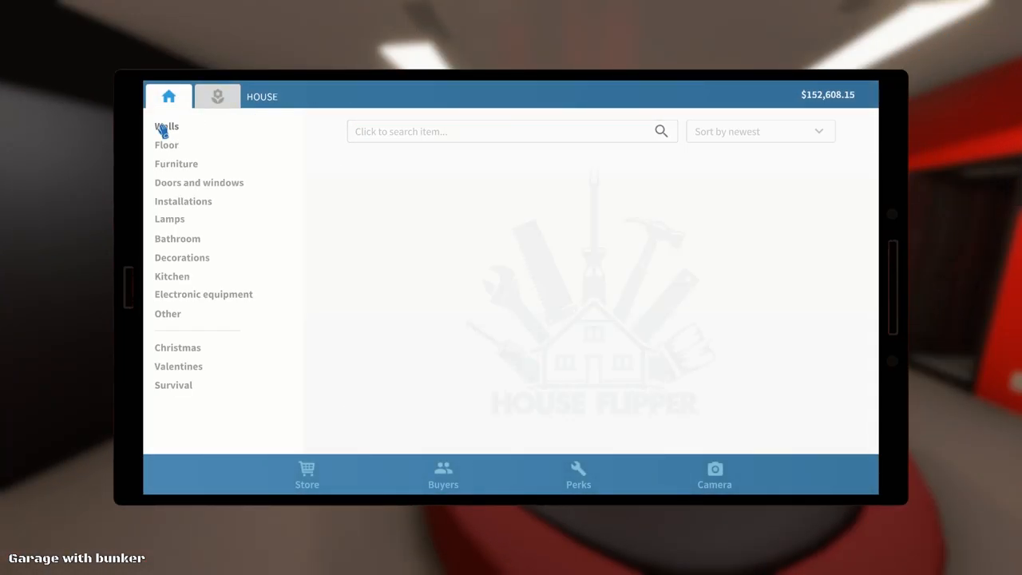
# Step: Buy a Hanging TV from Electronic equipment, then return to the store's main page
pyautogui.click(203, 294)
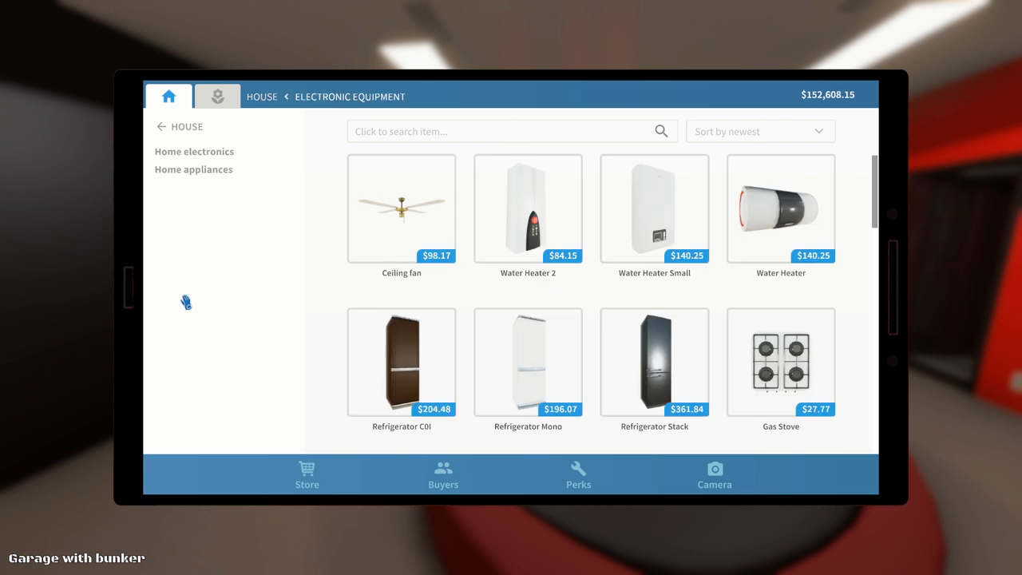
pyautogui.click(402, 210)
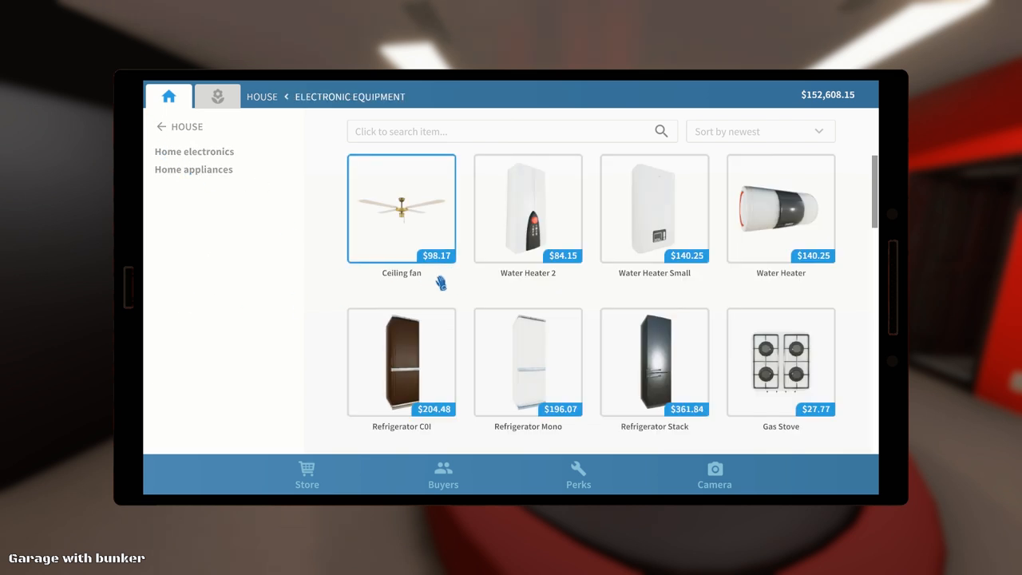
pyautogui.scroll(-3)
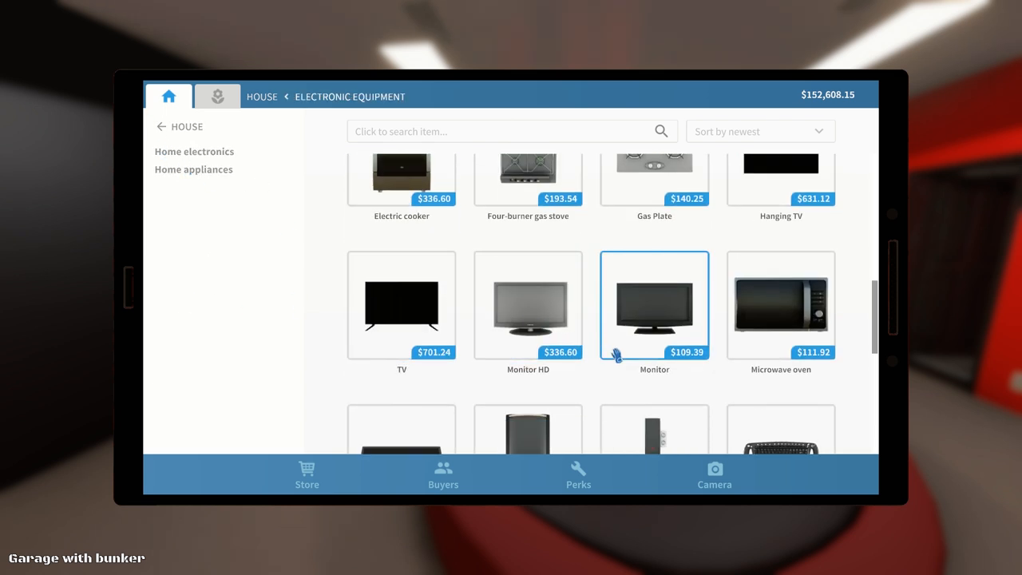
pyautogui.click(779, 175)
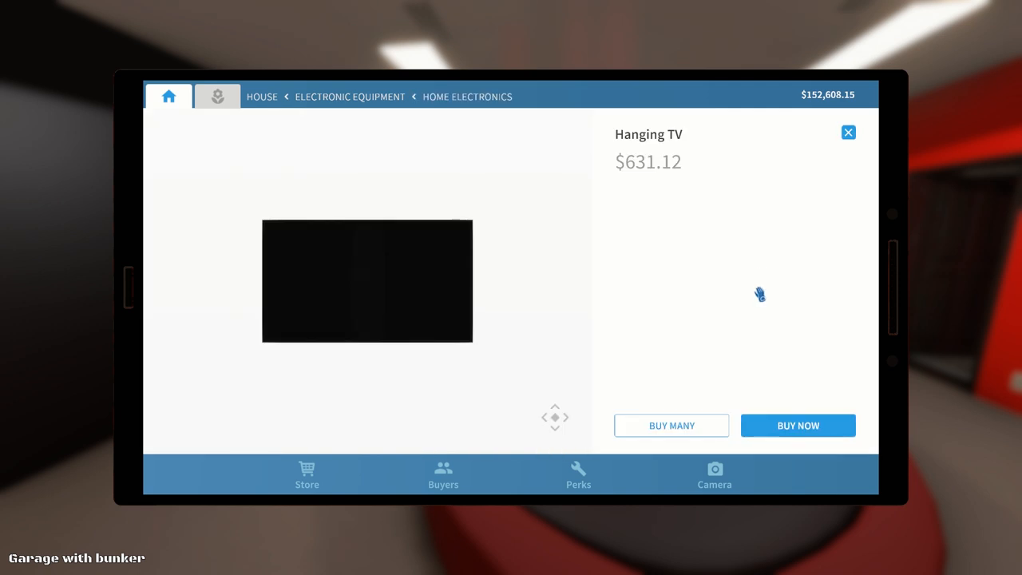
pyautogui.click(797, 425)
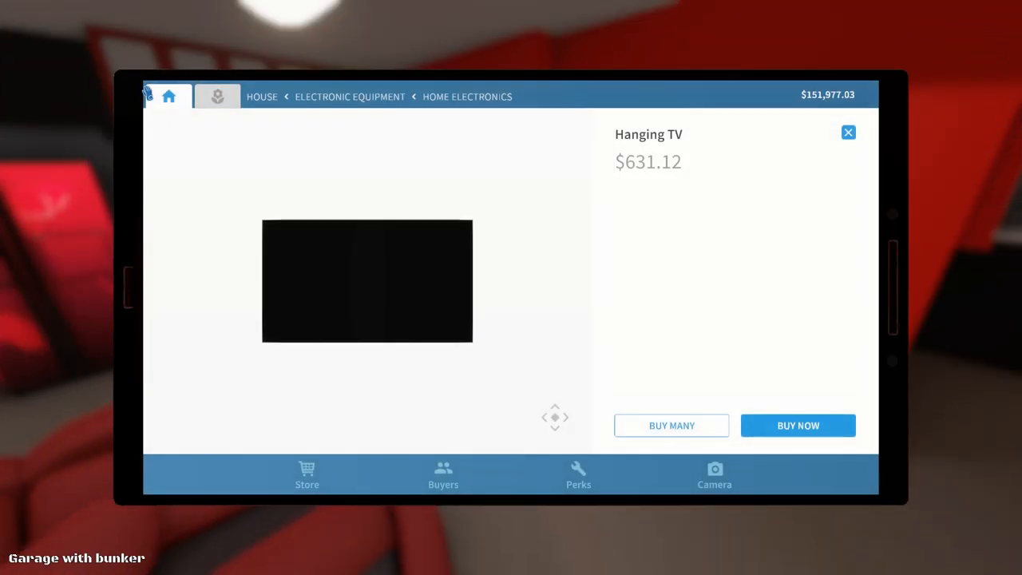
pyautogui.click(848, 132)
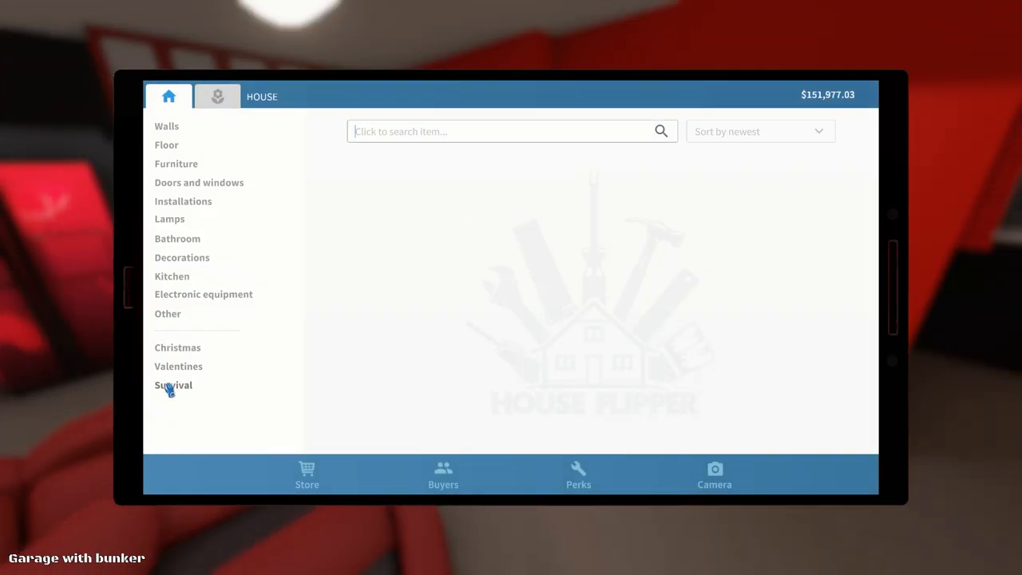
# Step: Hang the TV on the black wall and bring up the house items store
pyautogui.click(172, 384)
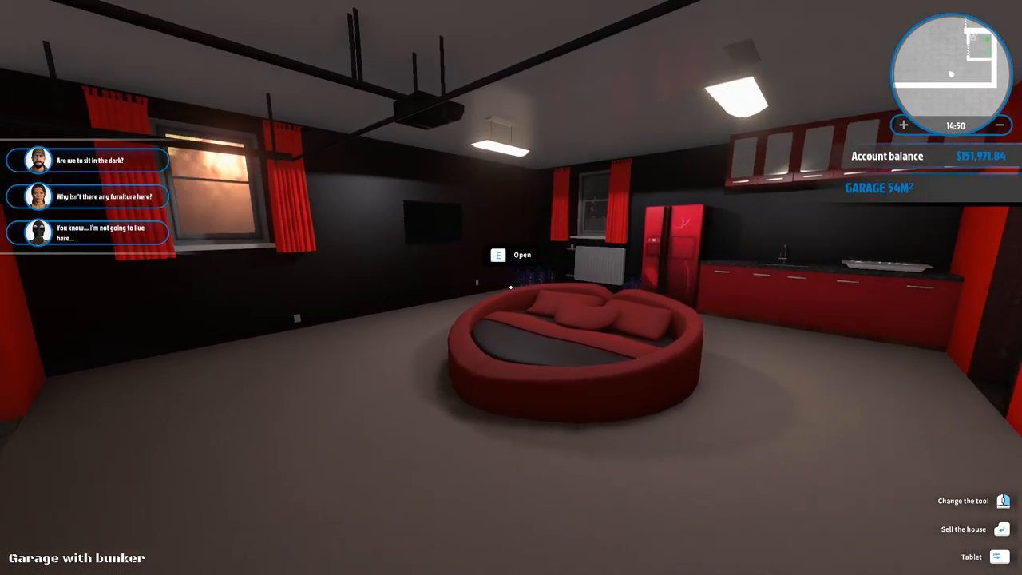
pyautogui.click(971, 556)
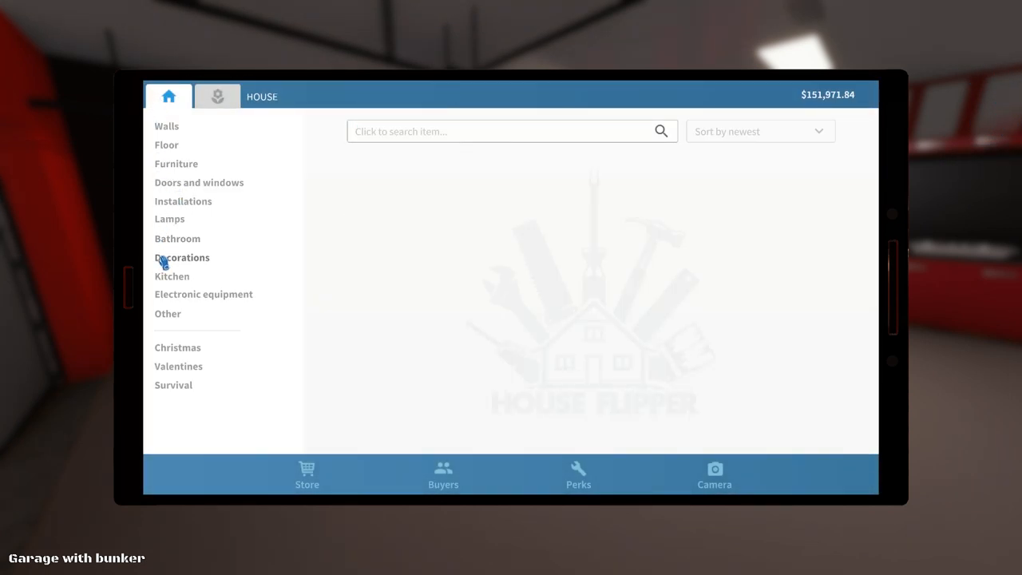
# Step: Buy a red Armchair Skruvsta from Furniture > Chairs
pyautogui.click(175, 163)
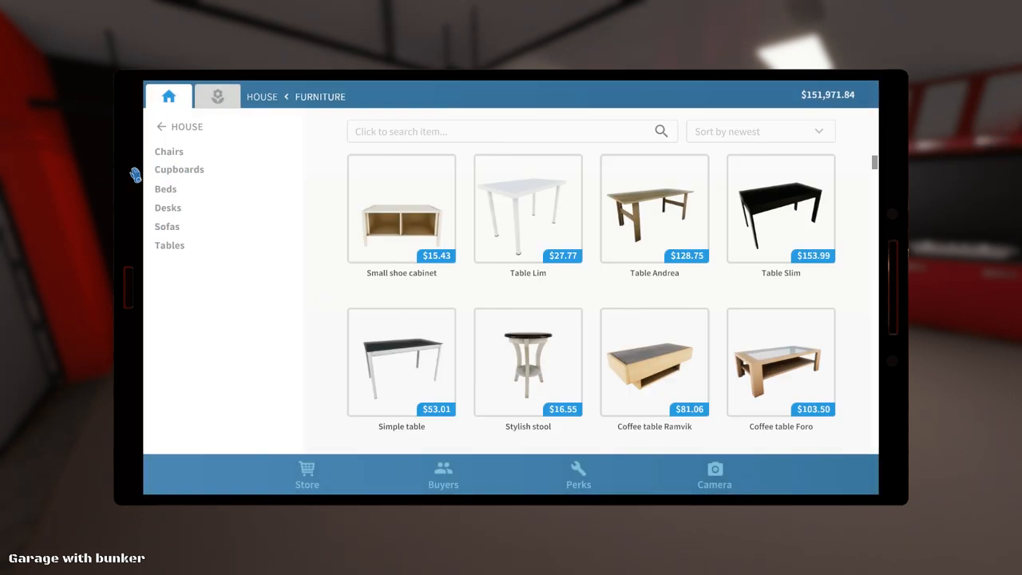
pyautogui.click(169, 150)
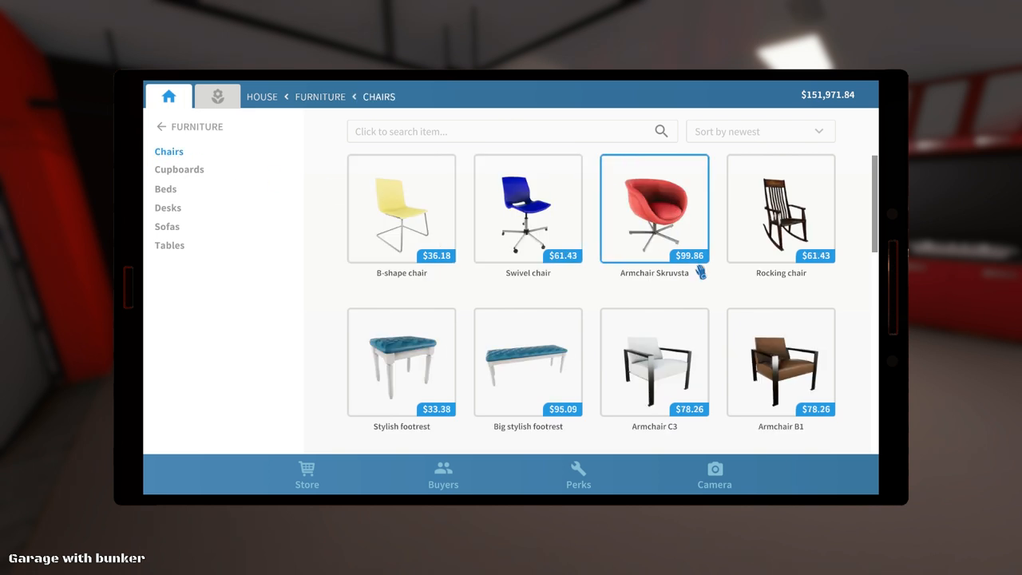
pyautogui.moveTo(677, 214)
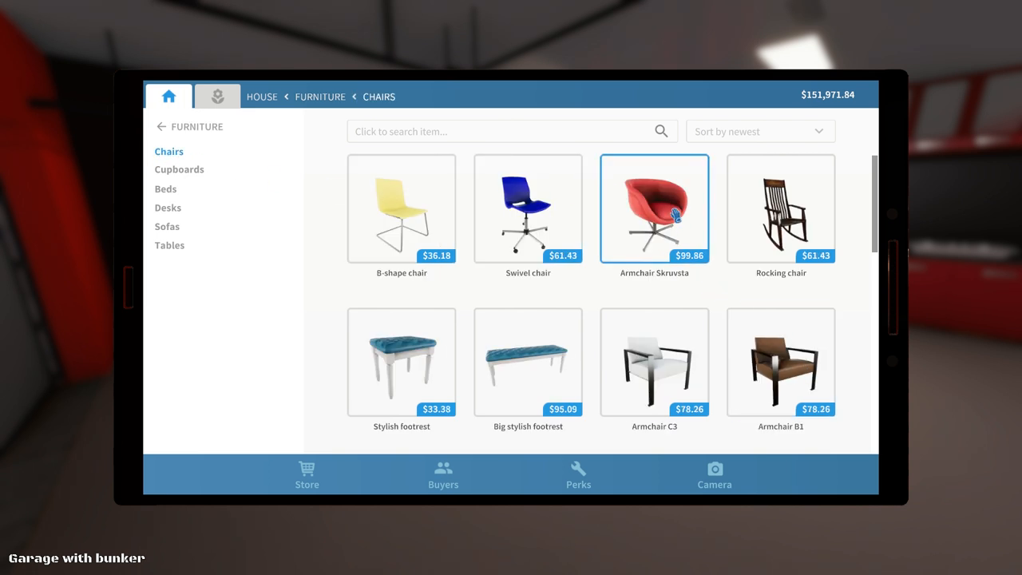
pyautogui.click(655, 208)
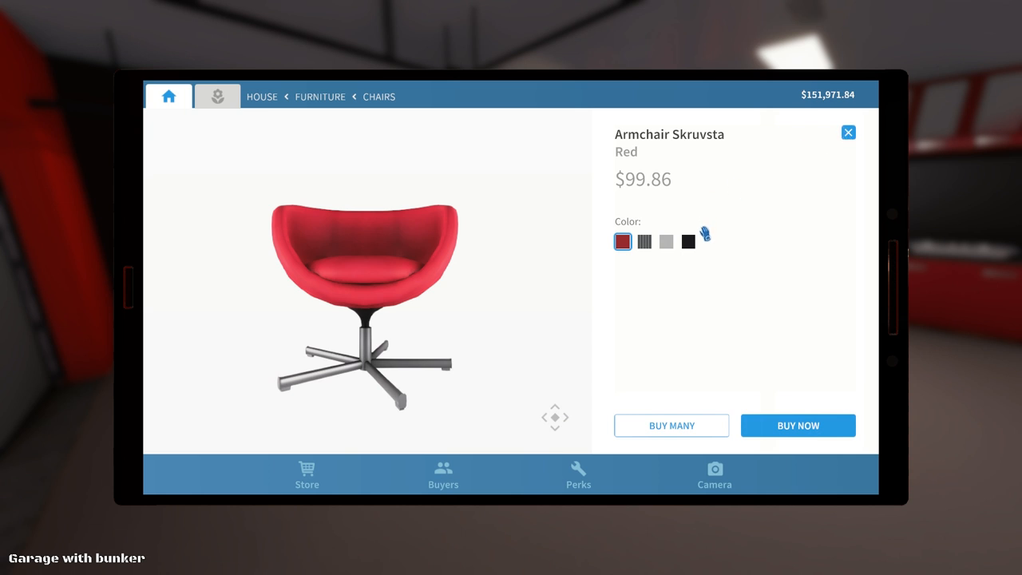
pyautogui.click(686, 241)
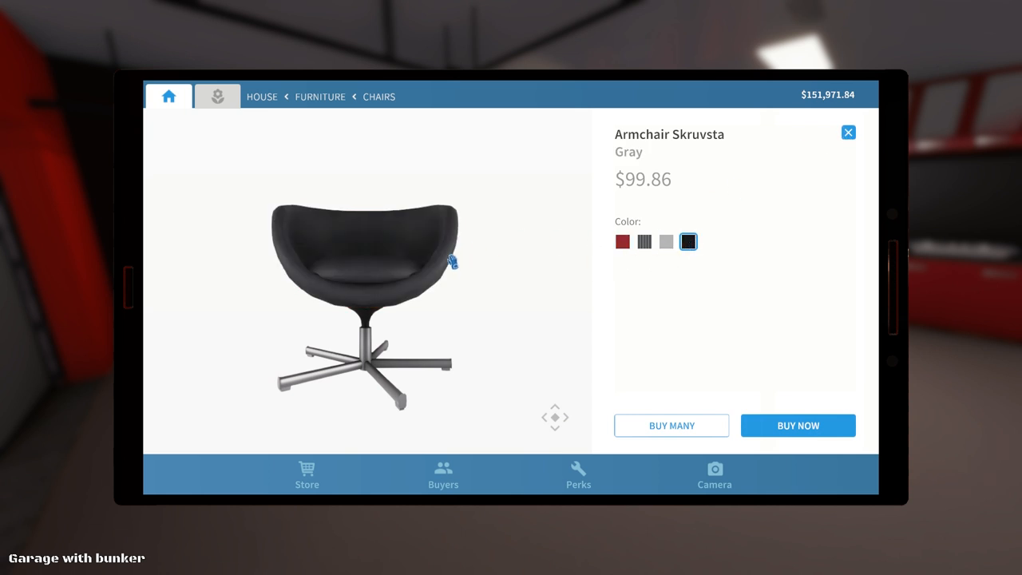
pyautogui.click(623, 241)
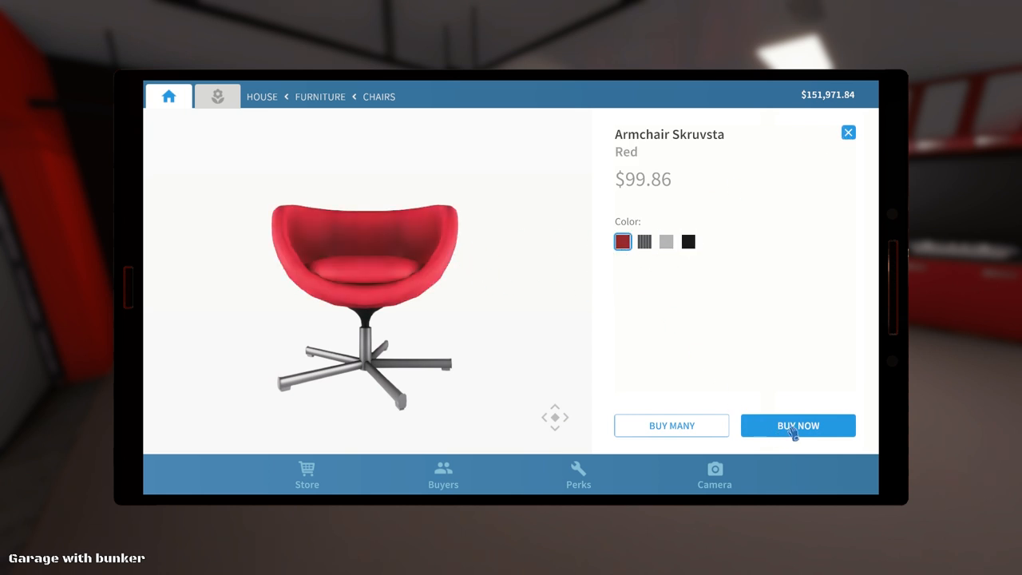
pyautogui.click(798, 425)
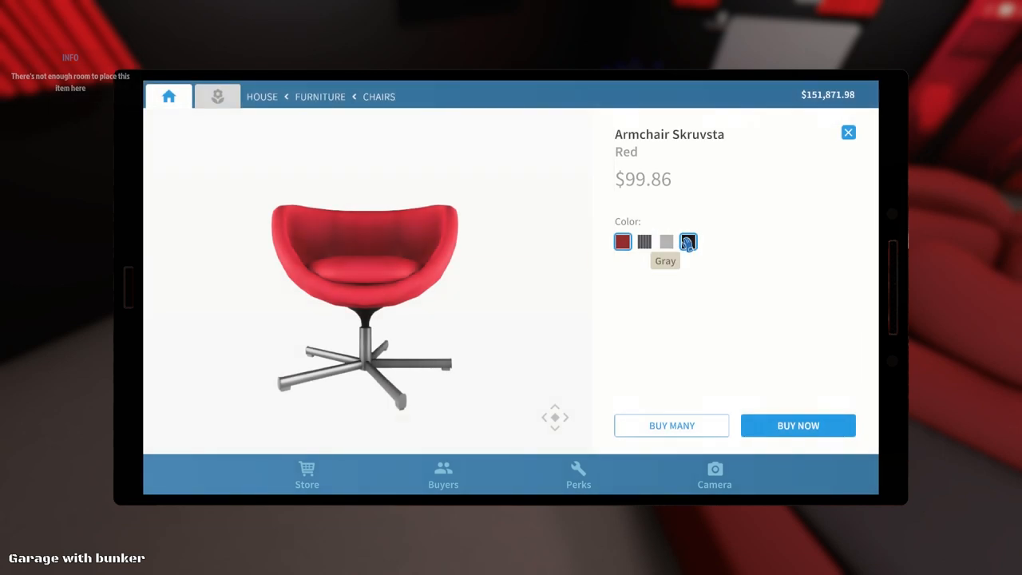
# Step: Buy a second Armchair Skruvsta in black and return to the item categories
pyautogui.click(799, 425)
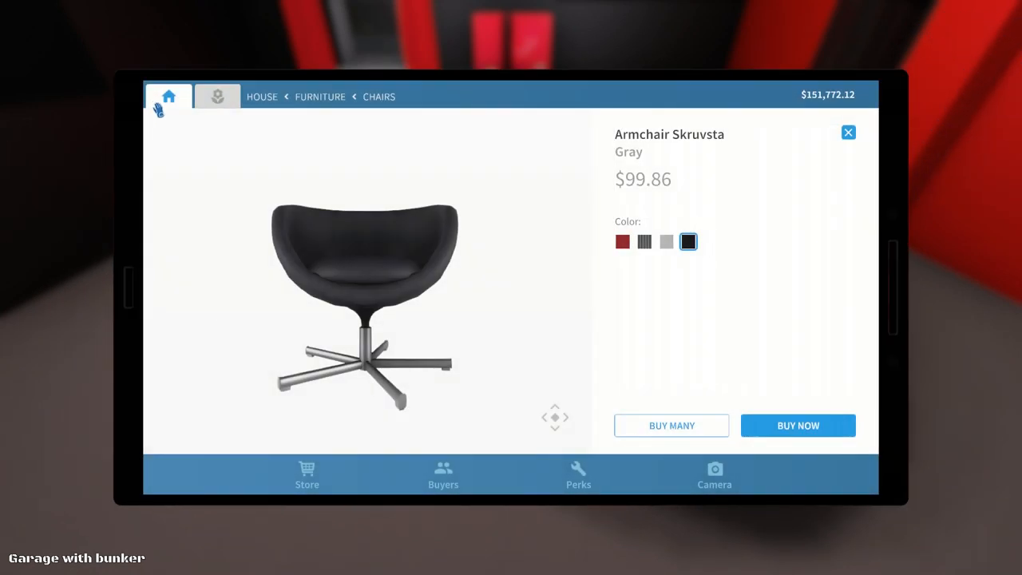
pyautogui.click(179, 391)
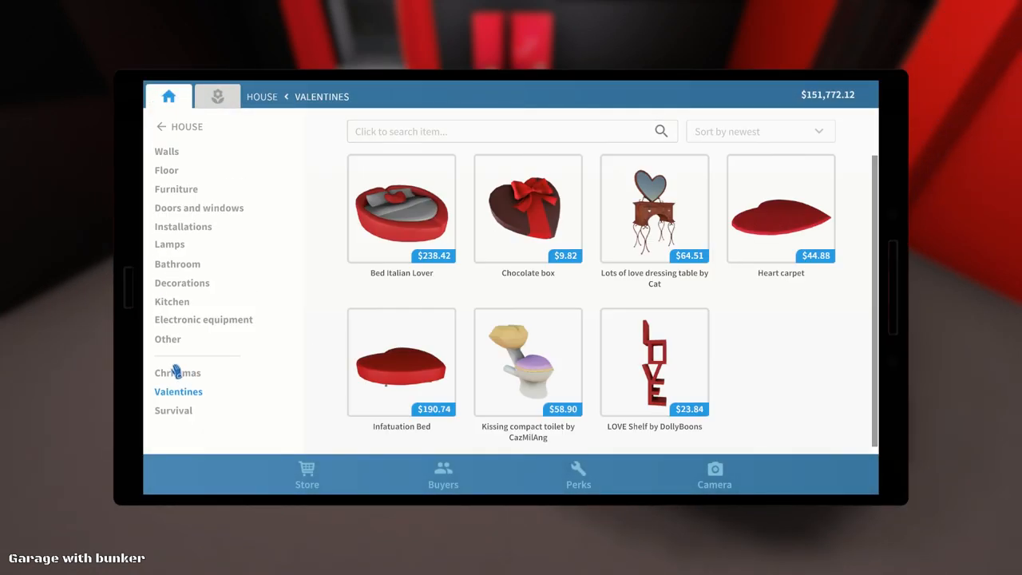
# Step: Buy the Chocolate box from the Valentines items
pyautogui.click(527, 207)
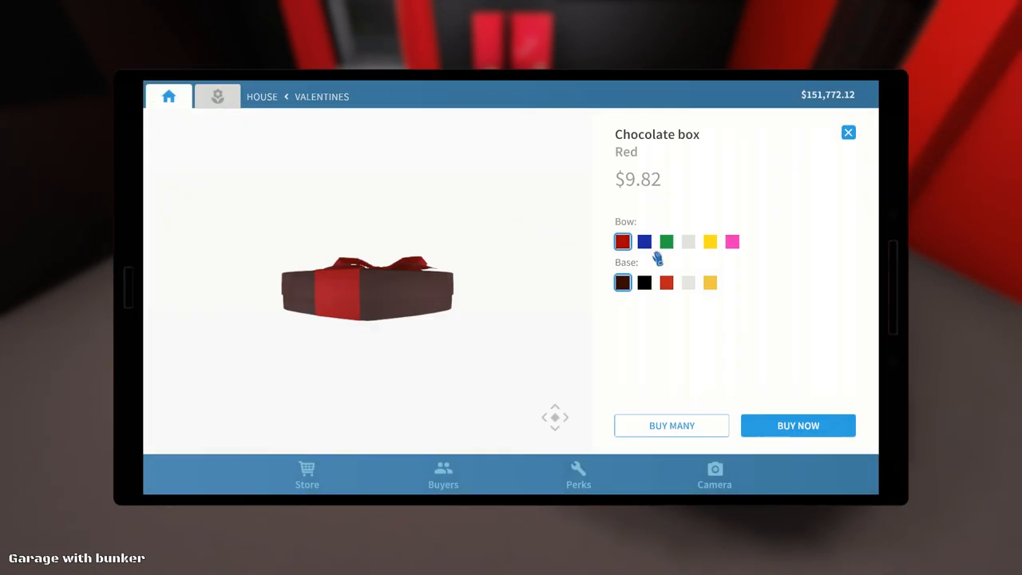
pyautogui.click(798, 424)
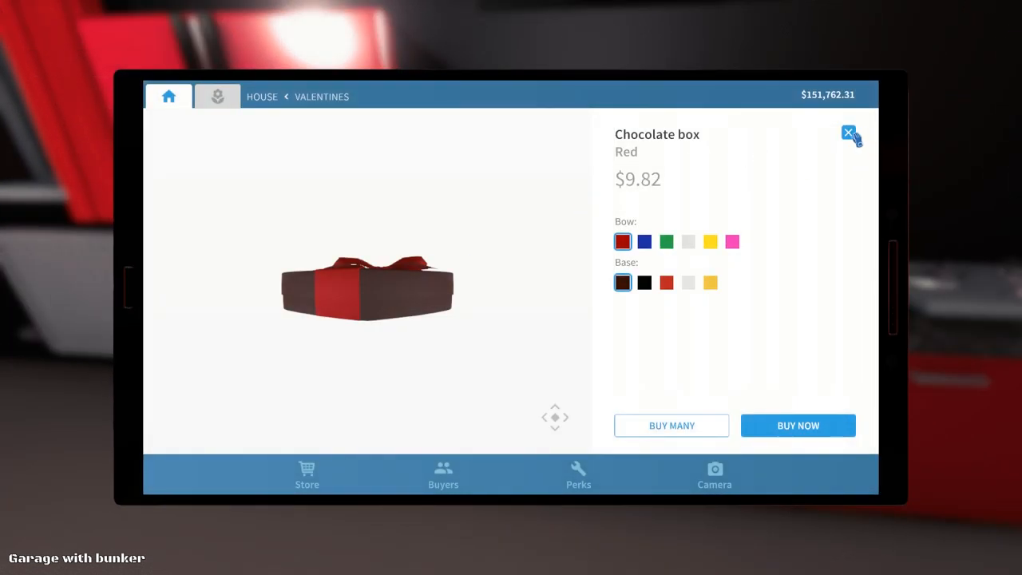
pyautogui.click(850, 133)
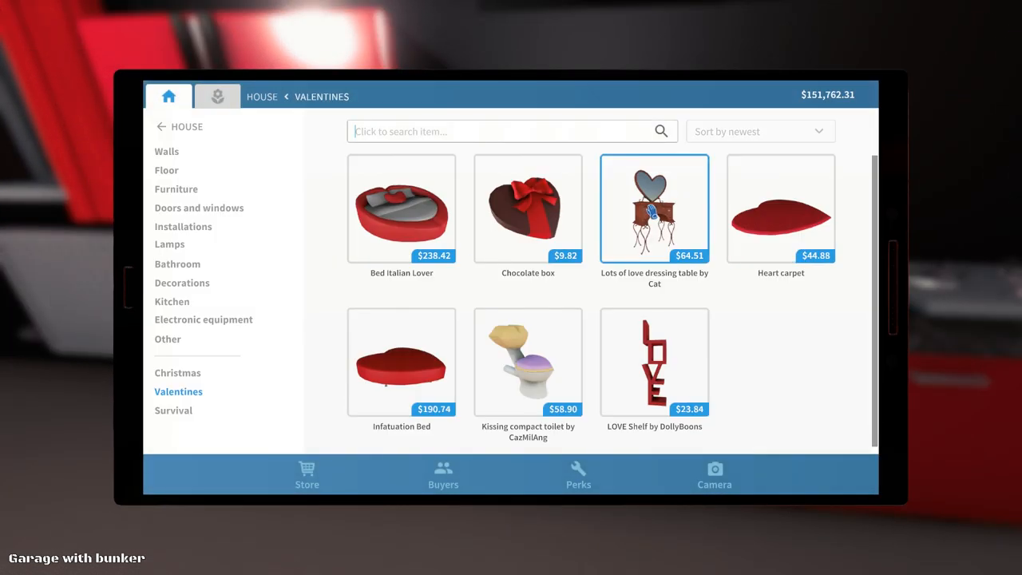
# Step: Buy the red LOVE Shelf by DollyBoons and the red Heart carpet
pyautogui.click(654, 361)
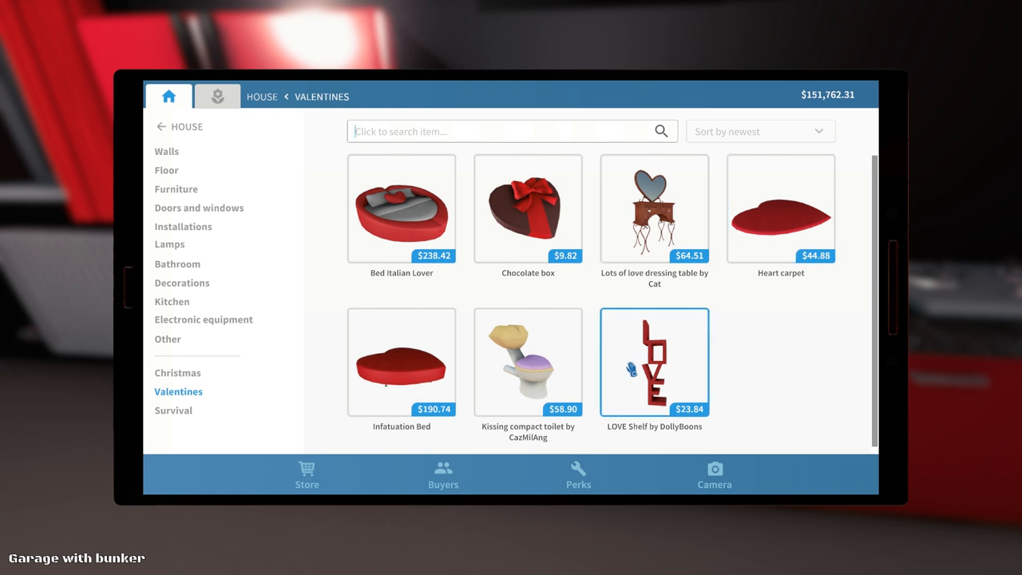
pyautogui.click(655, 361)
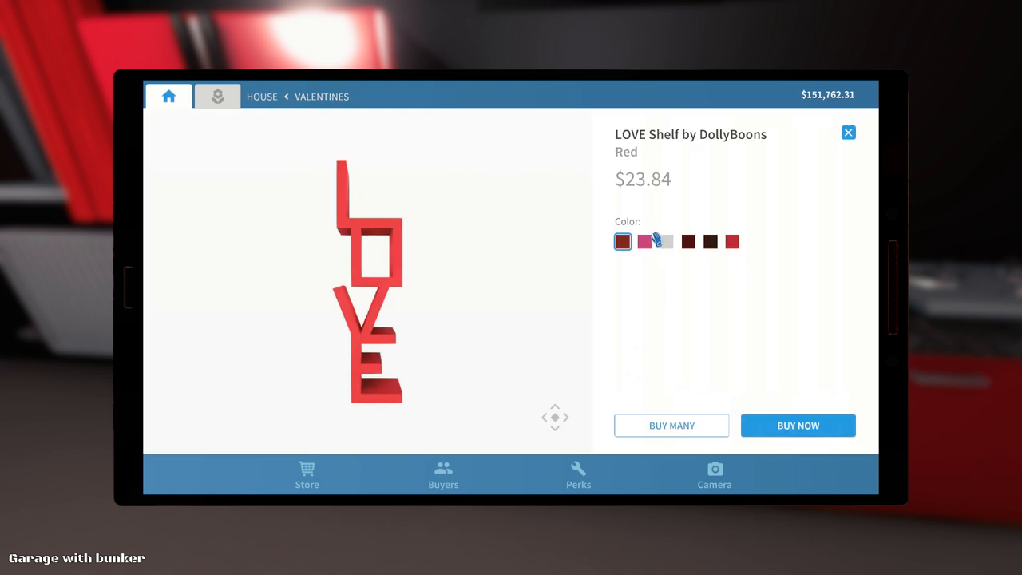
pyautogui.click(799, 425)
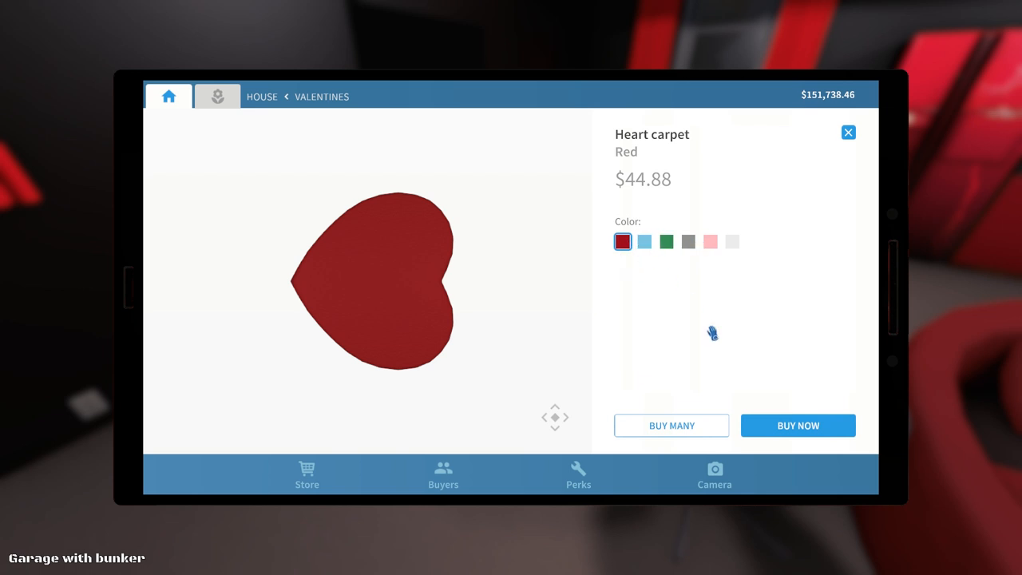
pyautogui.click(798, 425)
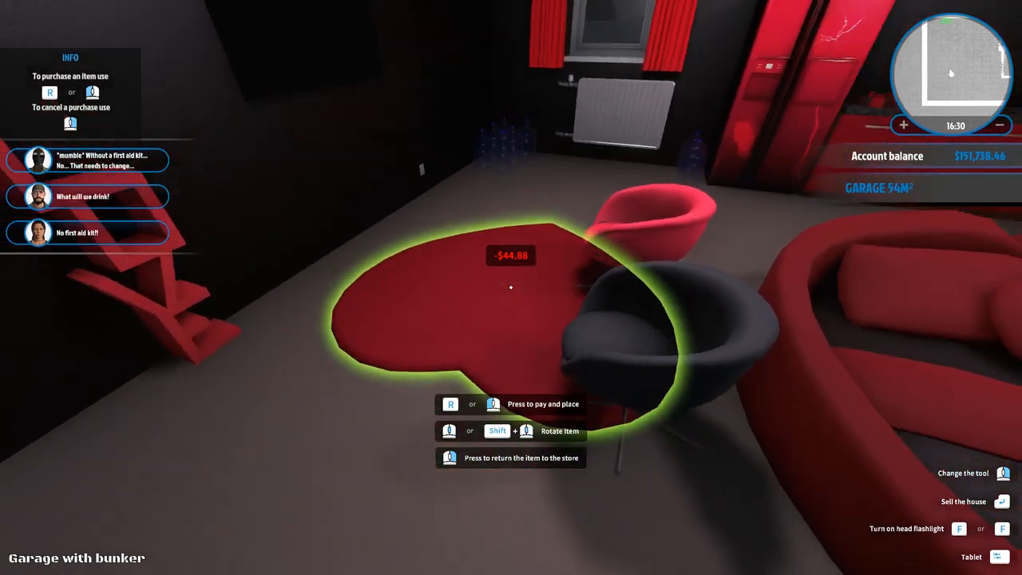
pyautogui.moveTo(511, 287)
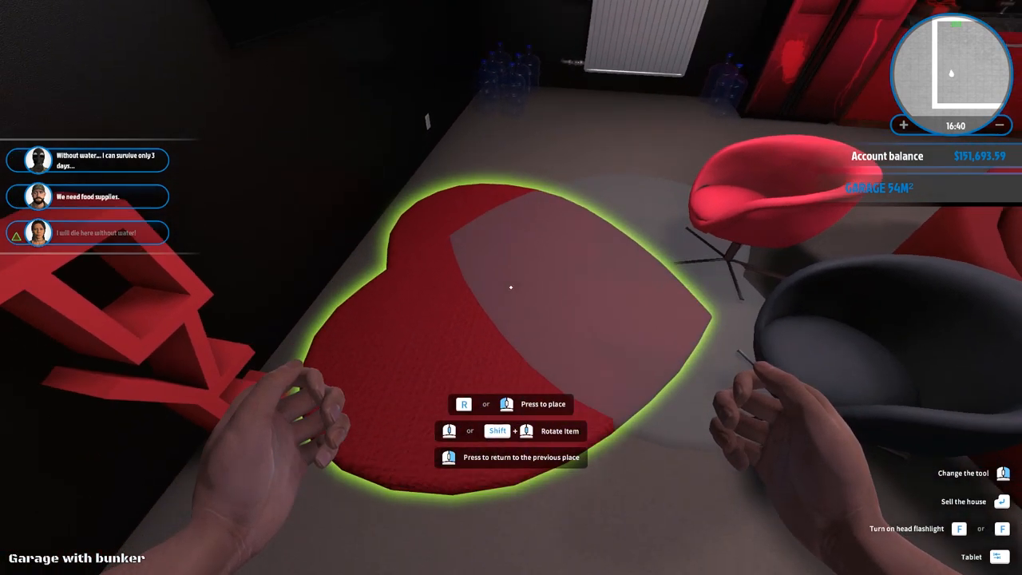
# Step: Place the heart rug under the armchairs and reopen the Valentines catalogue
pyautogui.press('r')
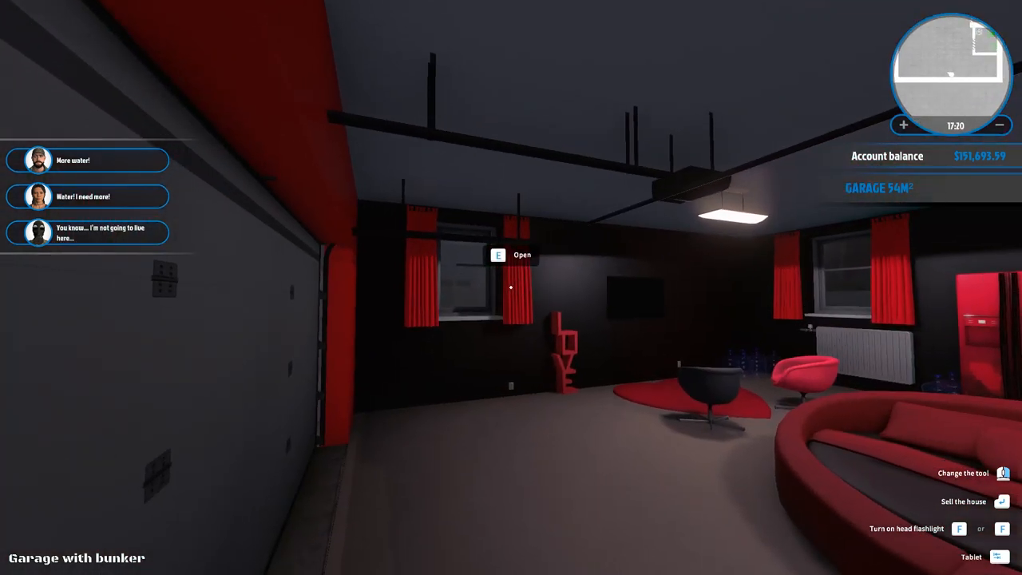
pyautogui.click(1000, 556)
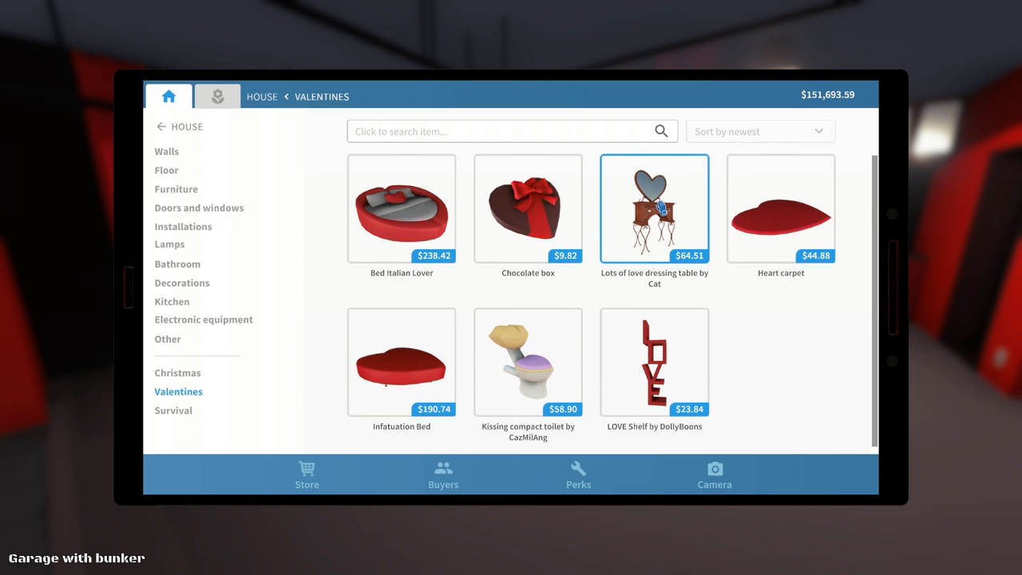
# Step: Buy the Lots of love dressing table by Cat in Birch, then enter the bunker
pyautogui.click(655, 207)
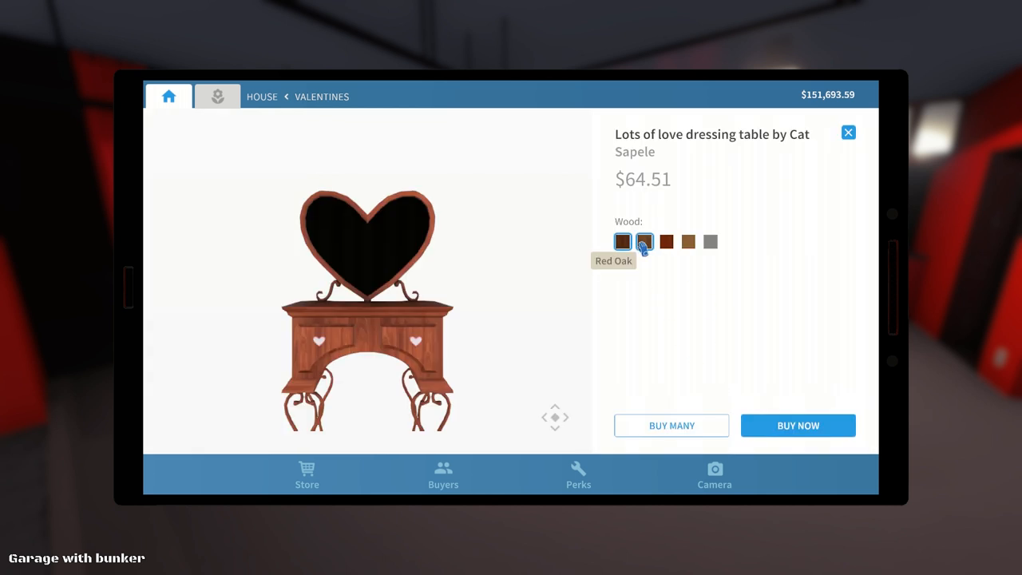
pyautogui.click(666, 241)
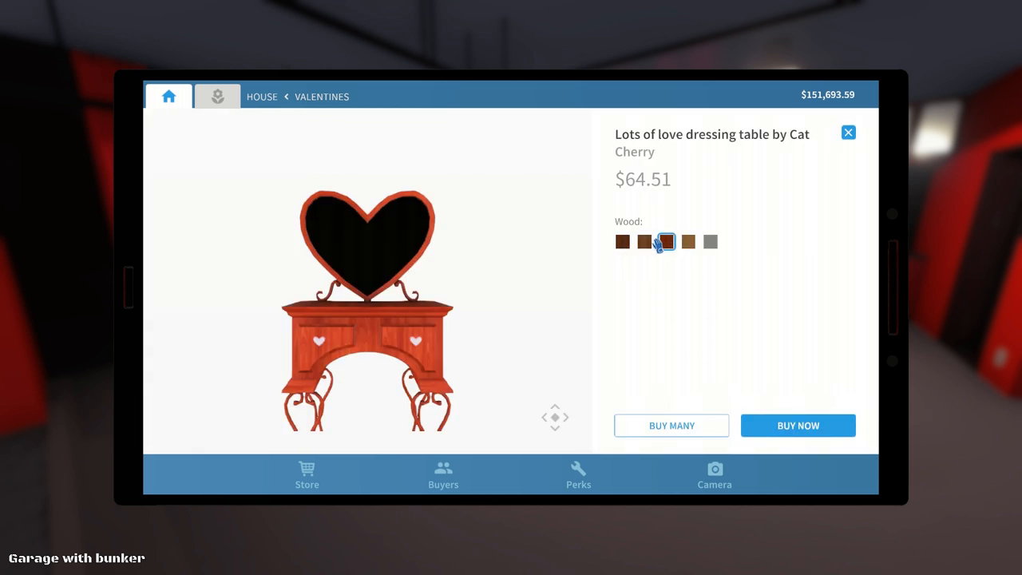
pyautogui.click(797, 425)
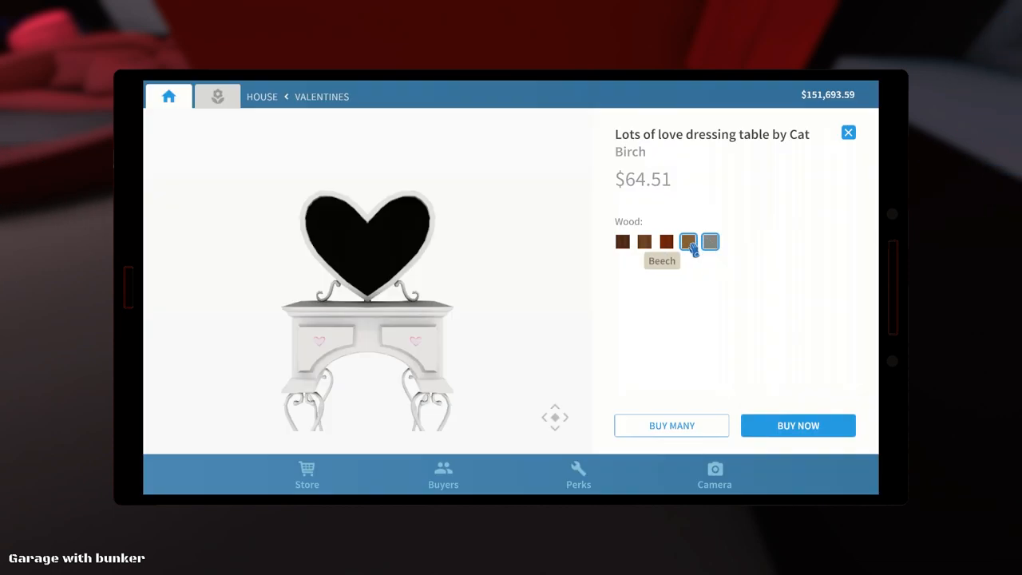
pyautogui.click(797, 425)
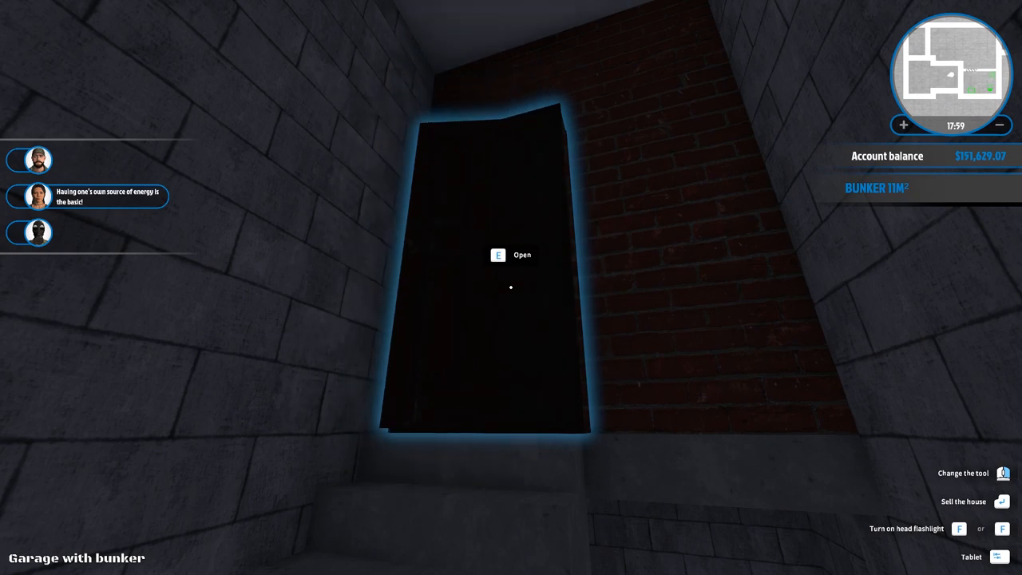
pyautogui.press('e')
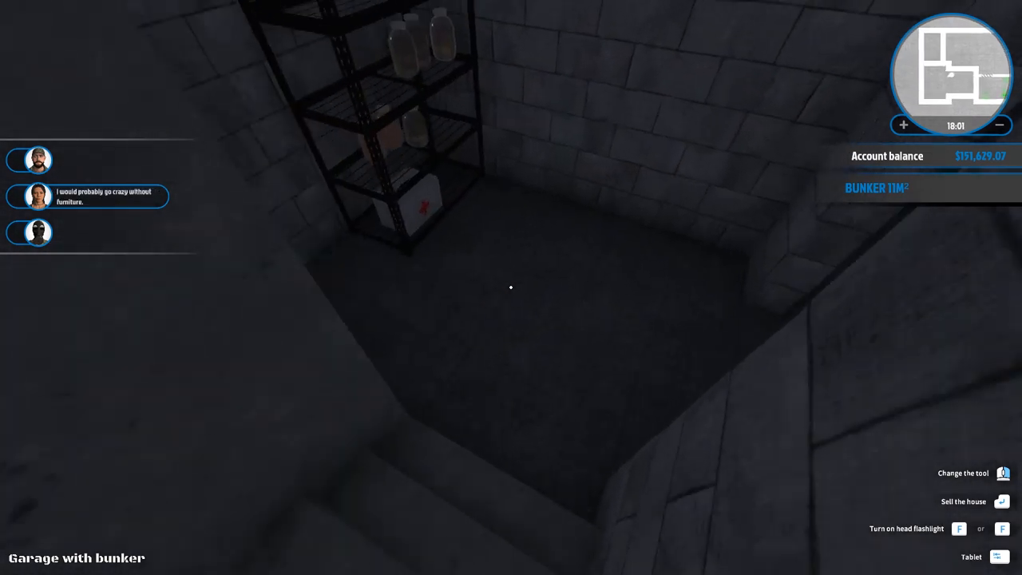